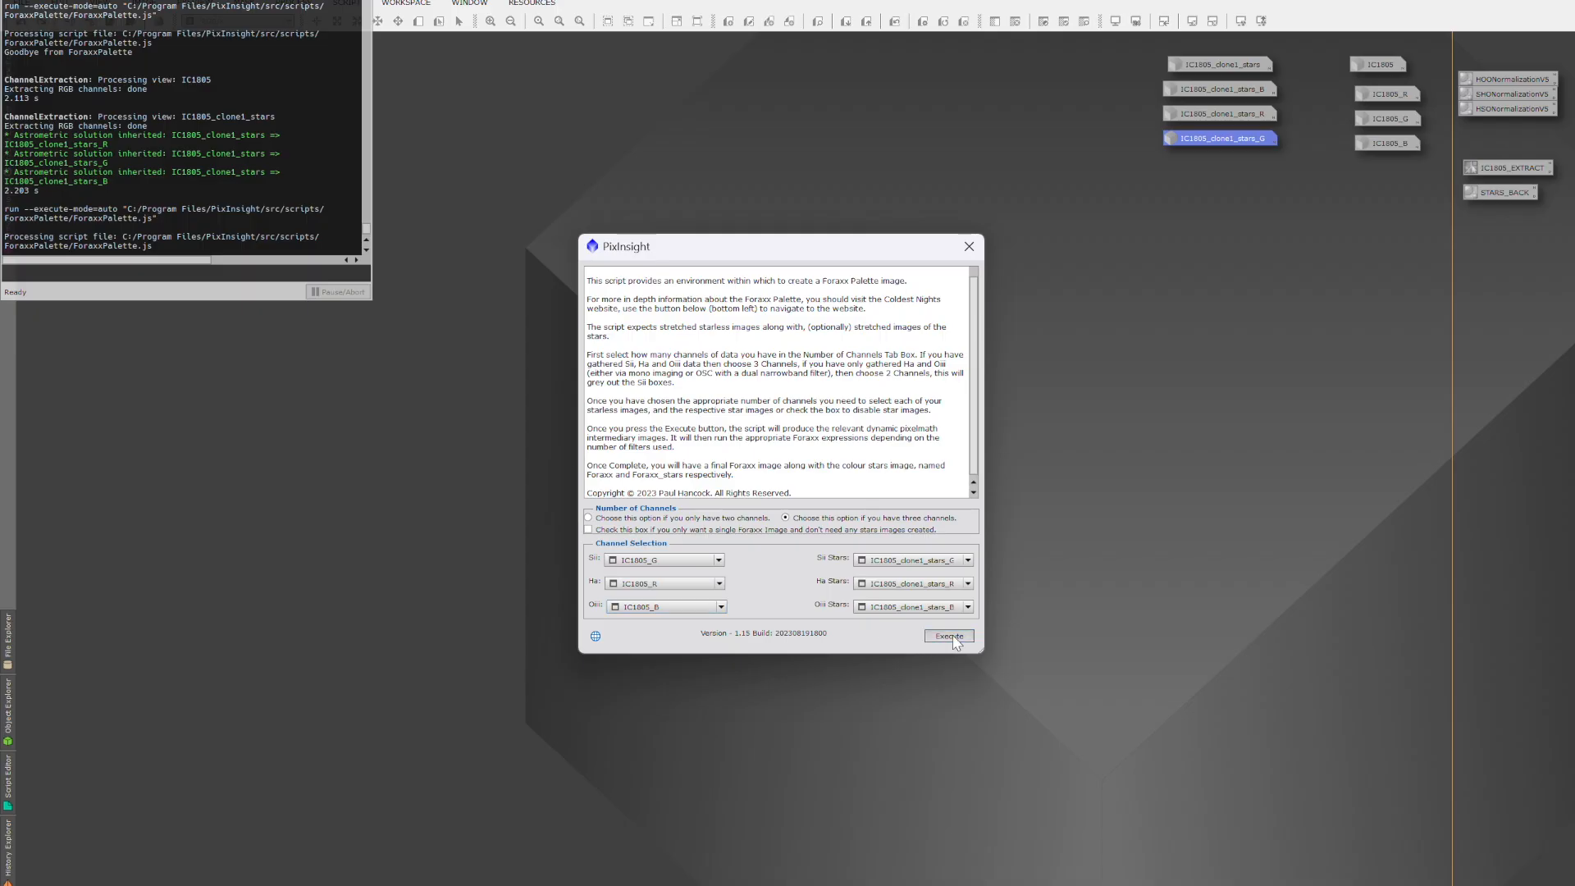
- Execute the ForaxxPalette script on the IC1805 channel and star images
click(948, 636)
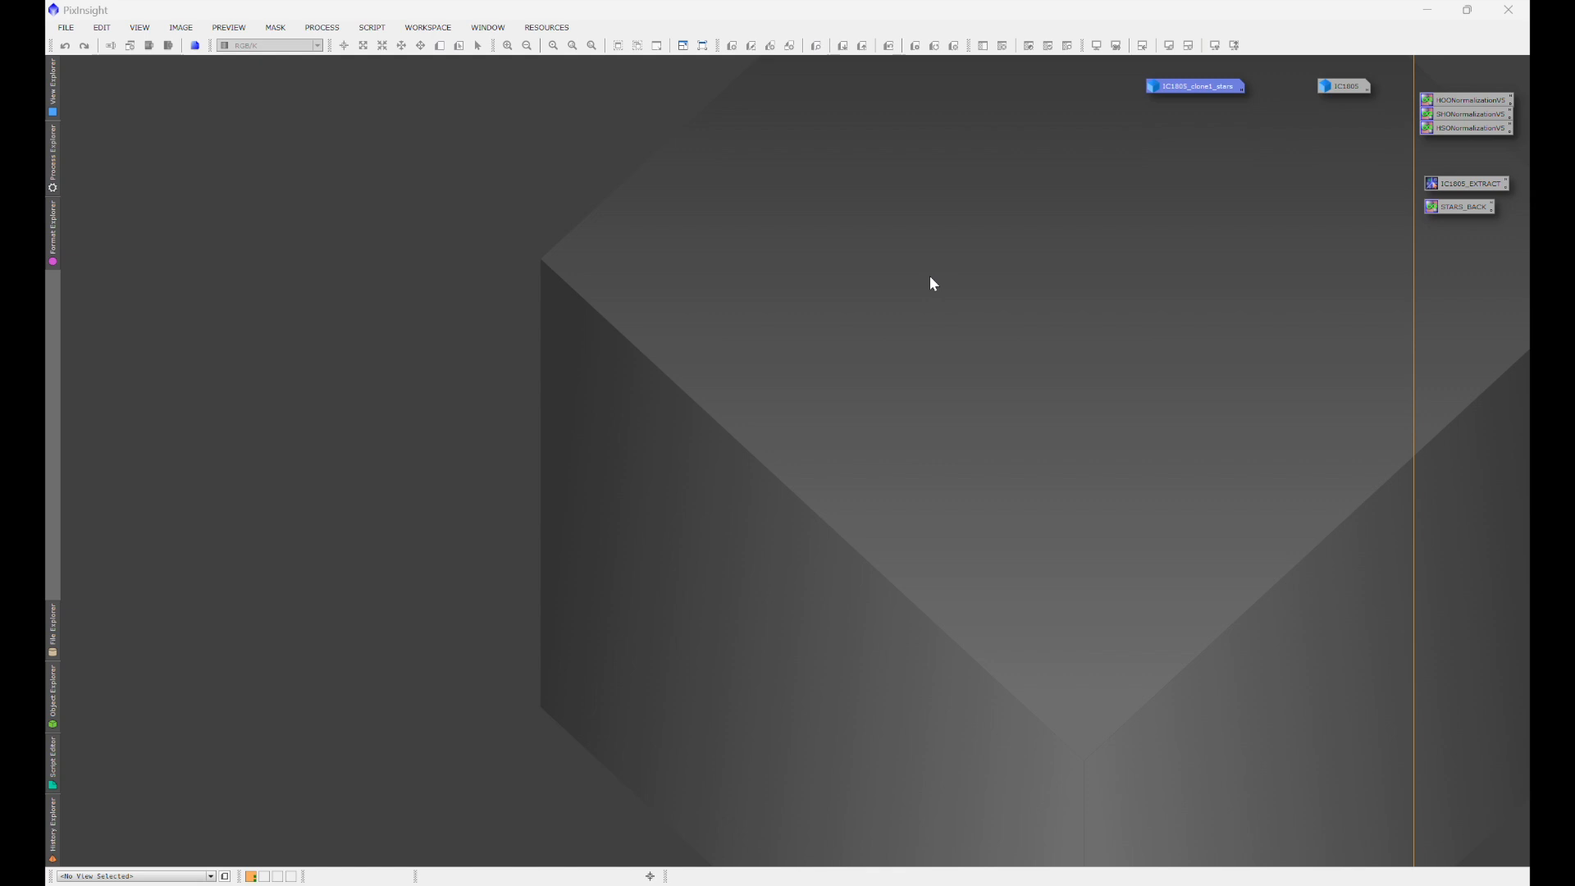
mouse_move(546, 94)
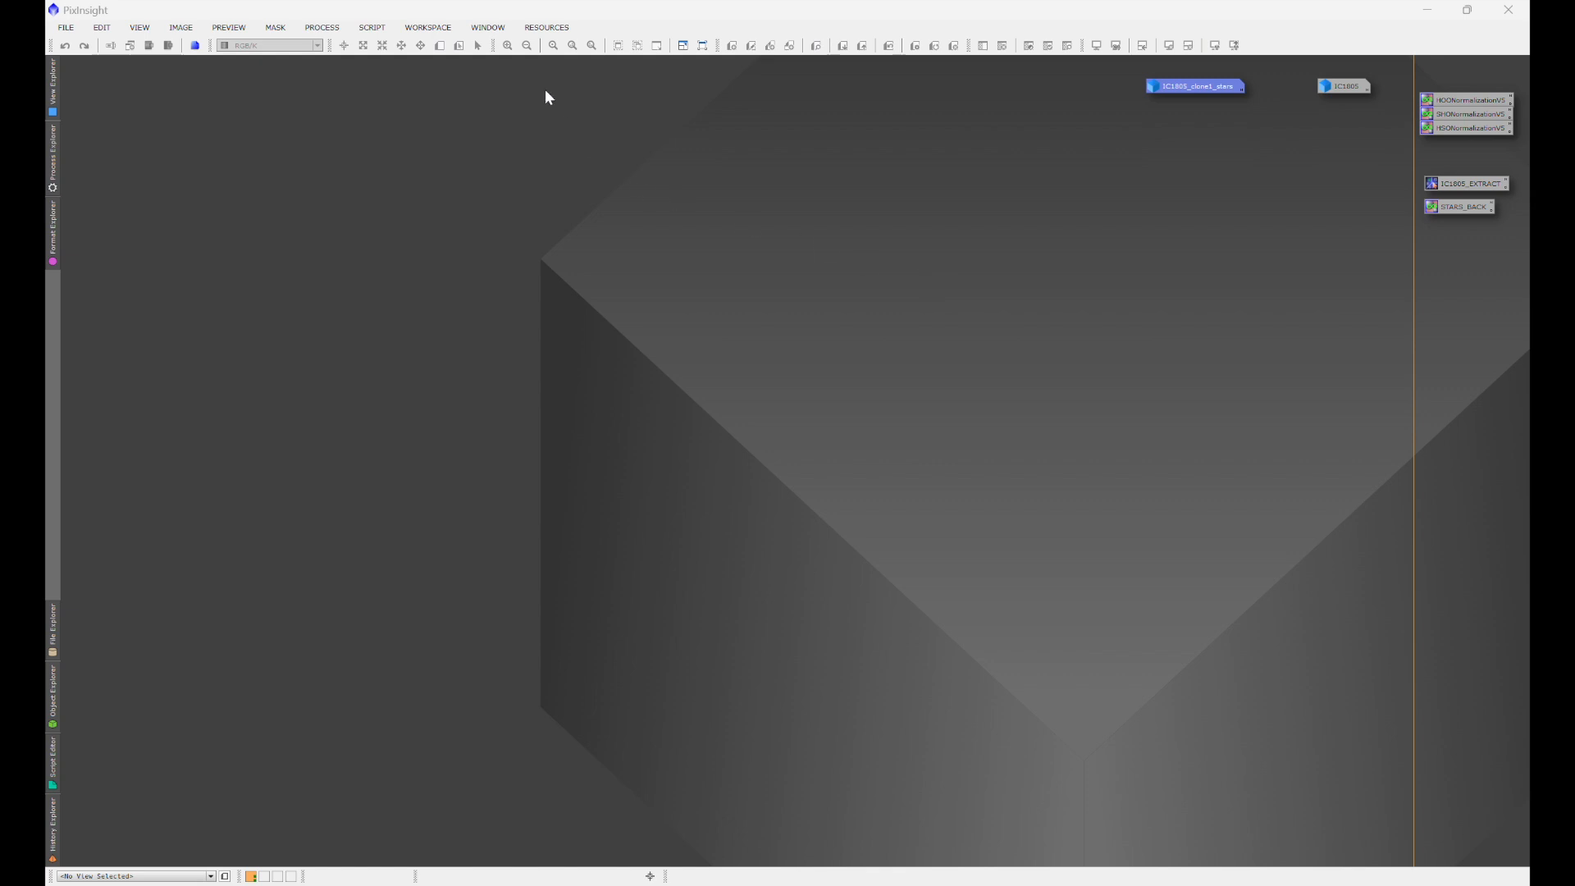
- Open the Foraxx Palette Utility entry in Manage Repositories and select its URL
click(546, 27)
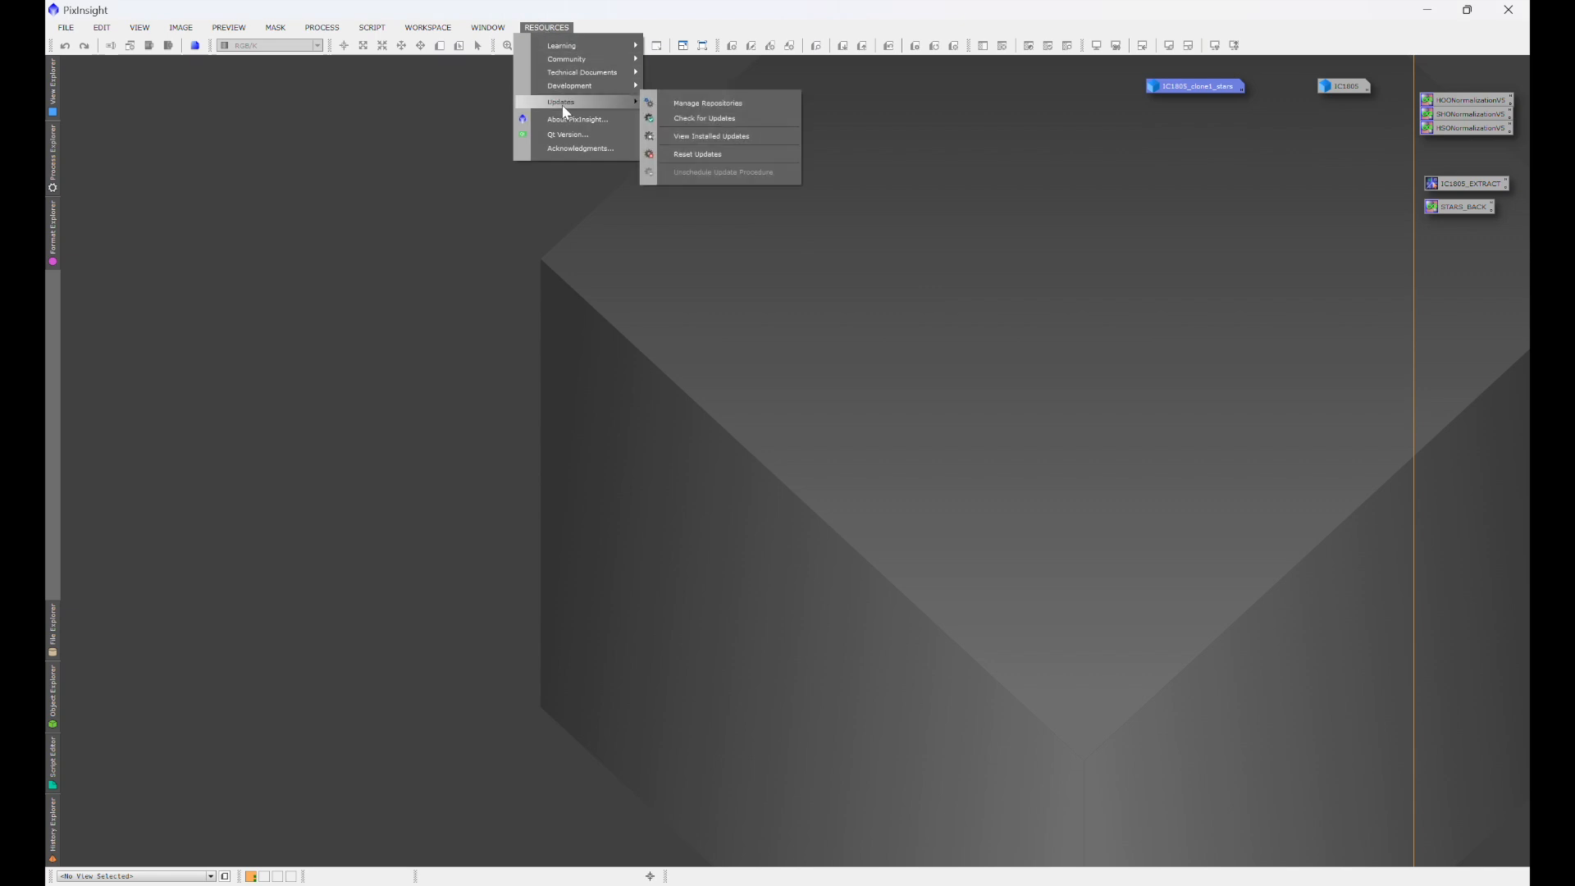
click(709, 102)
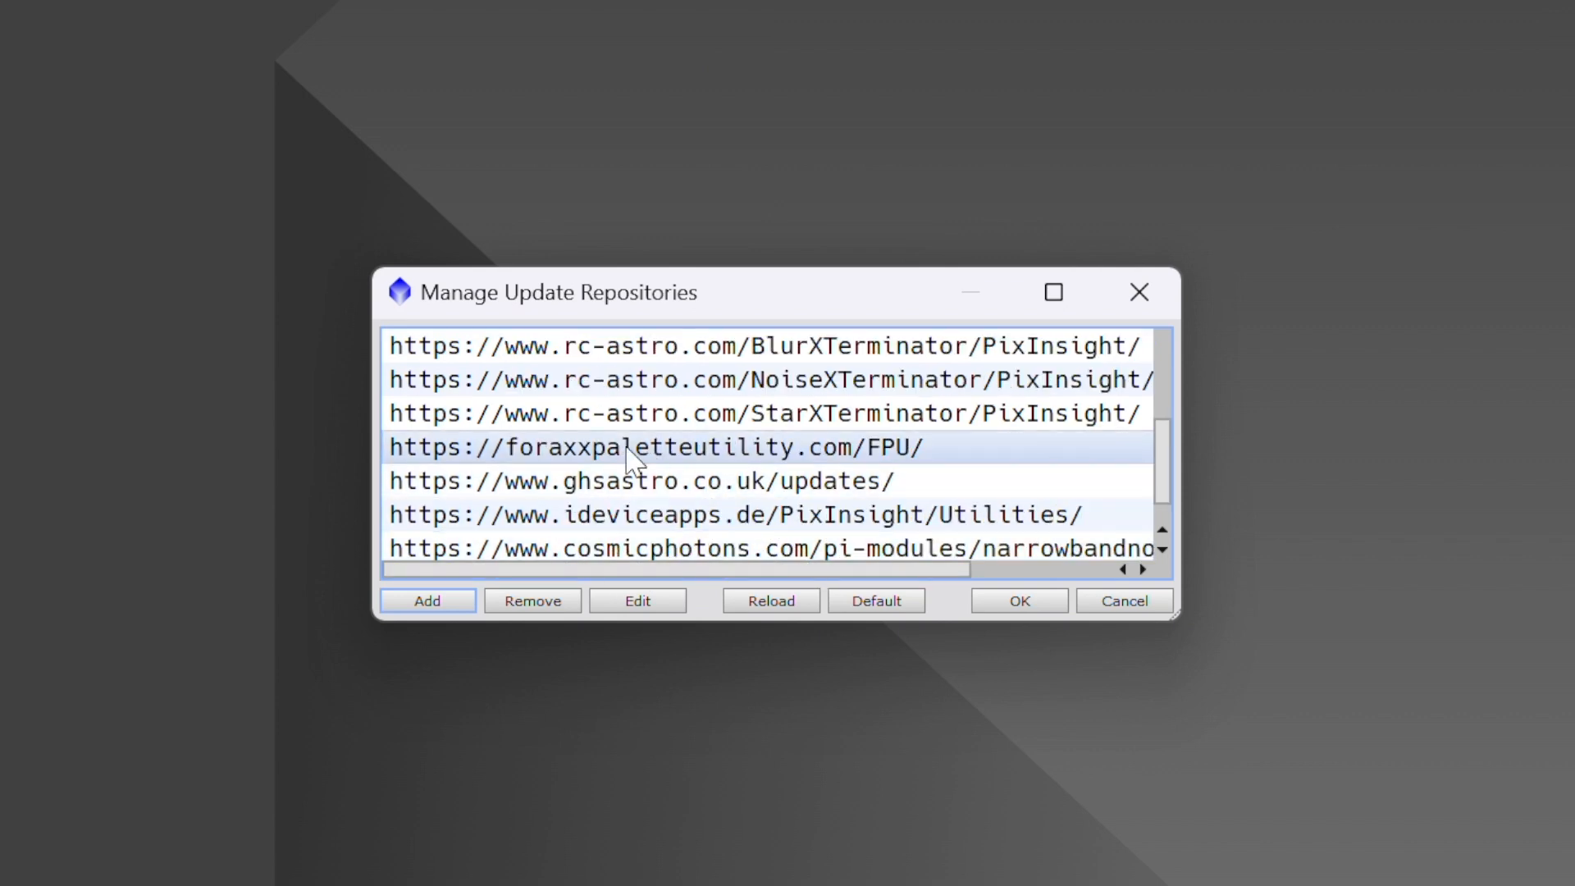
click(637, 600)
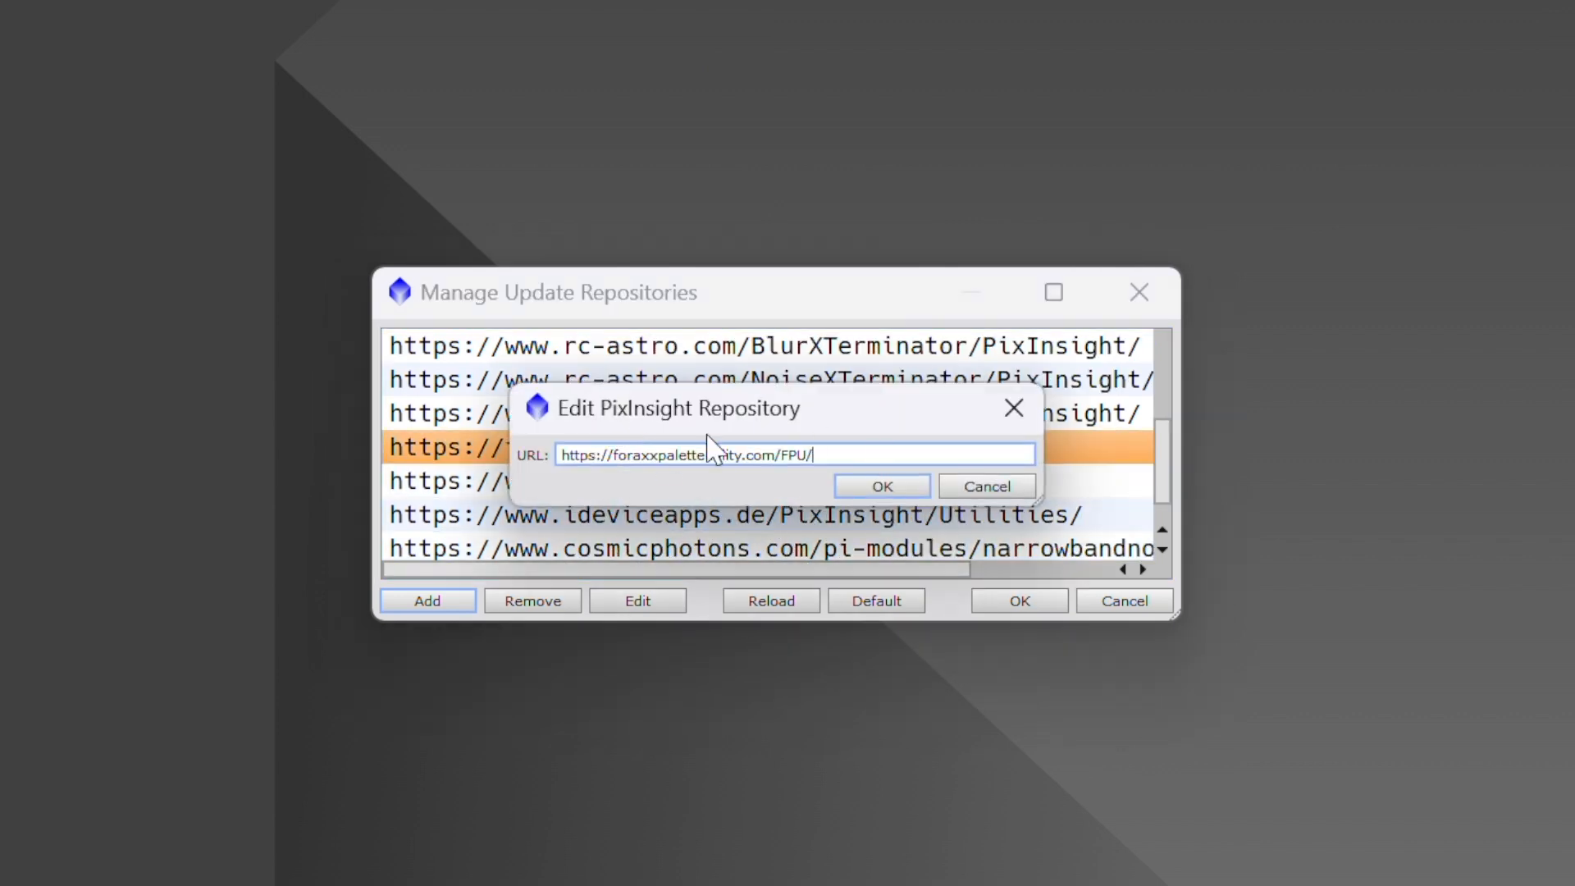
triple_click(683, 455)
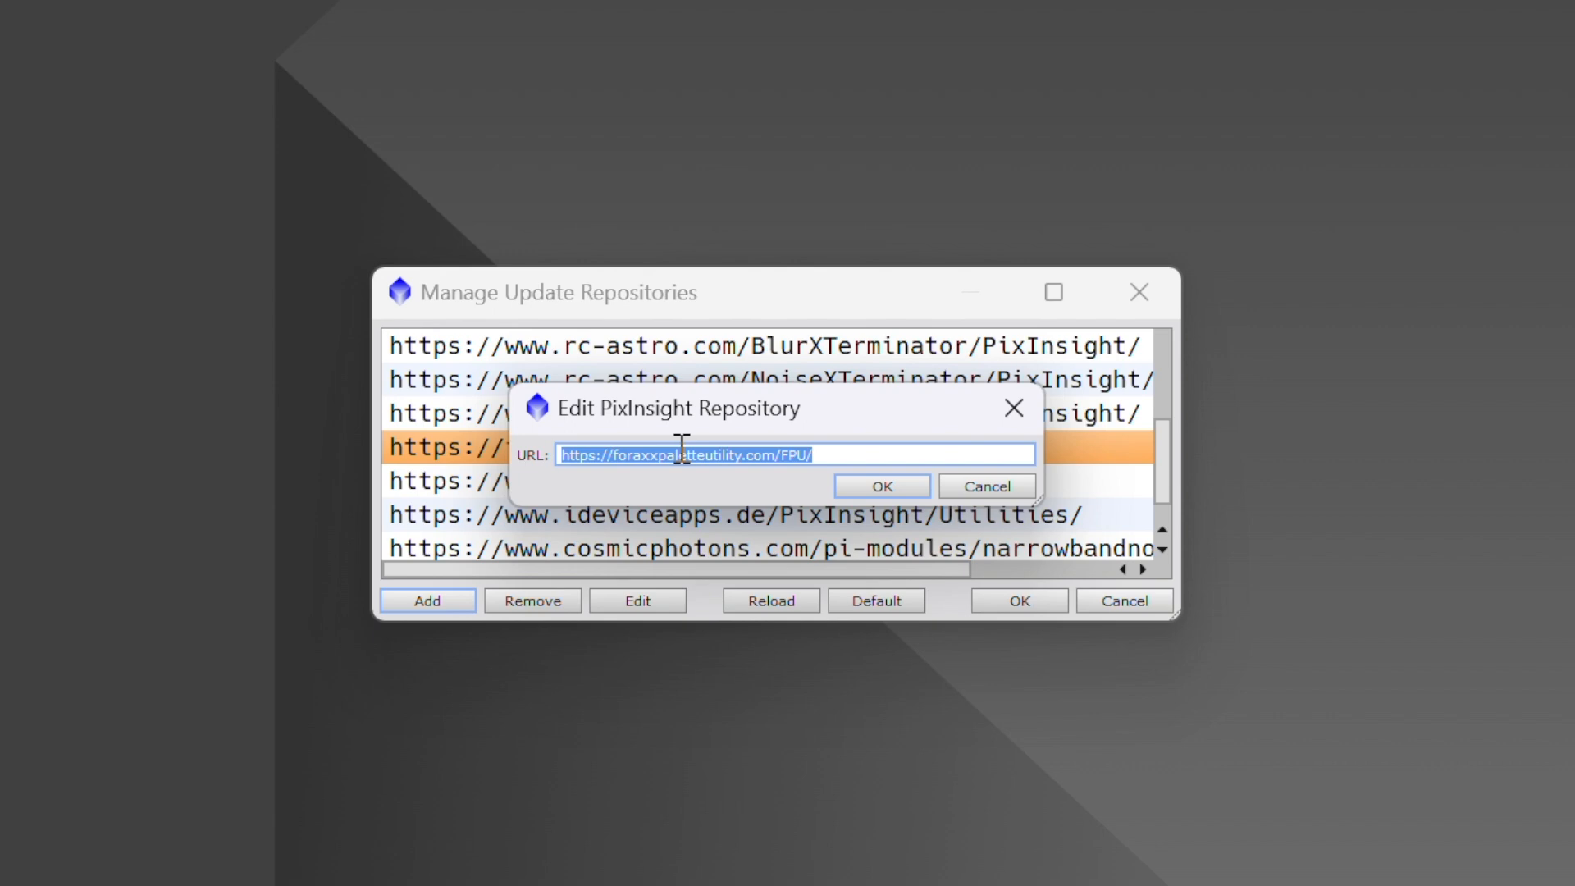
mouse_move(474, 474)
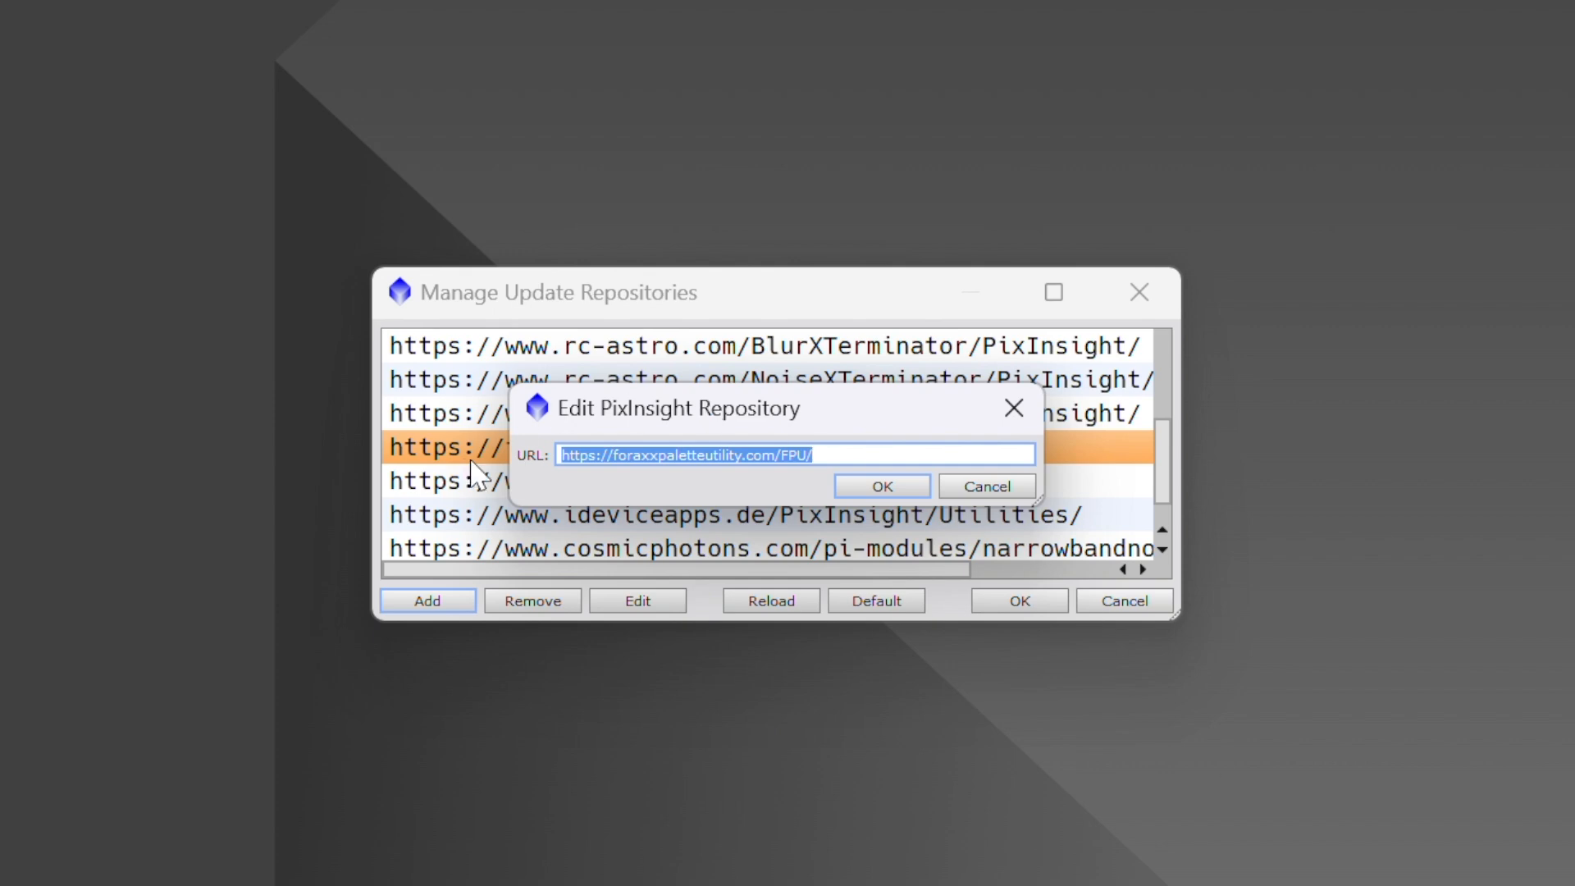
mouse_move(698, 492)
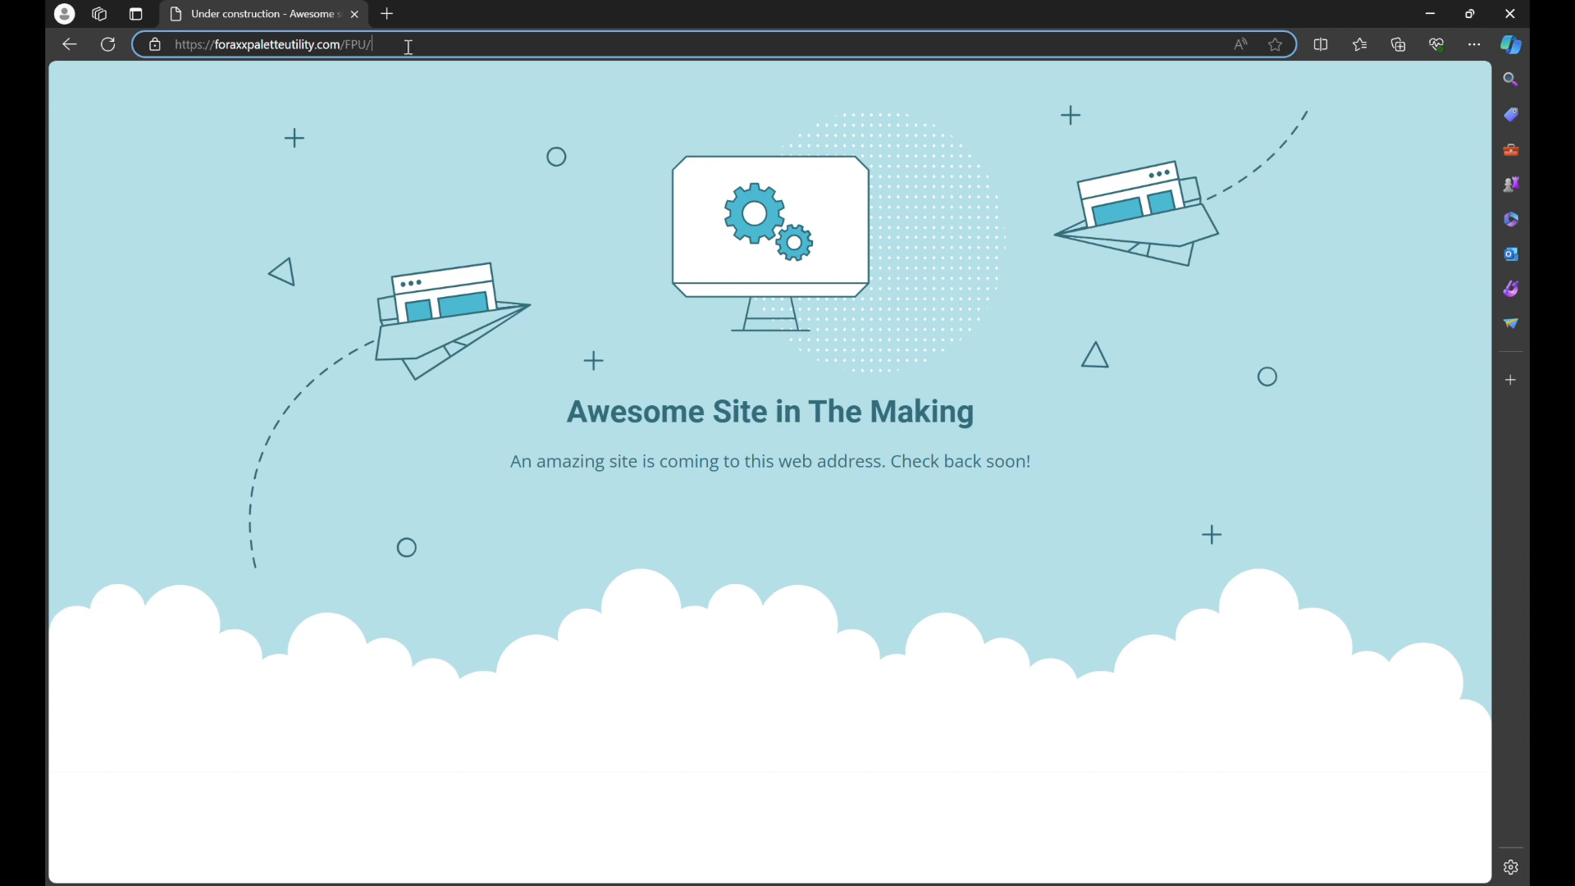
- Select the Foraxx page address in Edge's address bar
click(279, 44)
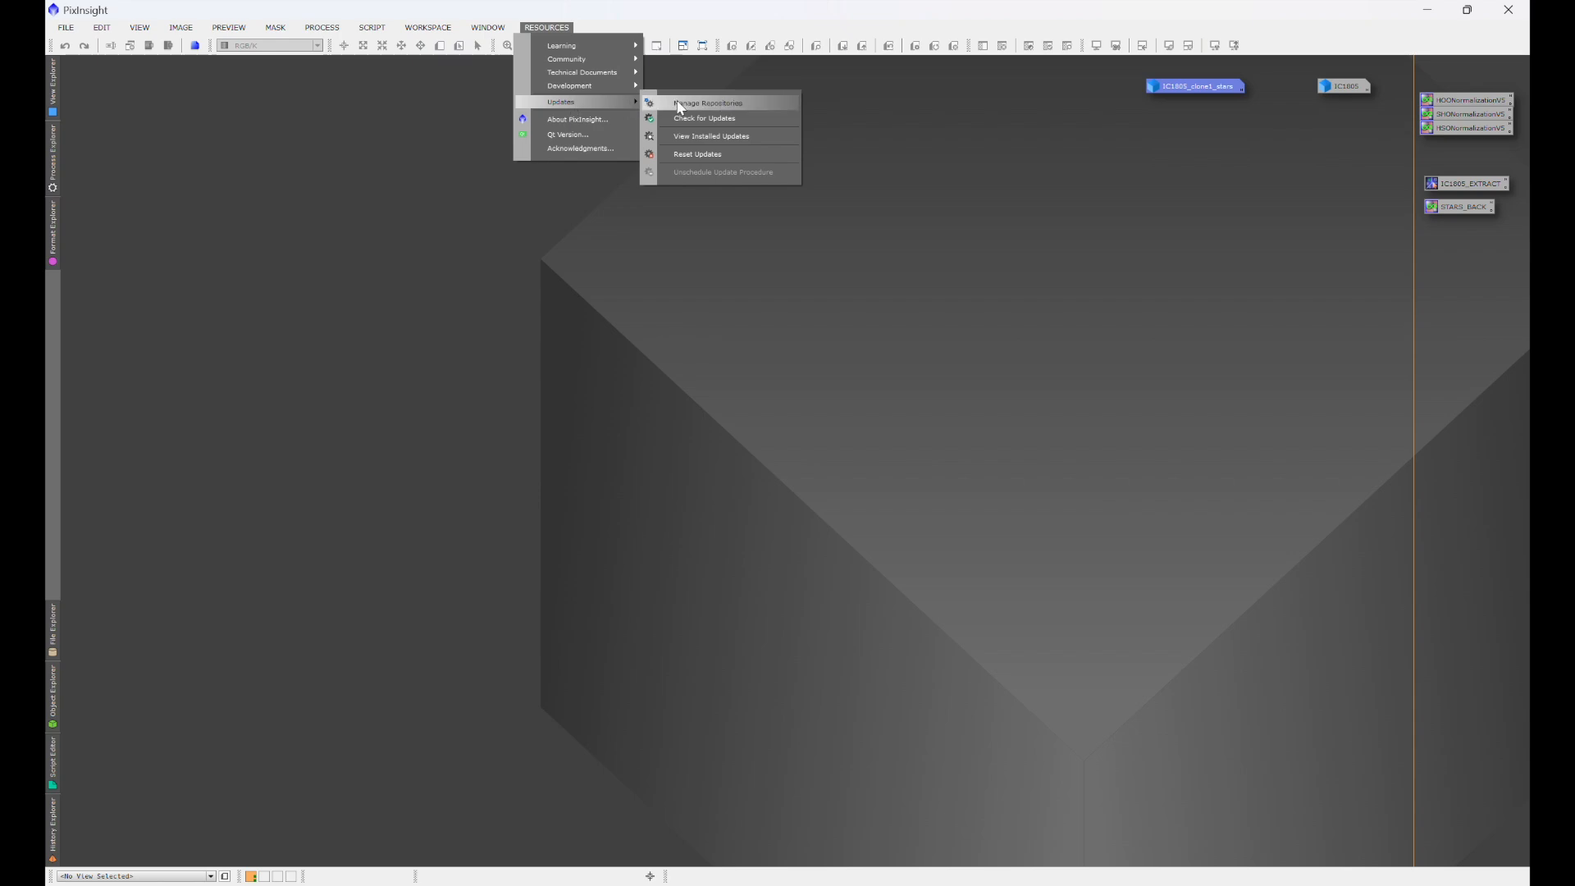
- Create a new repository entry with the FPU address and close Manage Update Repositories
click(717, 102)
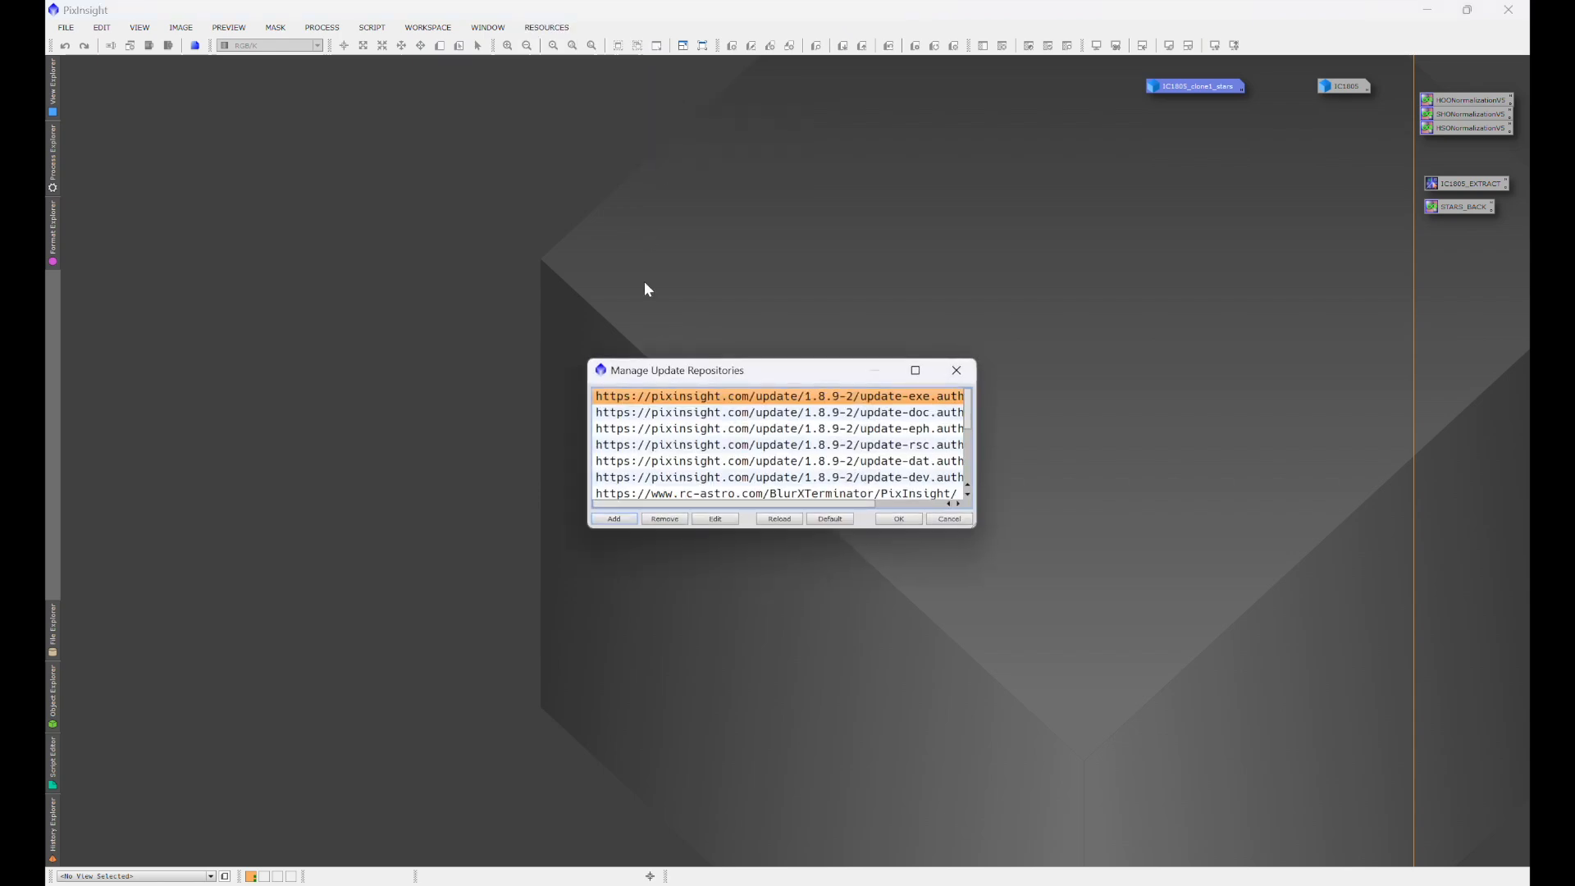
click(613, 519)
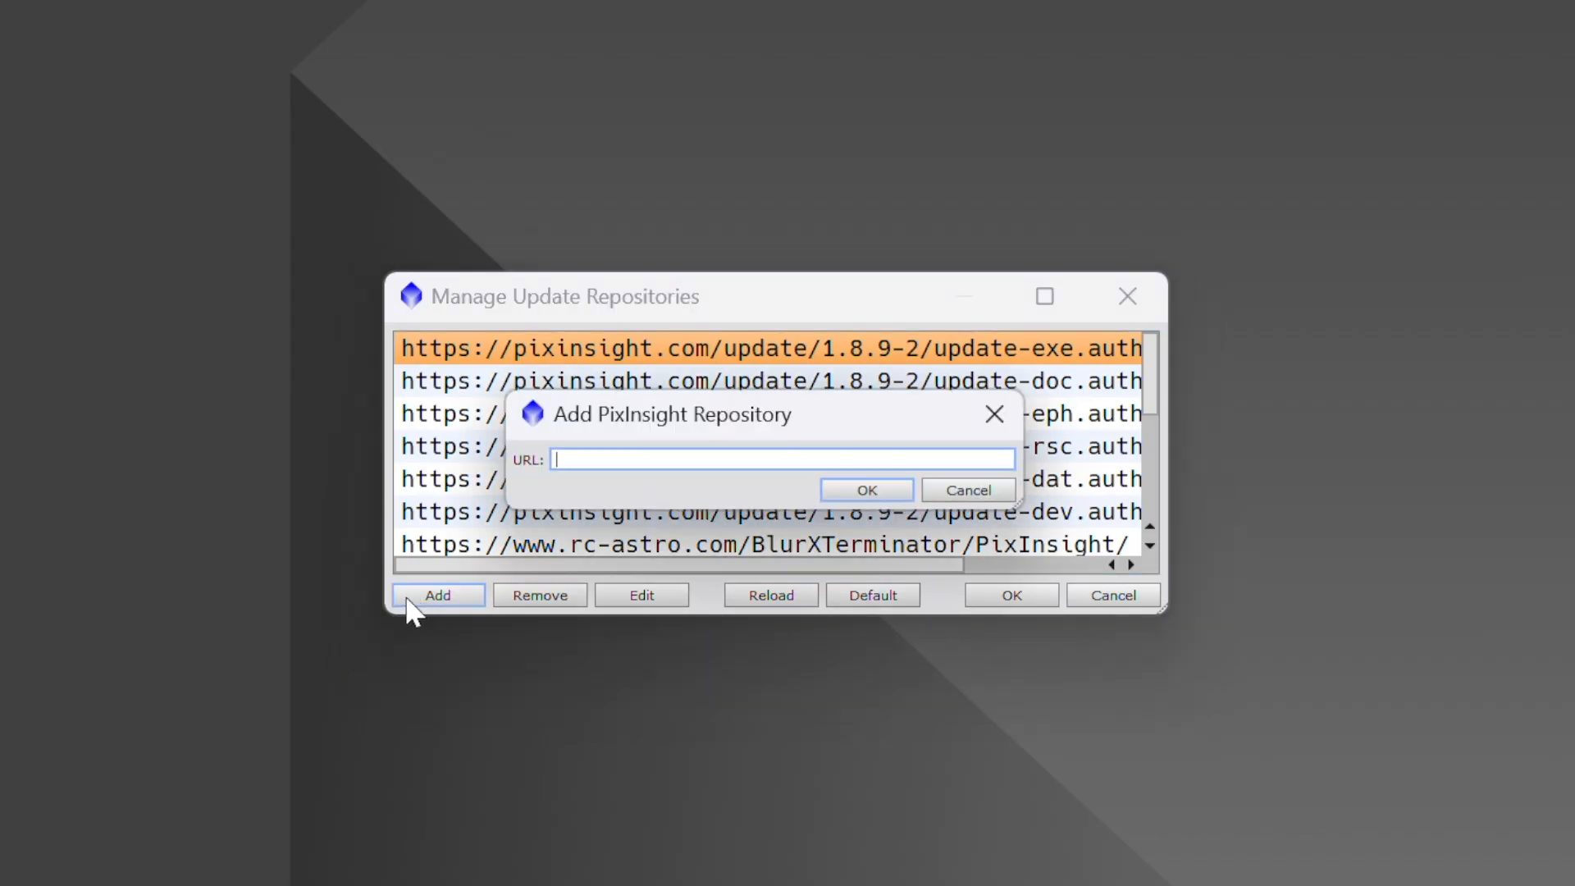
text(https://foraxxpaletteutility.com/FPU/)
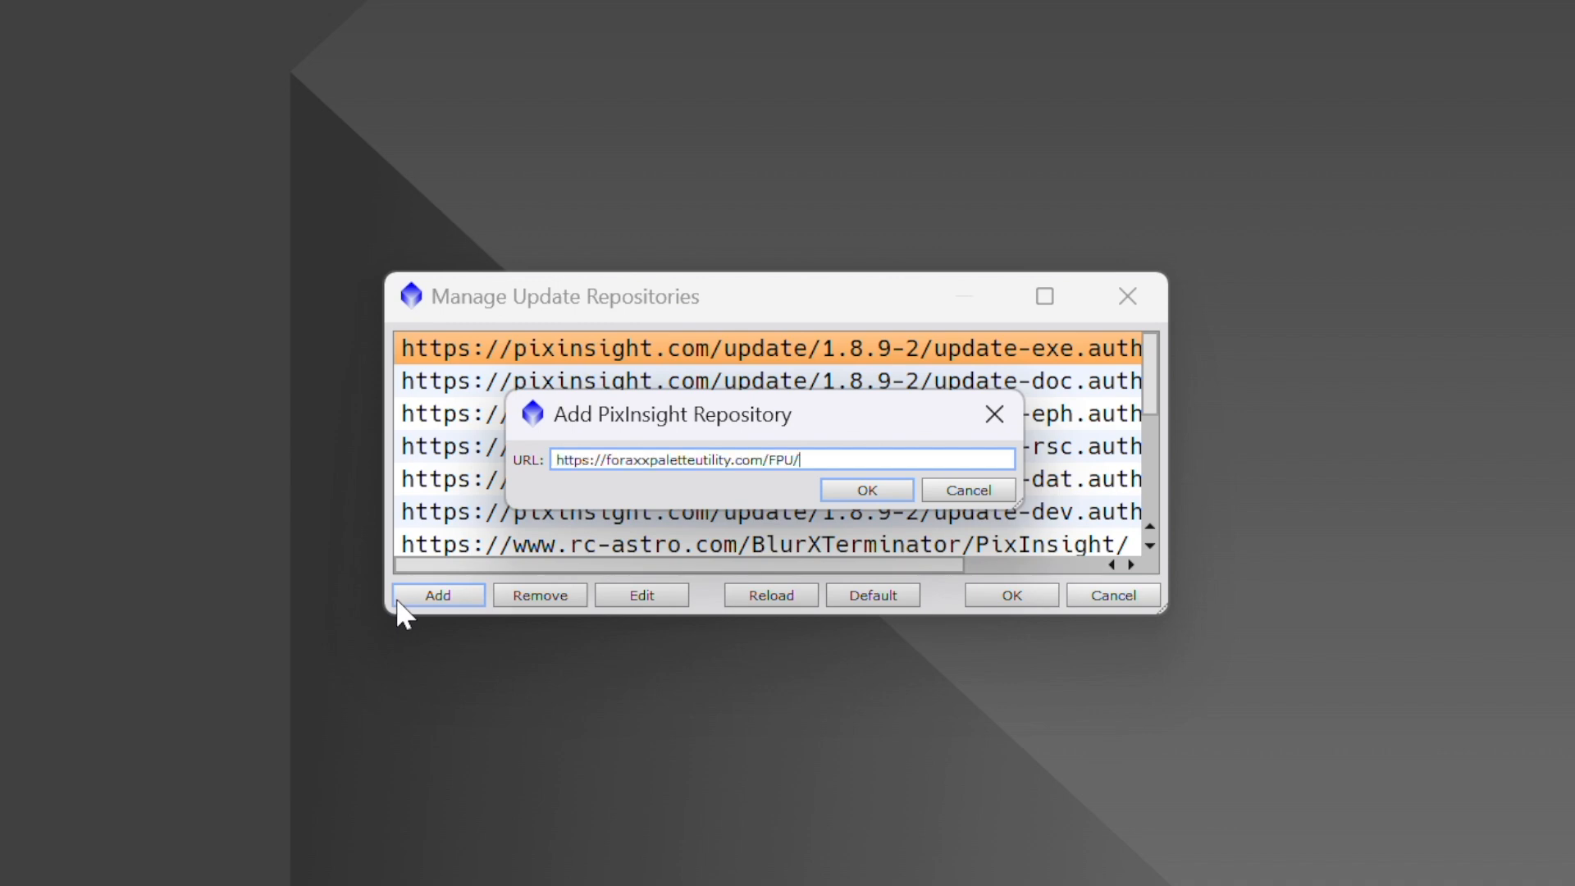
mouse_move(817, 503)
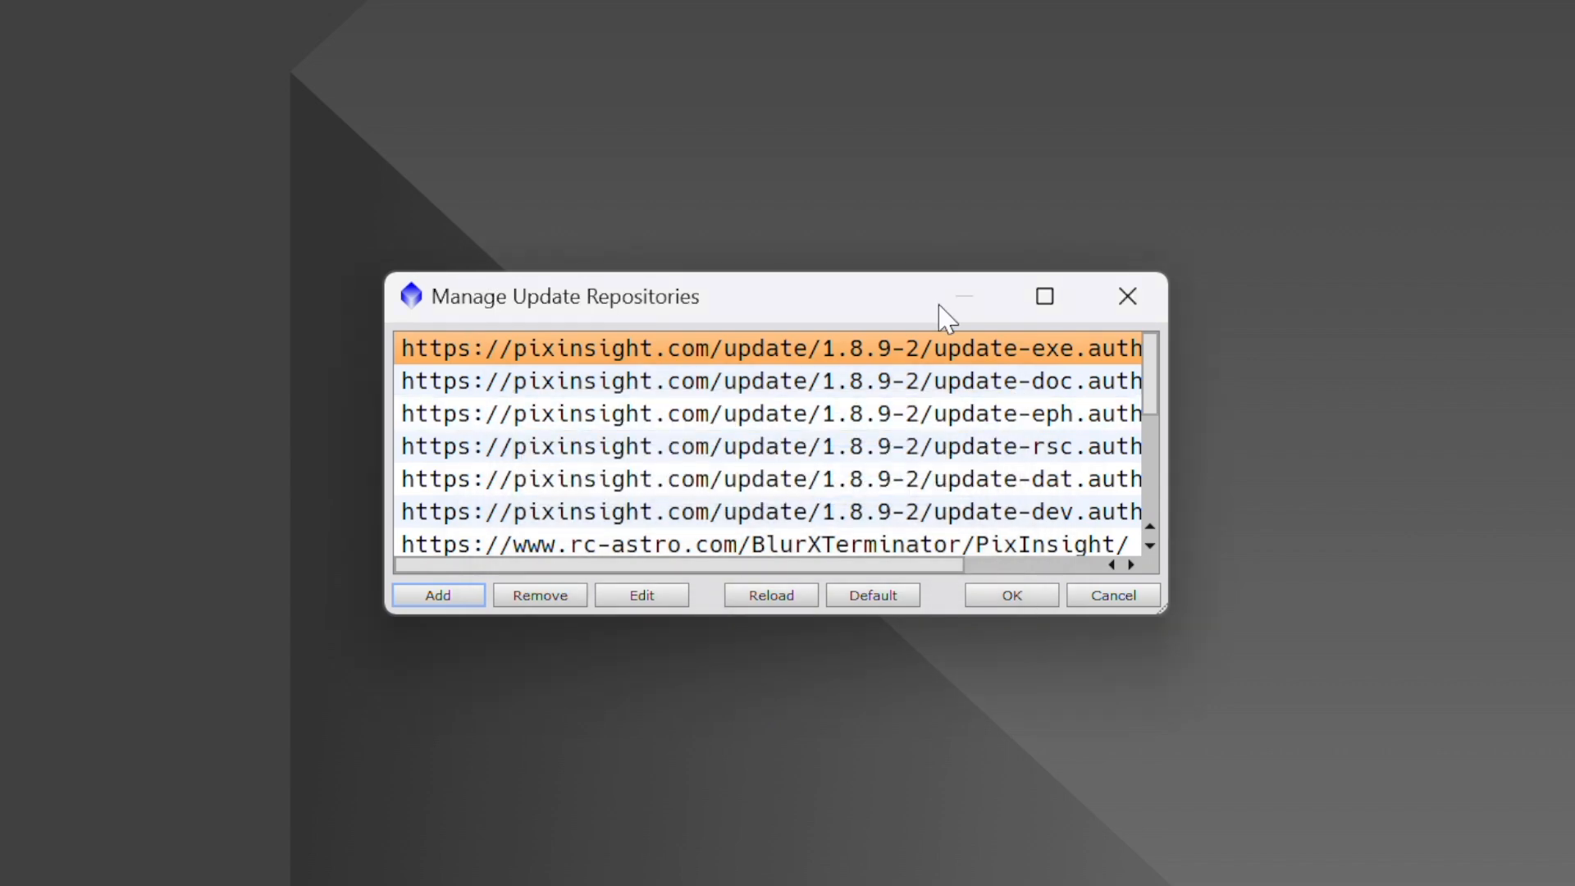
mouse_move(1151, 304)
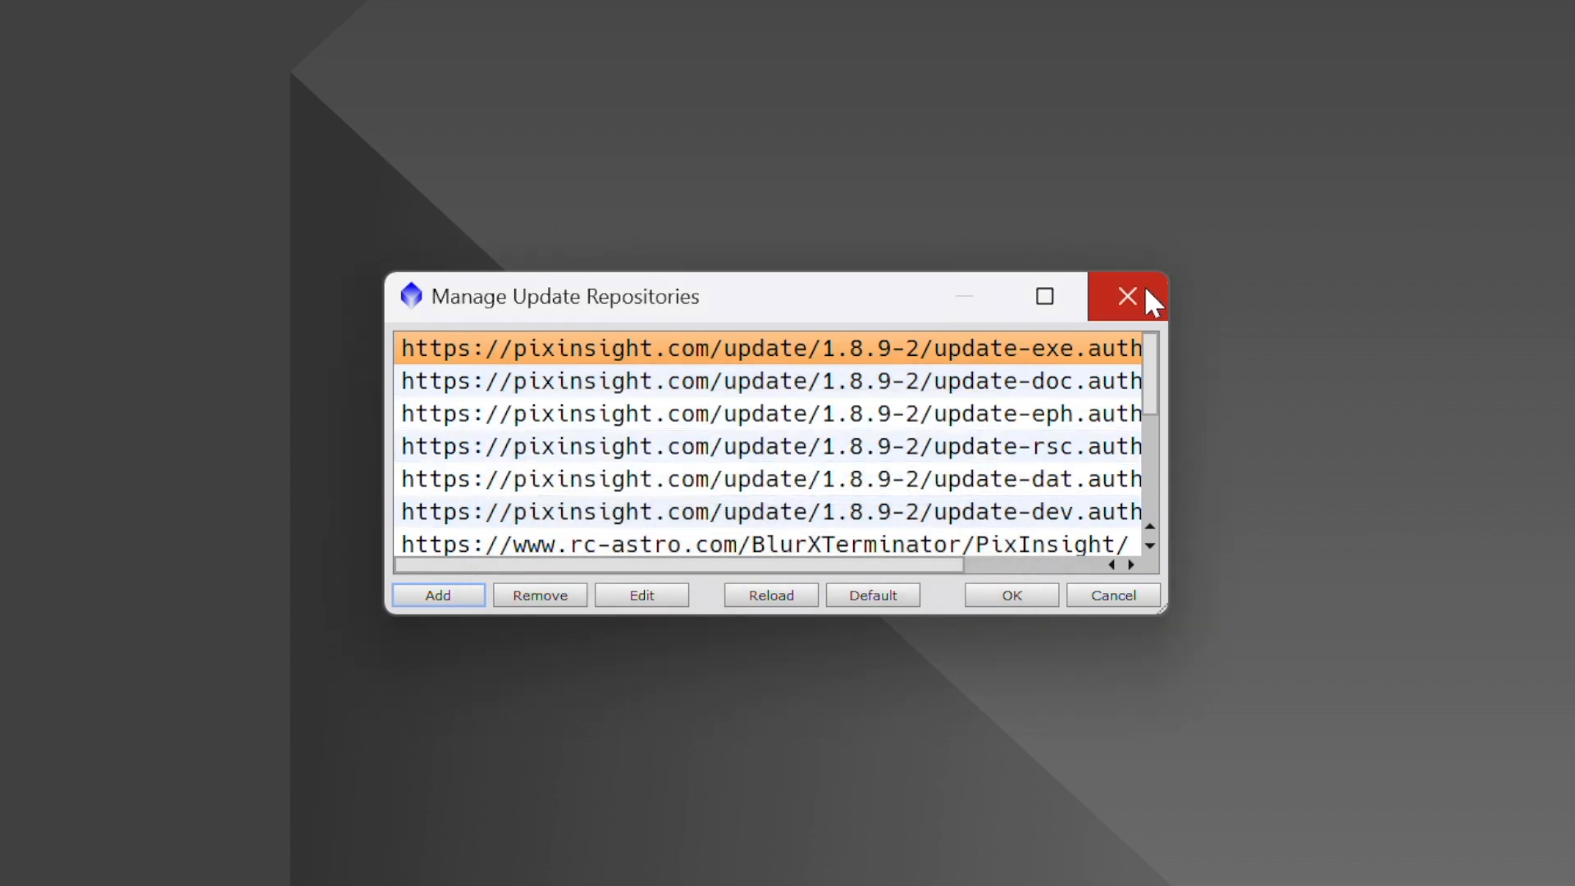
click(1128, 296)
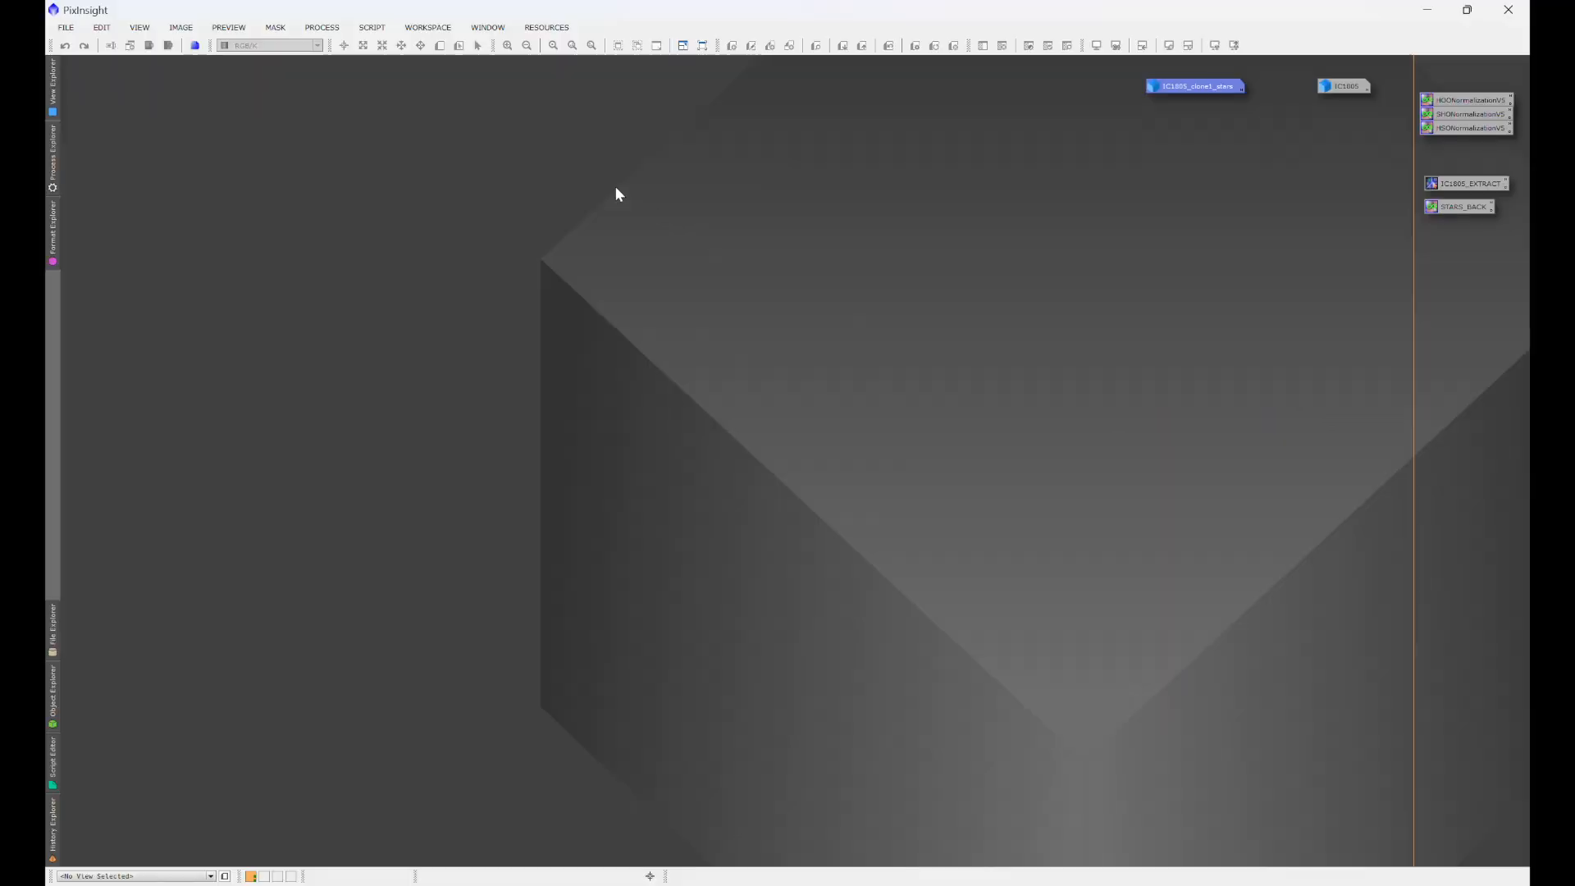
- Run Resources > Updates > Check for Updates and dismiss the no-updates message
click(546, 27)
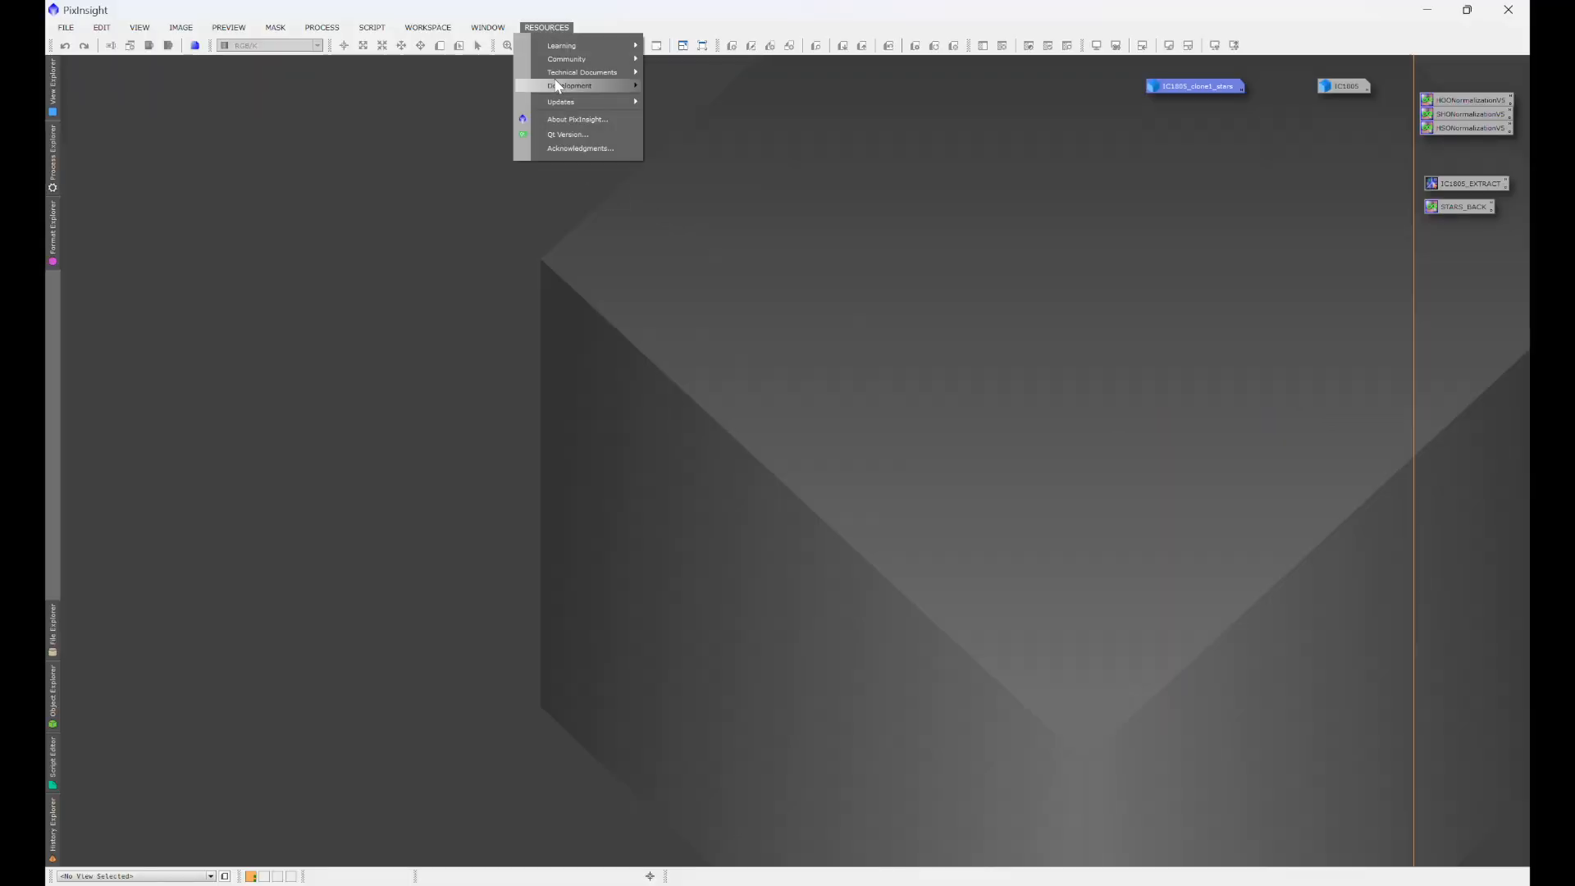
click(560, 102)
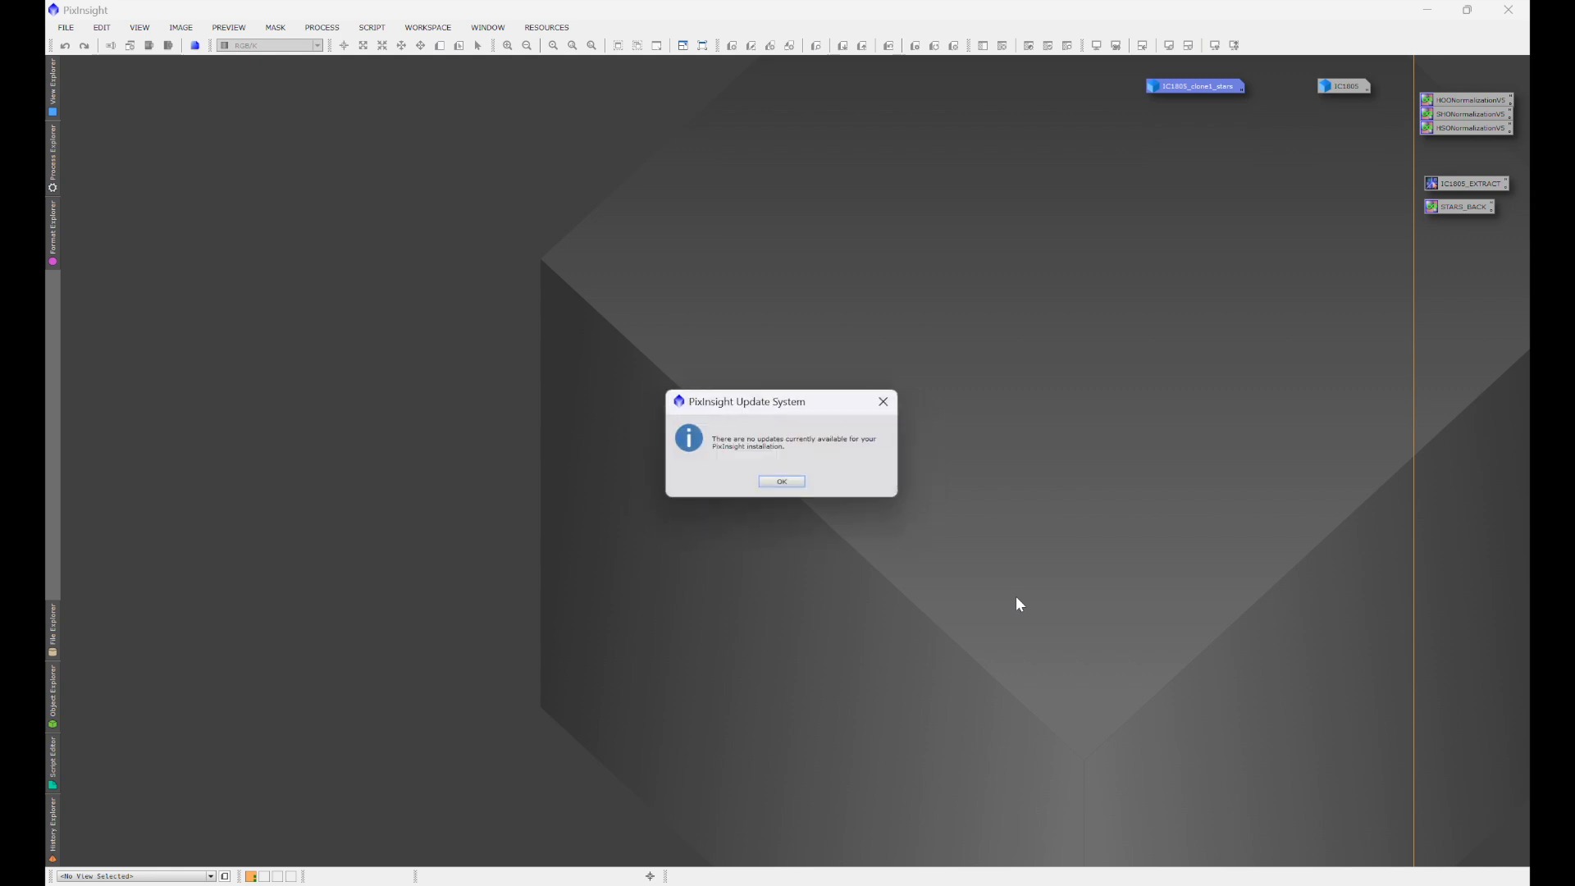
mouse_move(783, 587)
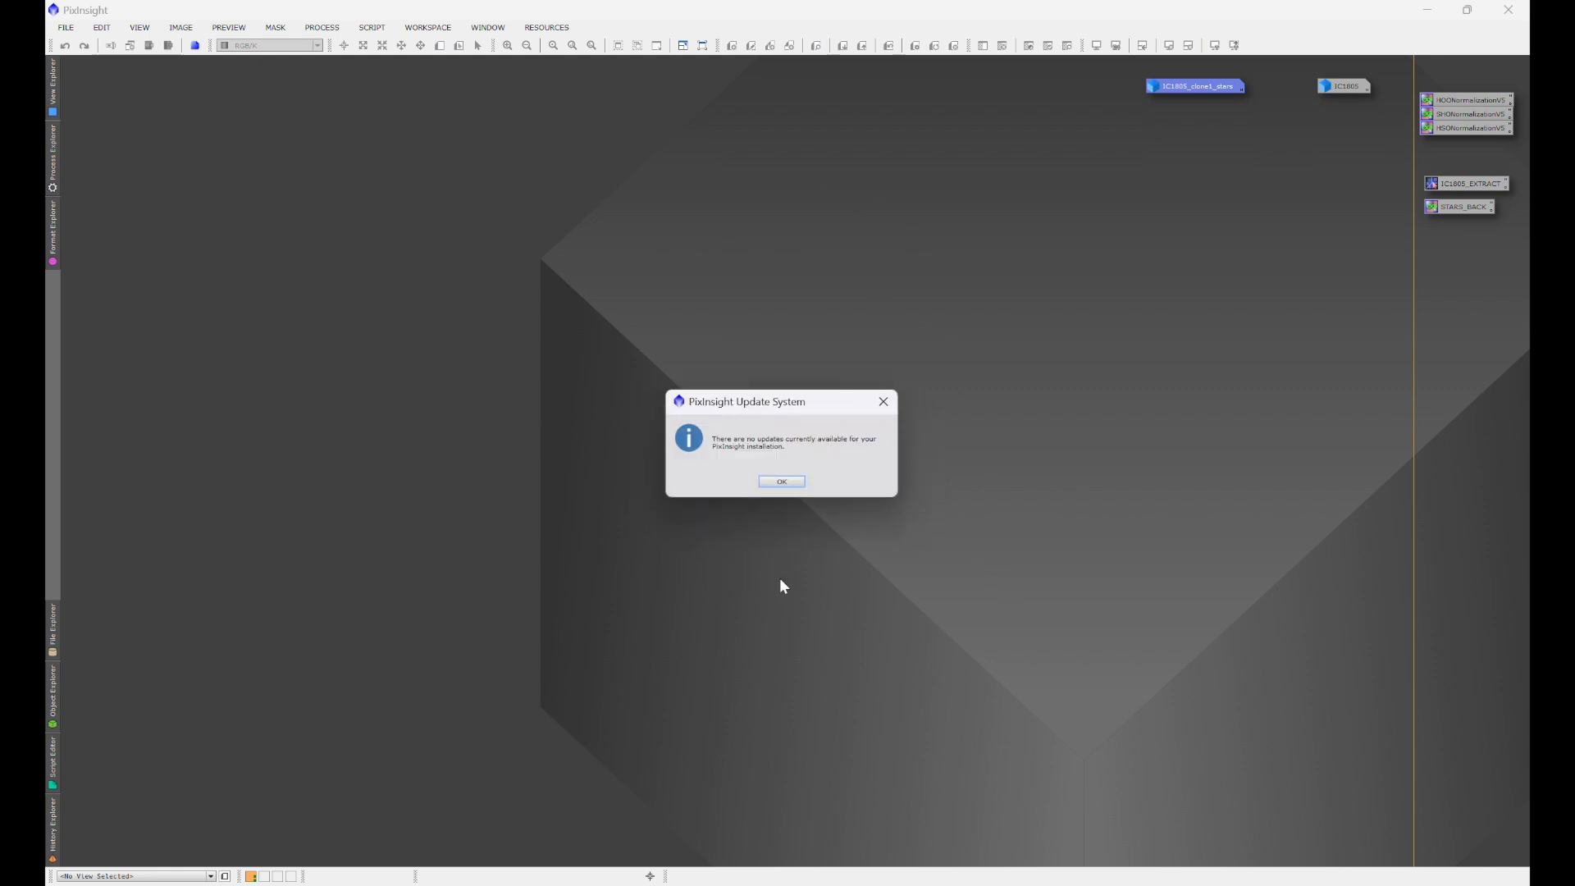
mouse_move(713, 387)
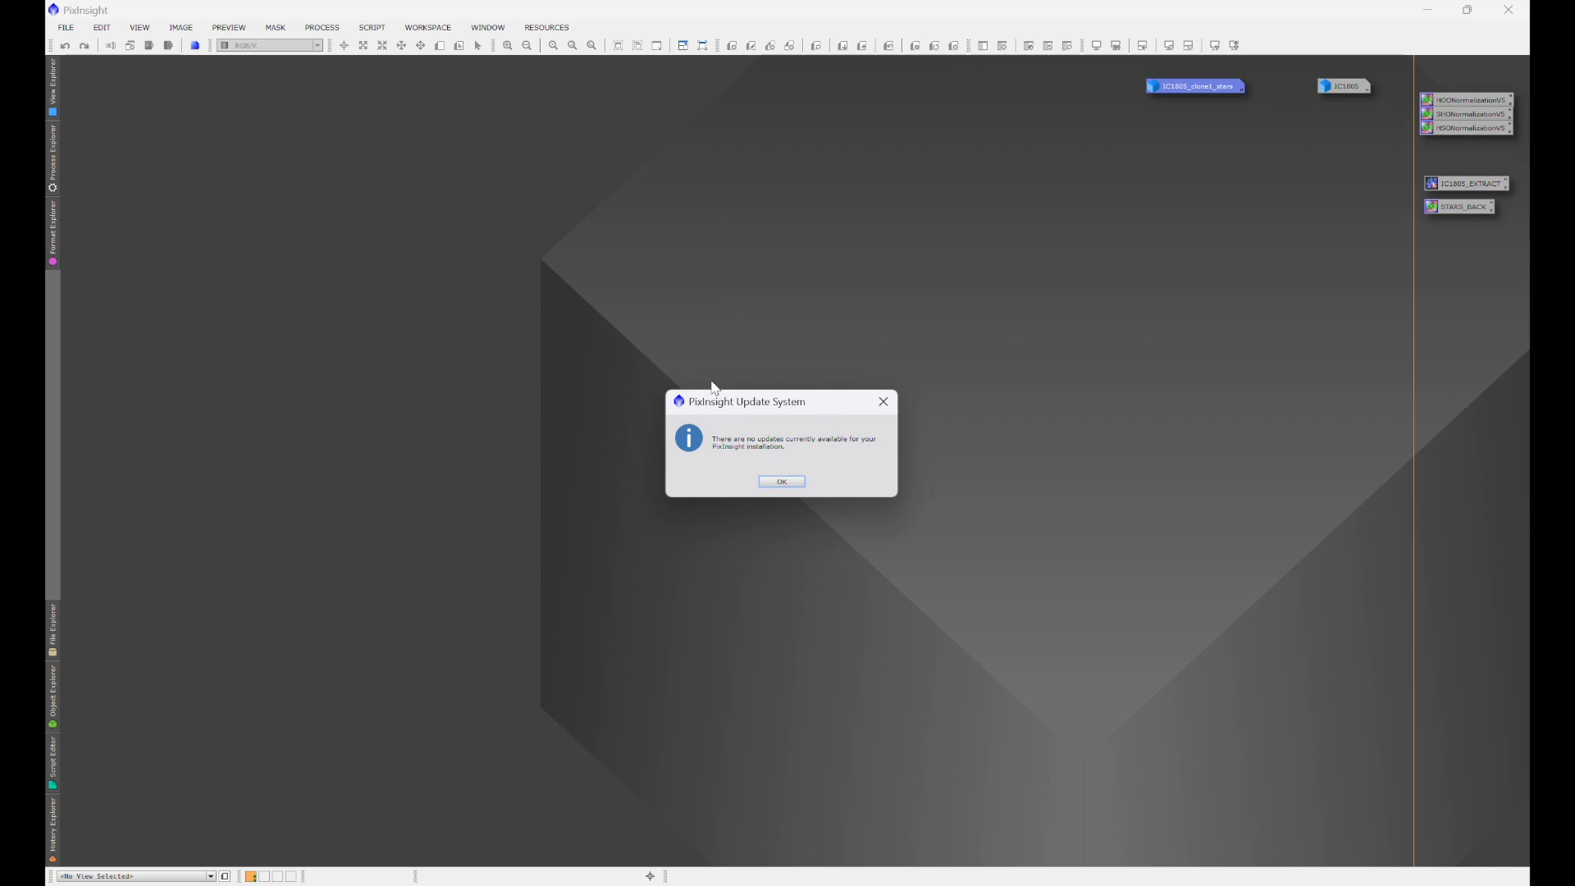
mouse_move(668, 575)
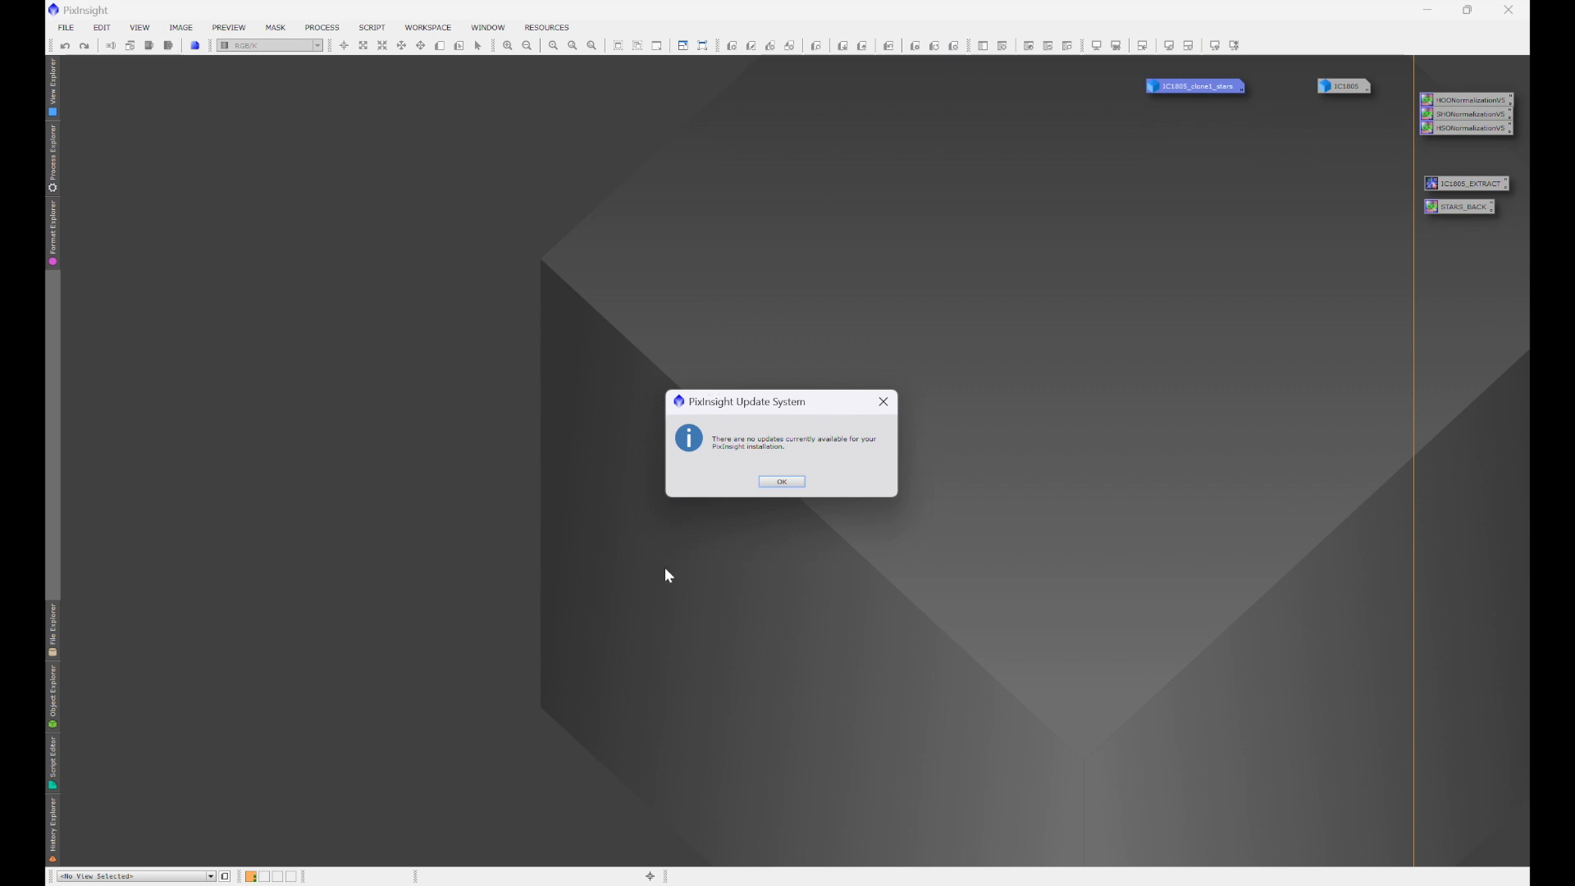
mouse_move(941, 601)
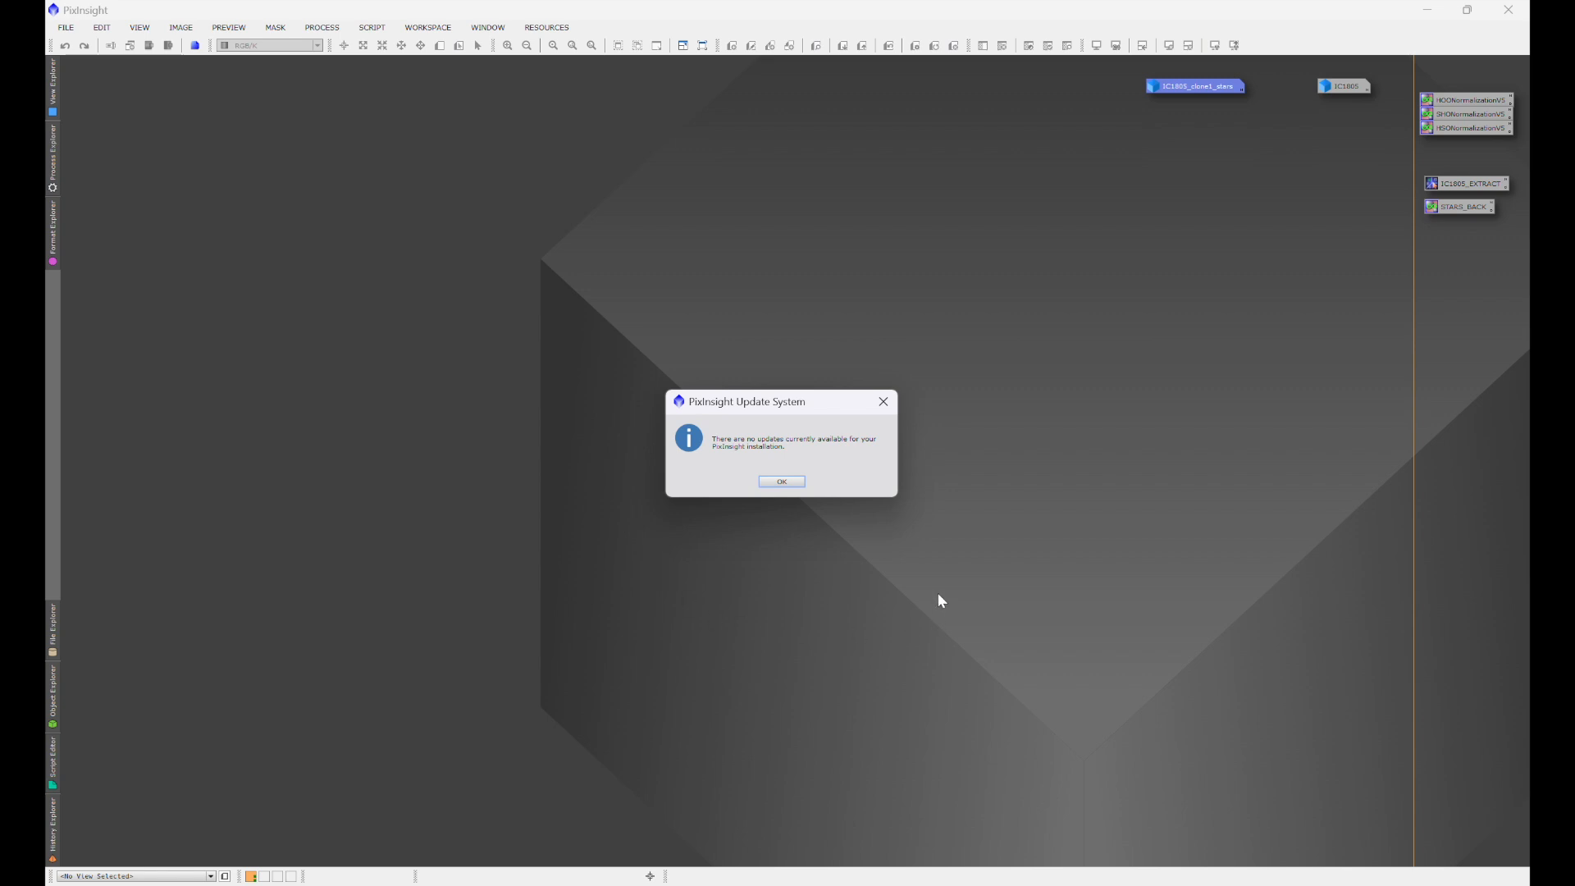
click(782, 481)
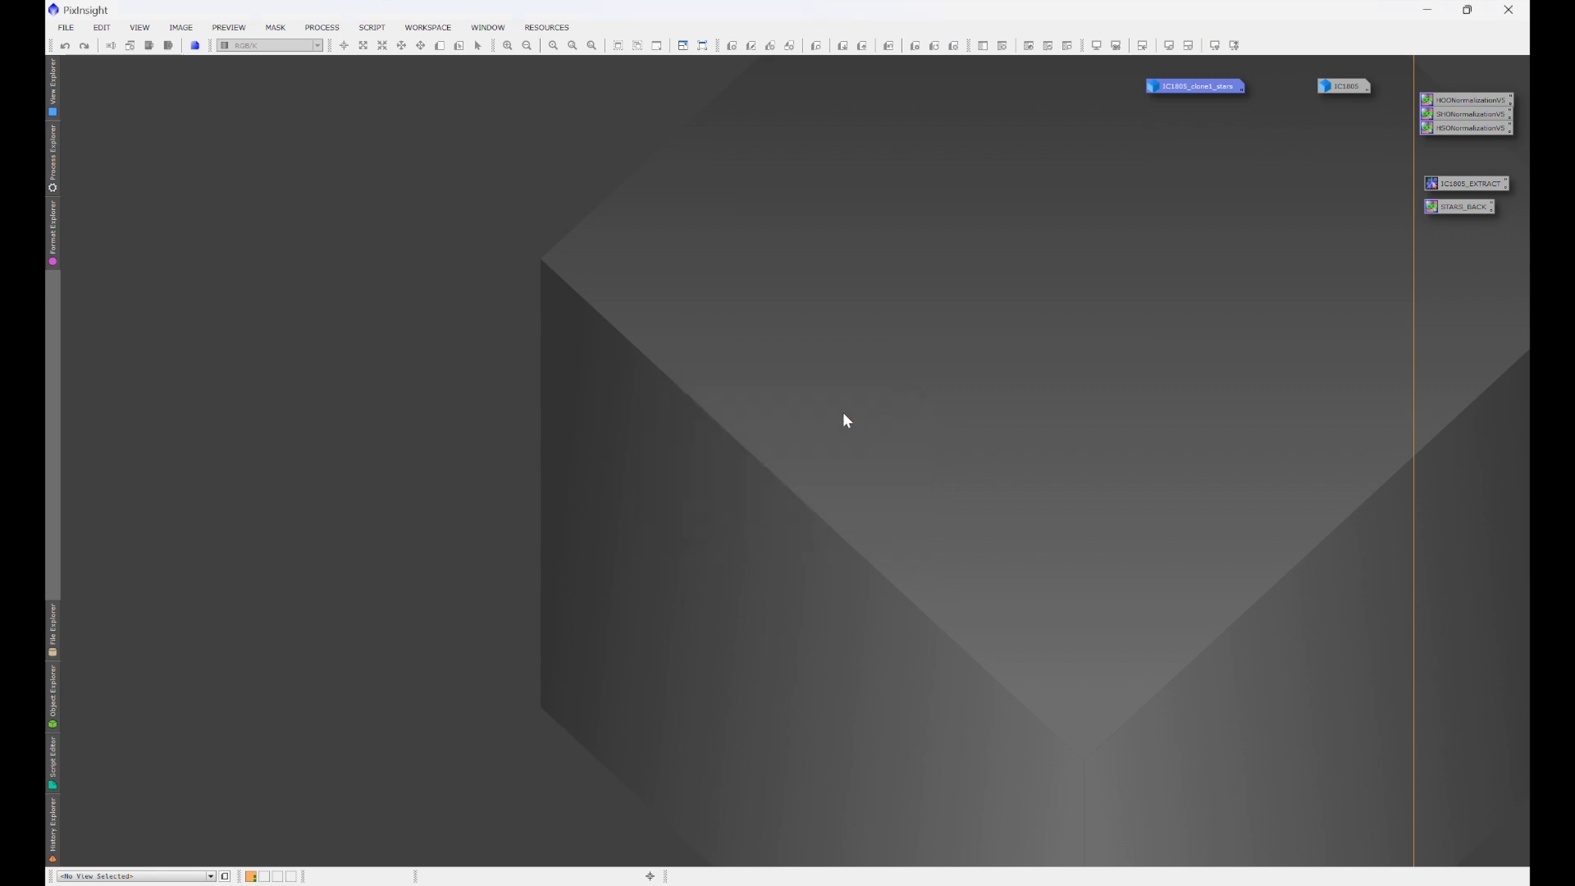
mouse_move(855, 389)
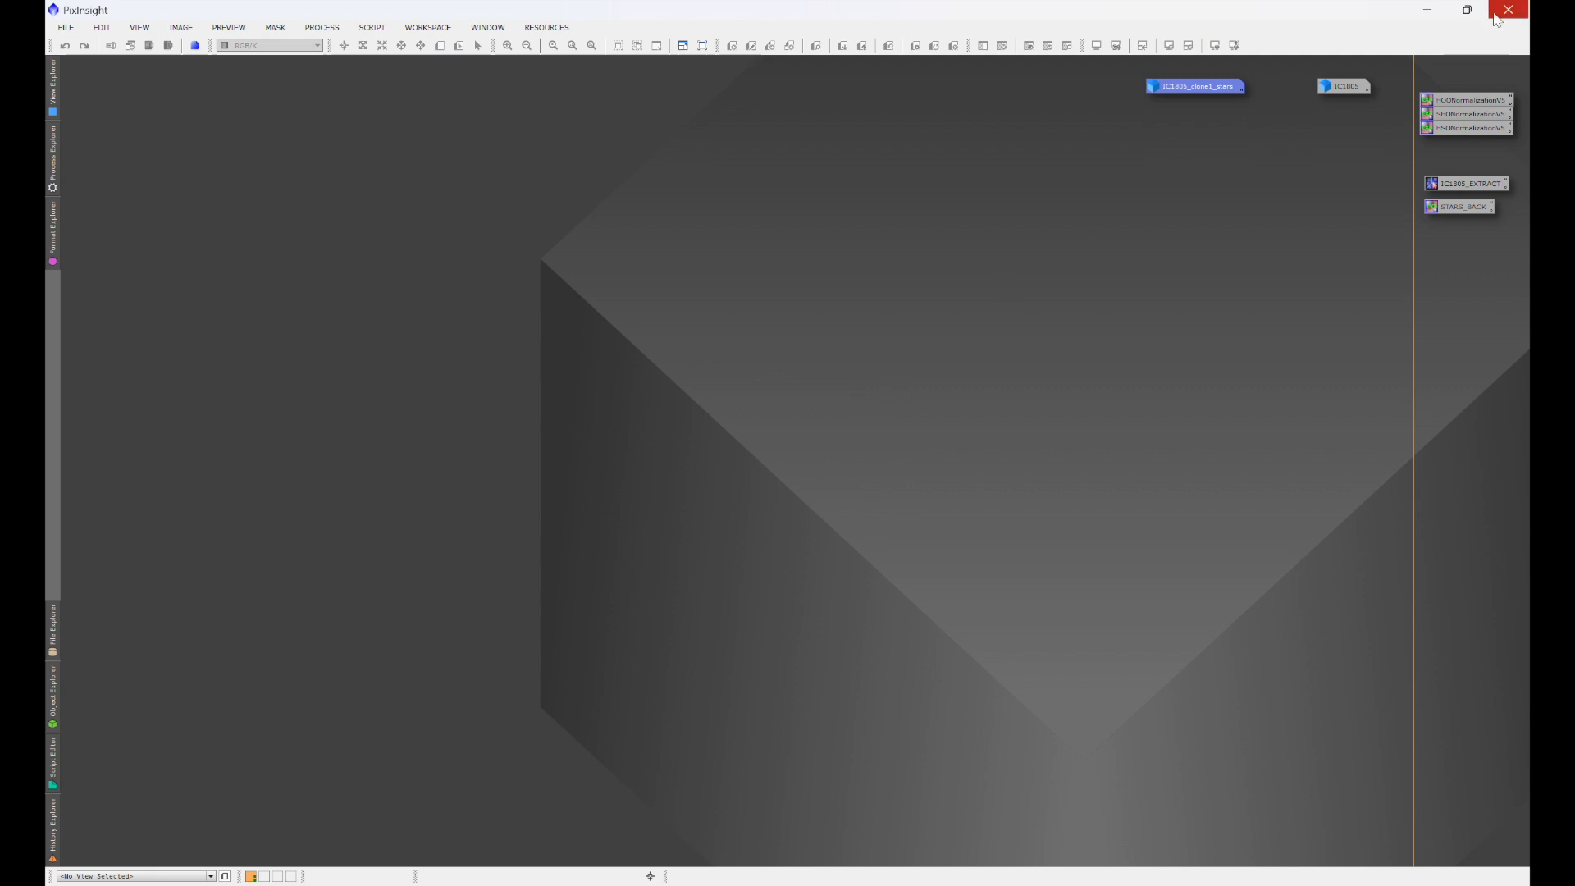
mouse_move(1031, 403)
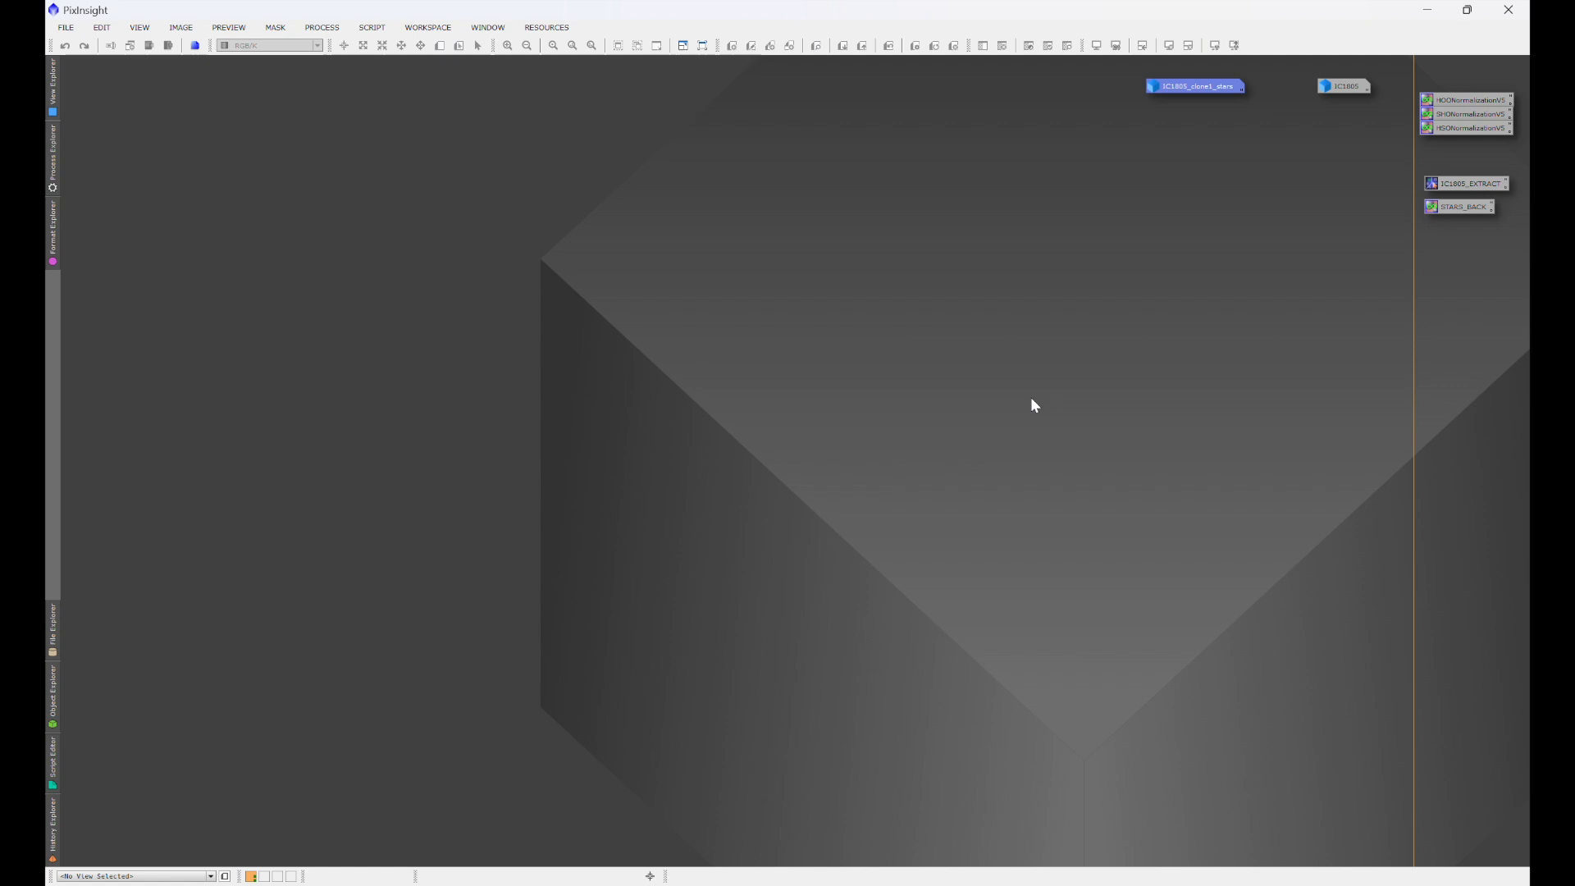
mouse_move(564, 365)
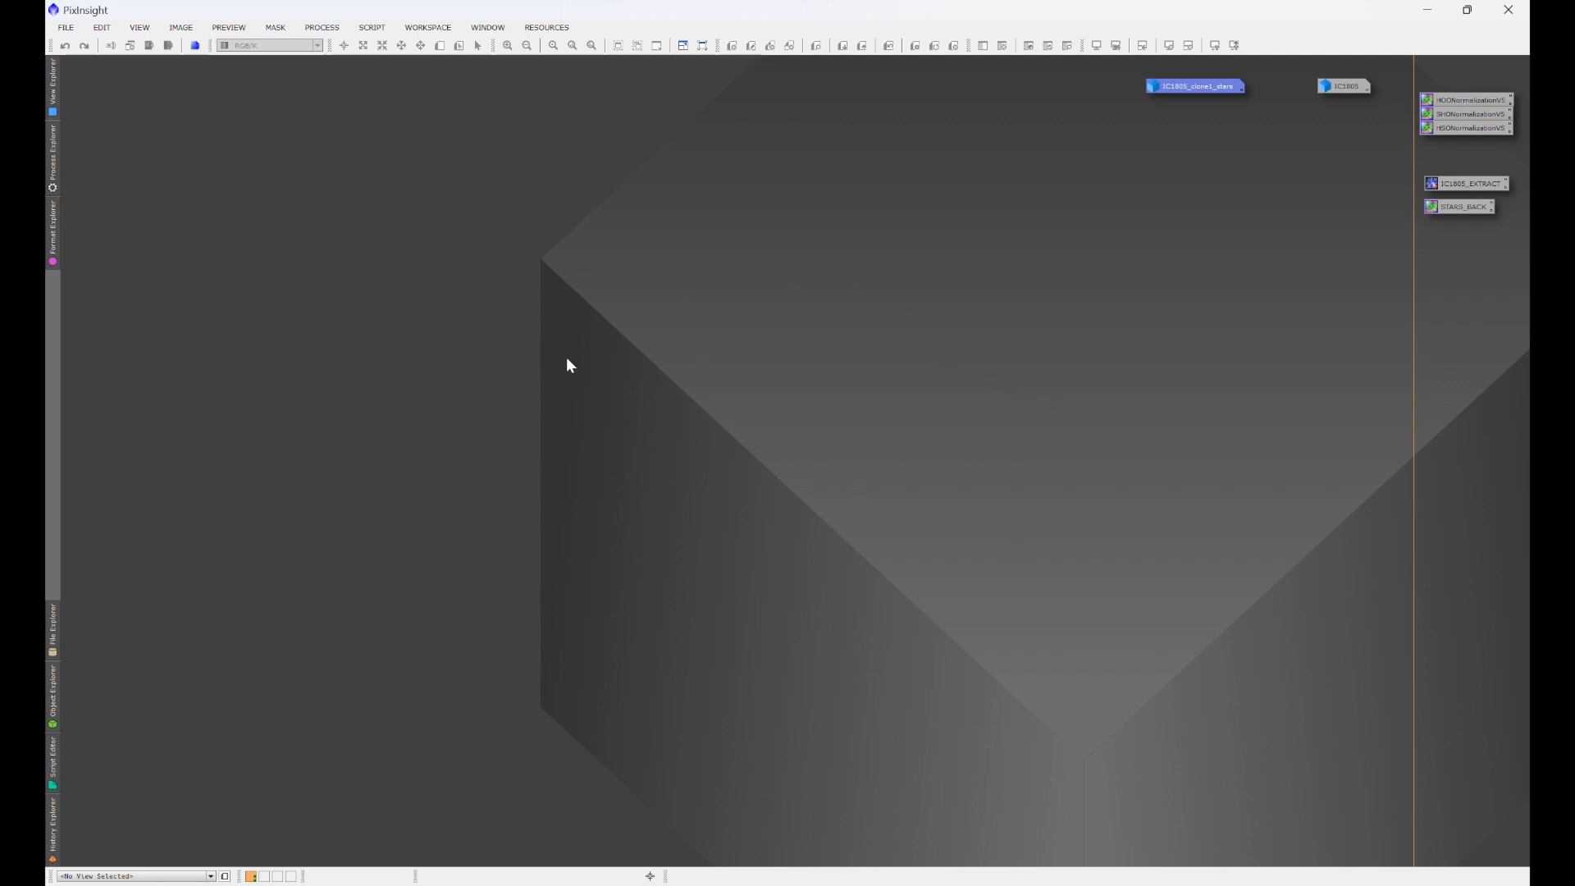
mouse_move(1120, 407)
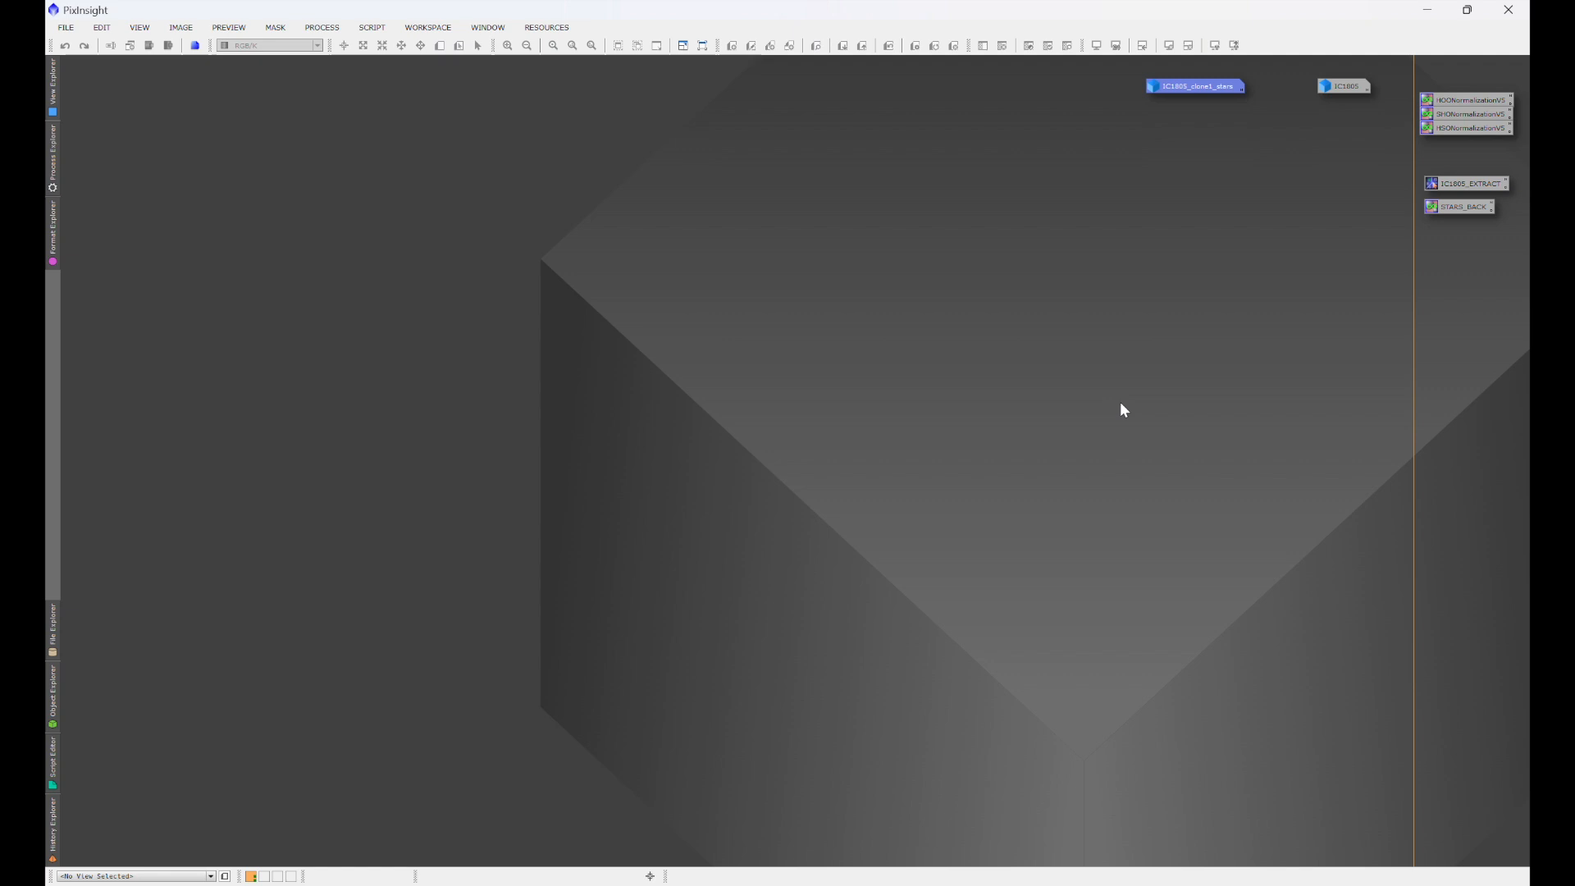
mouse_move(730, 323)
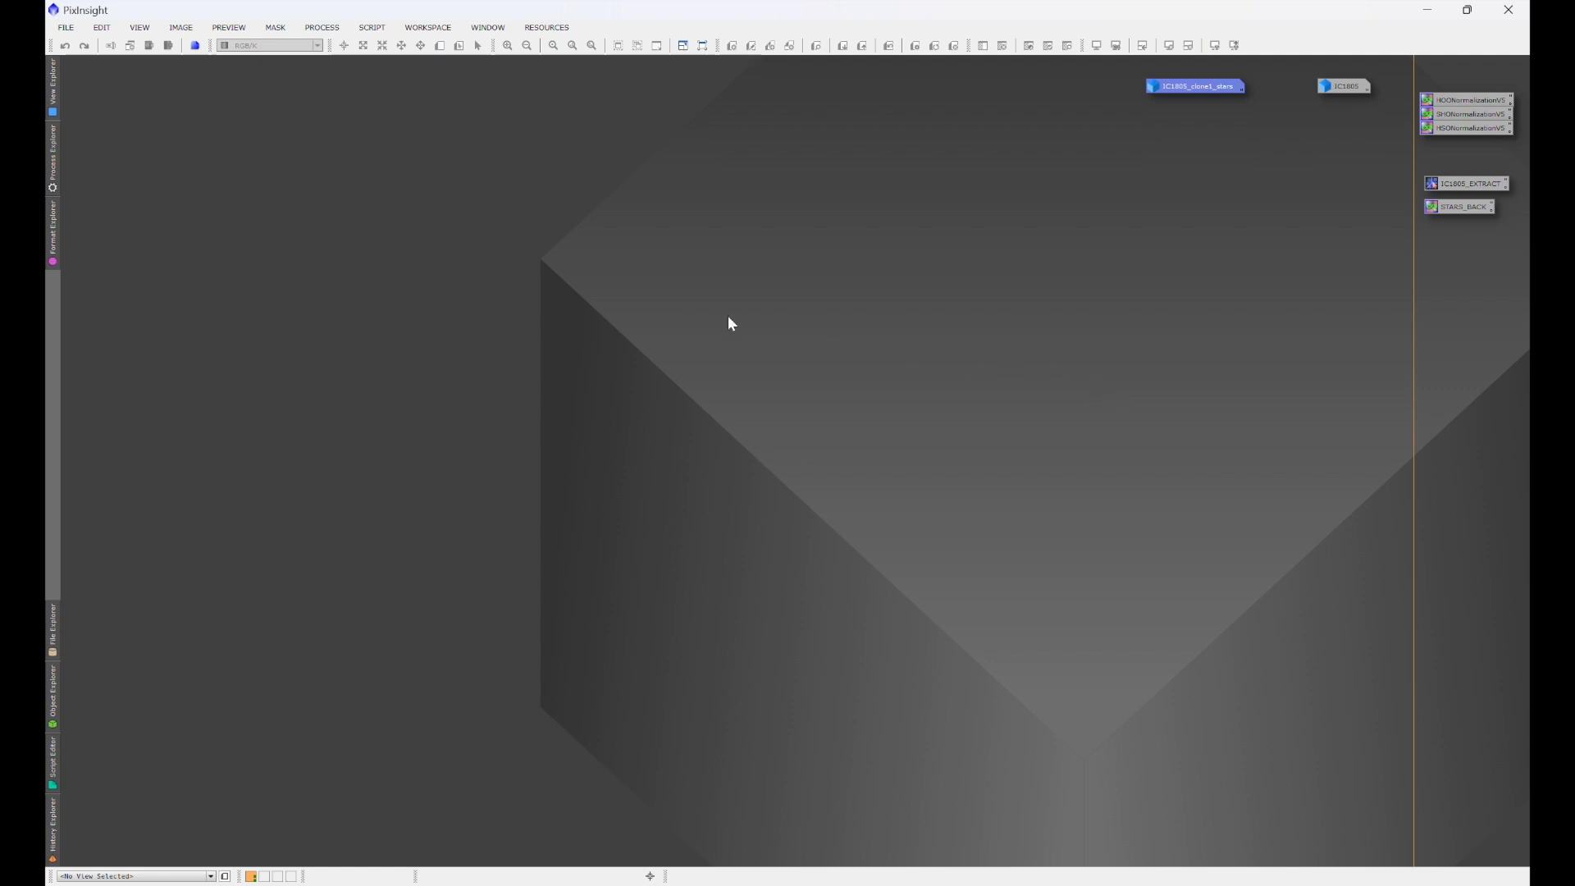
- Start ForaxxPaletteUtility from the Script > Utilities menu
click(371, 27)
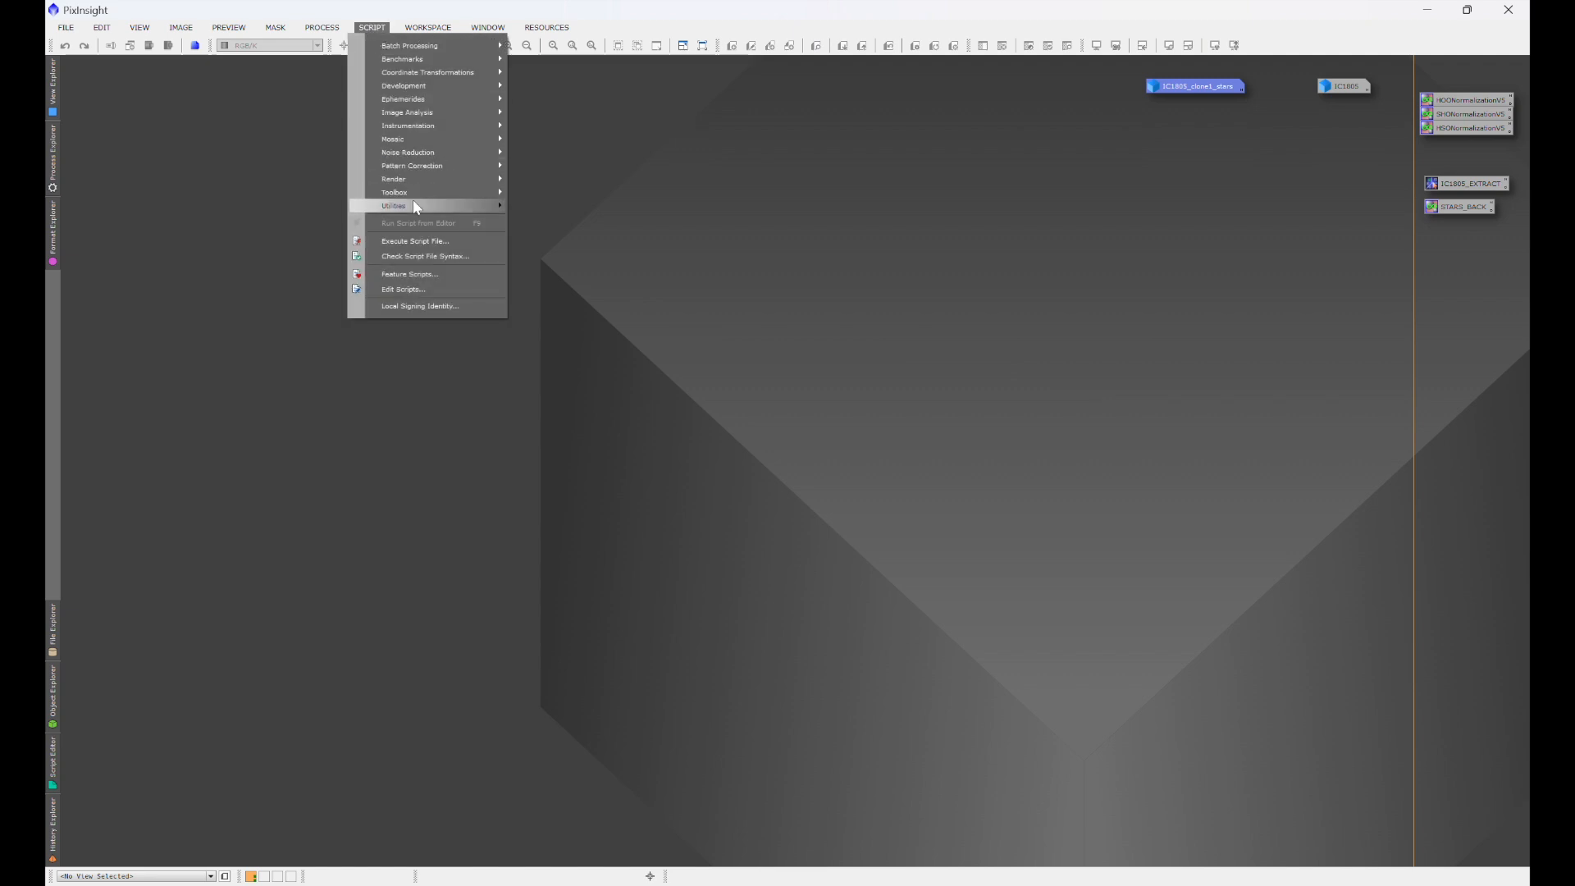
mouse_move(393, 205)
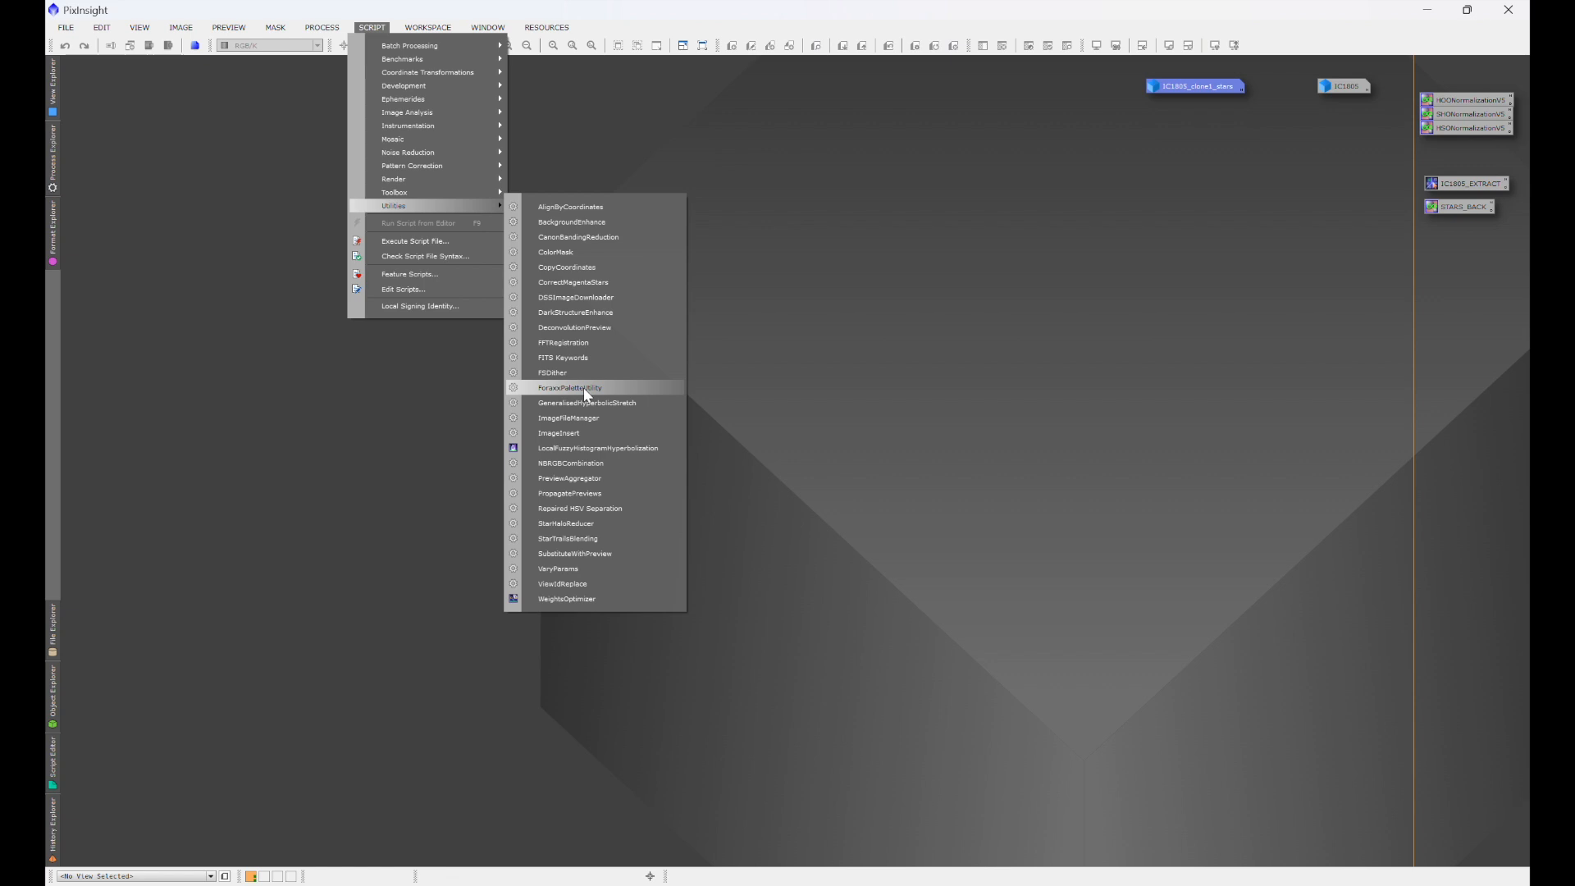
click(570, 387)
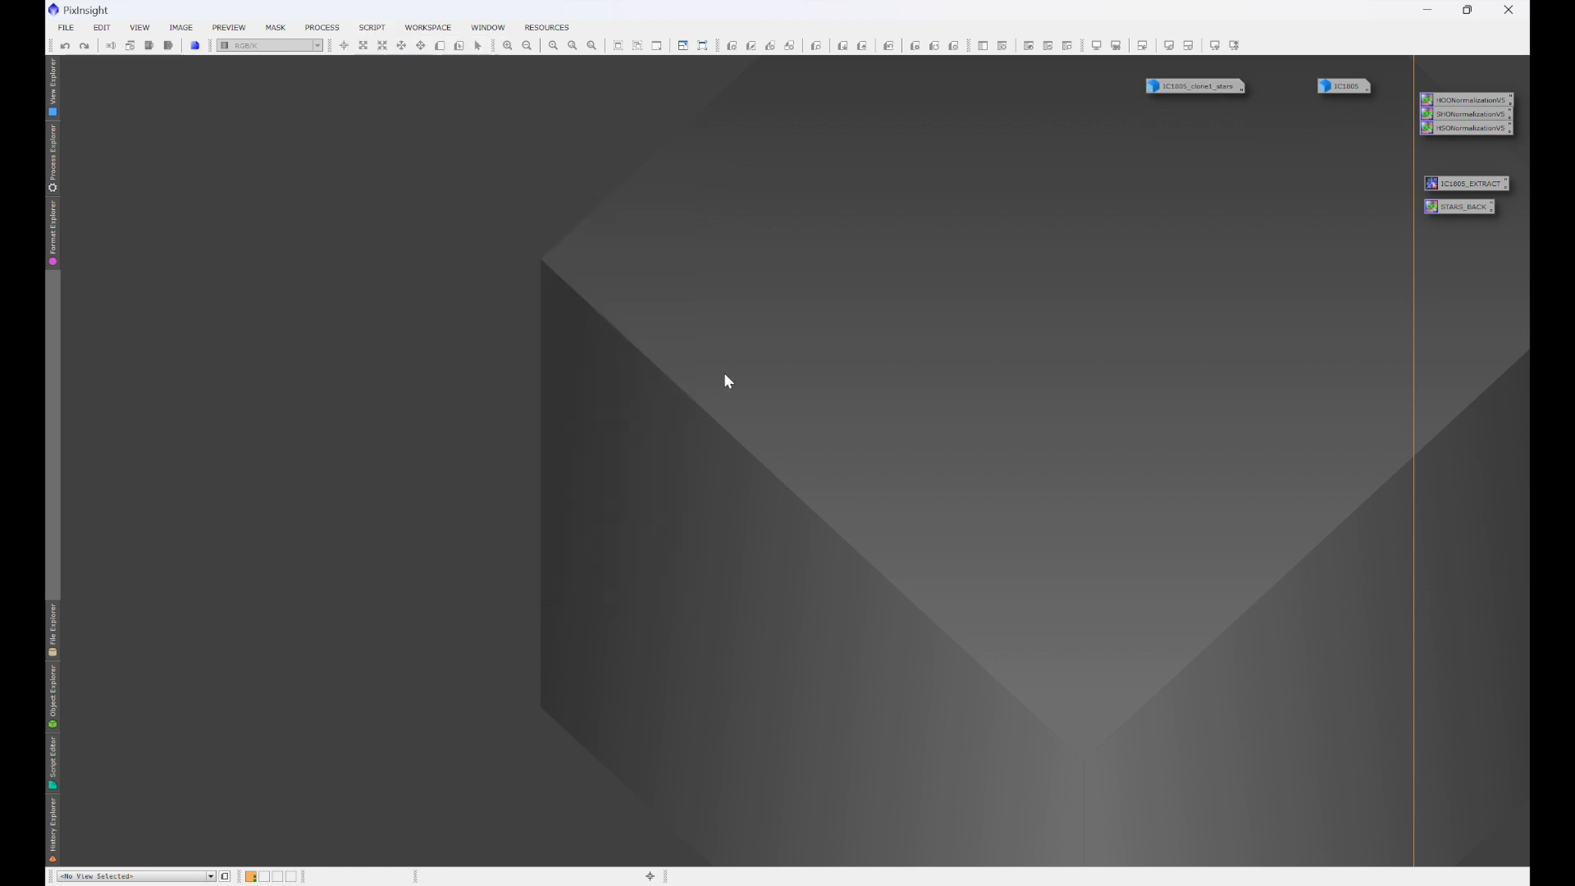
mouse_move(1133, 393)
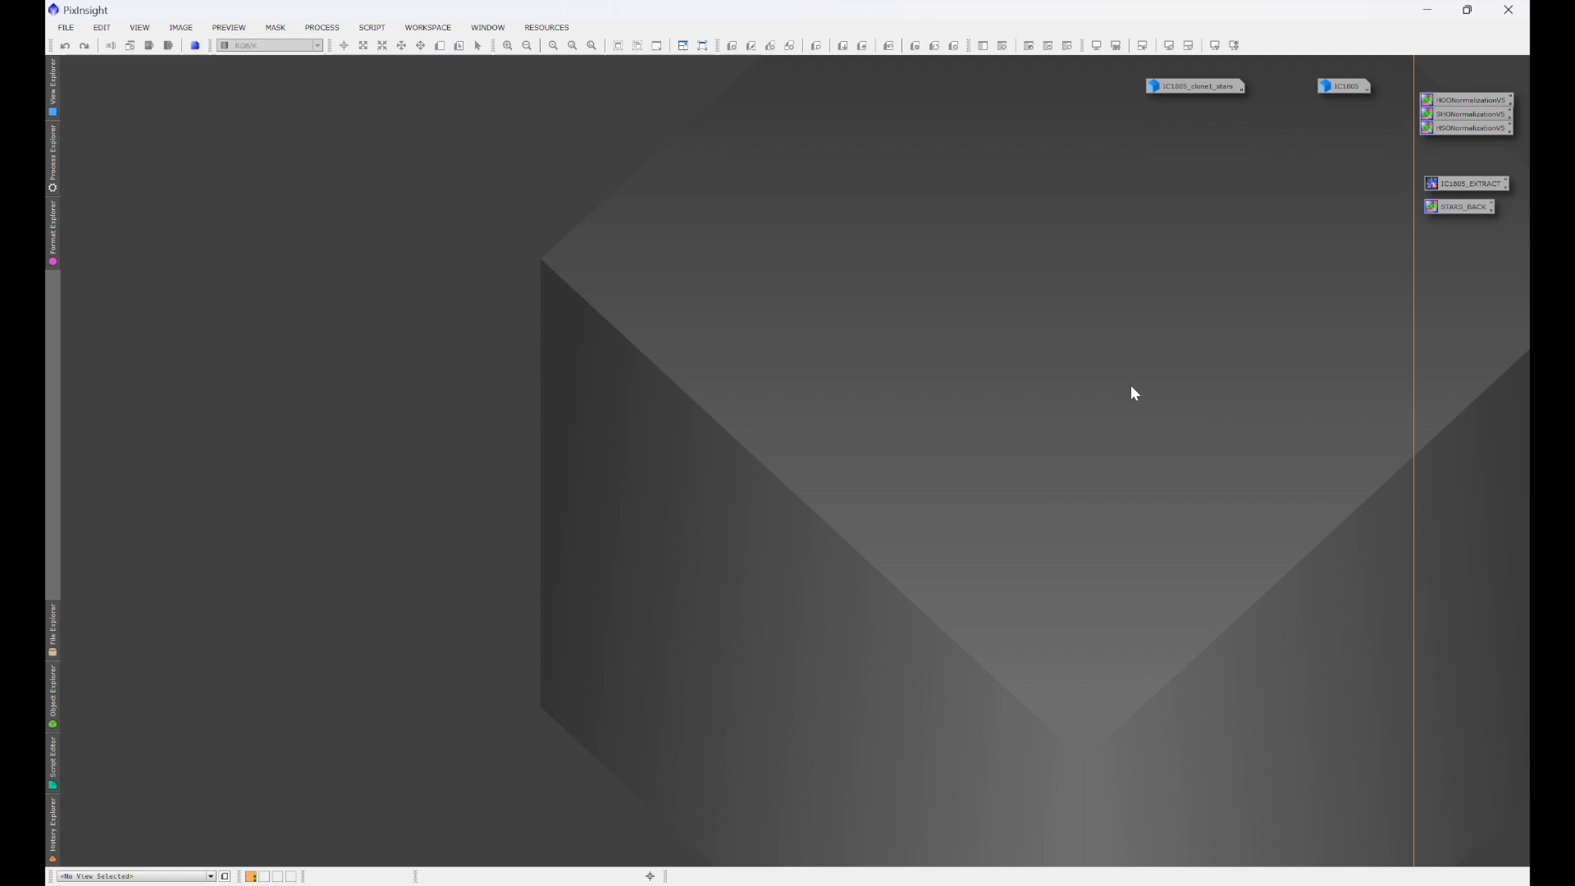
mouse_move(1130, 395)
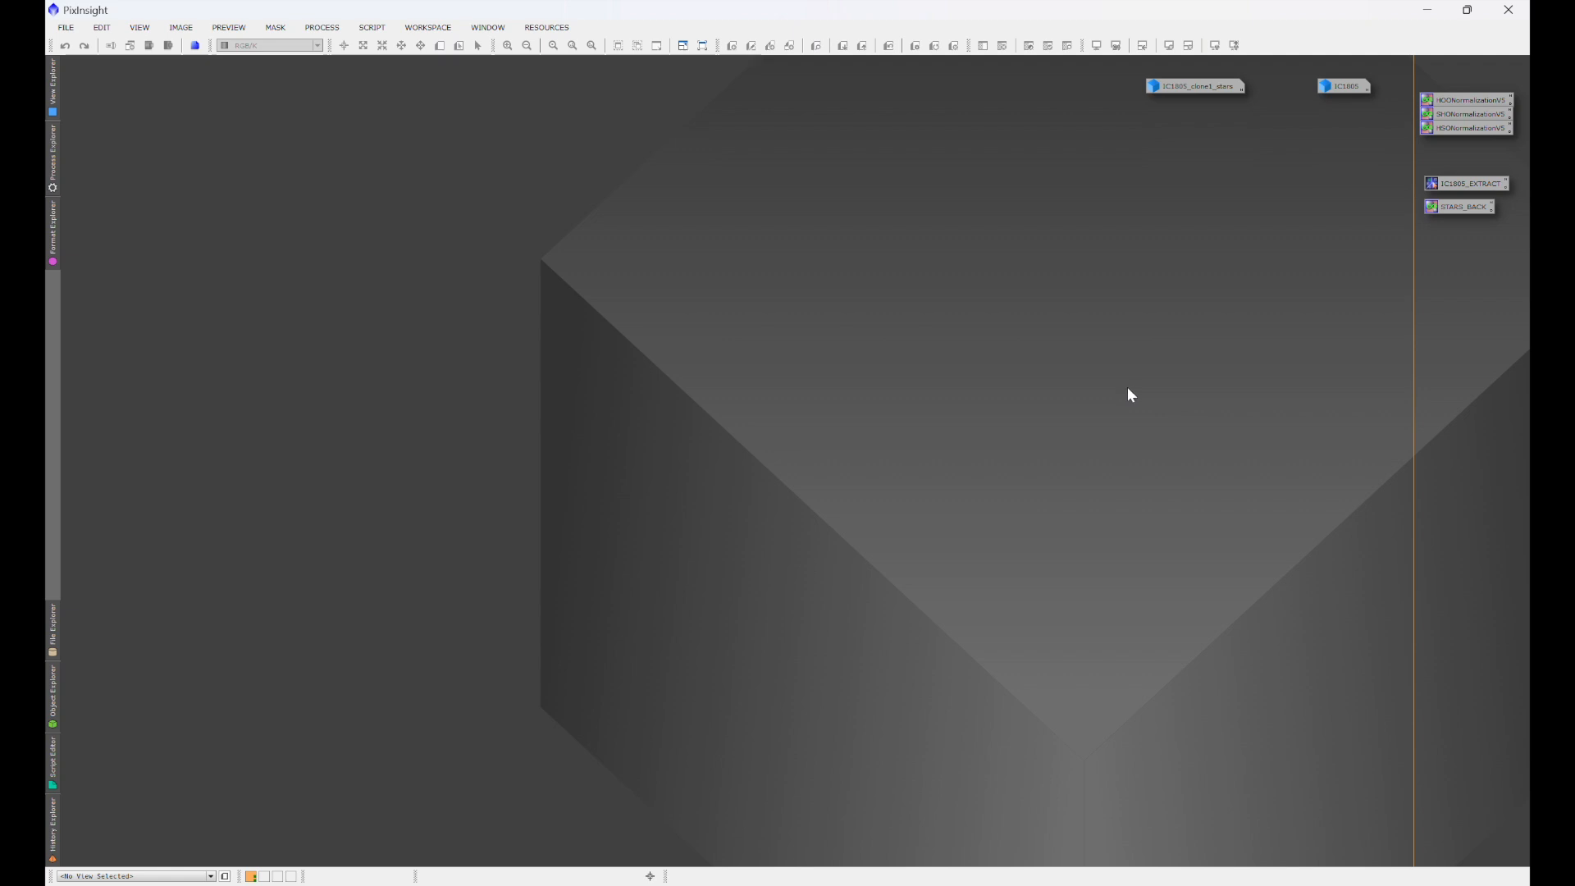
click(372, 27)
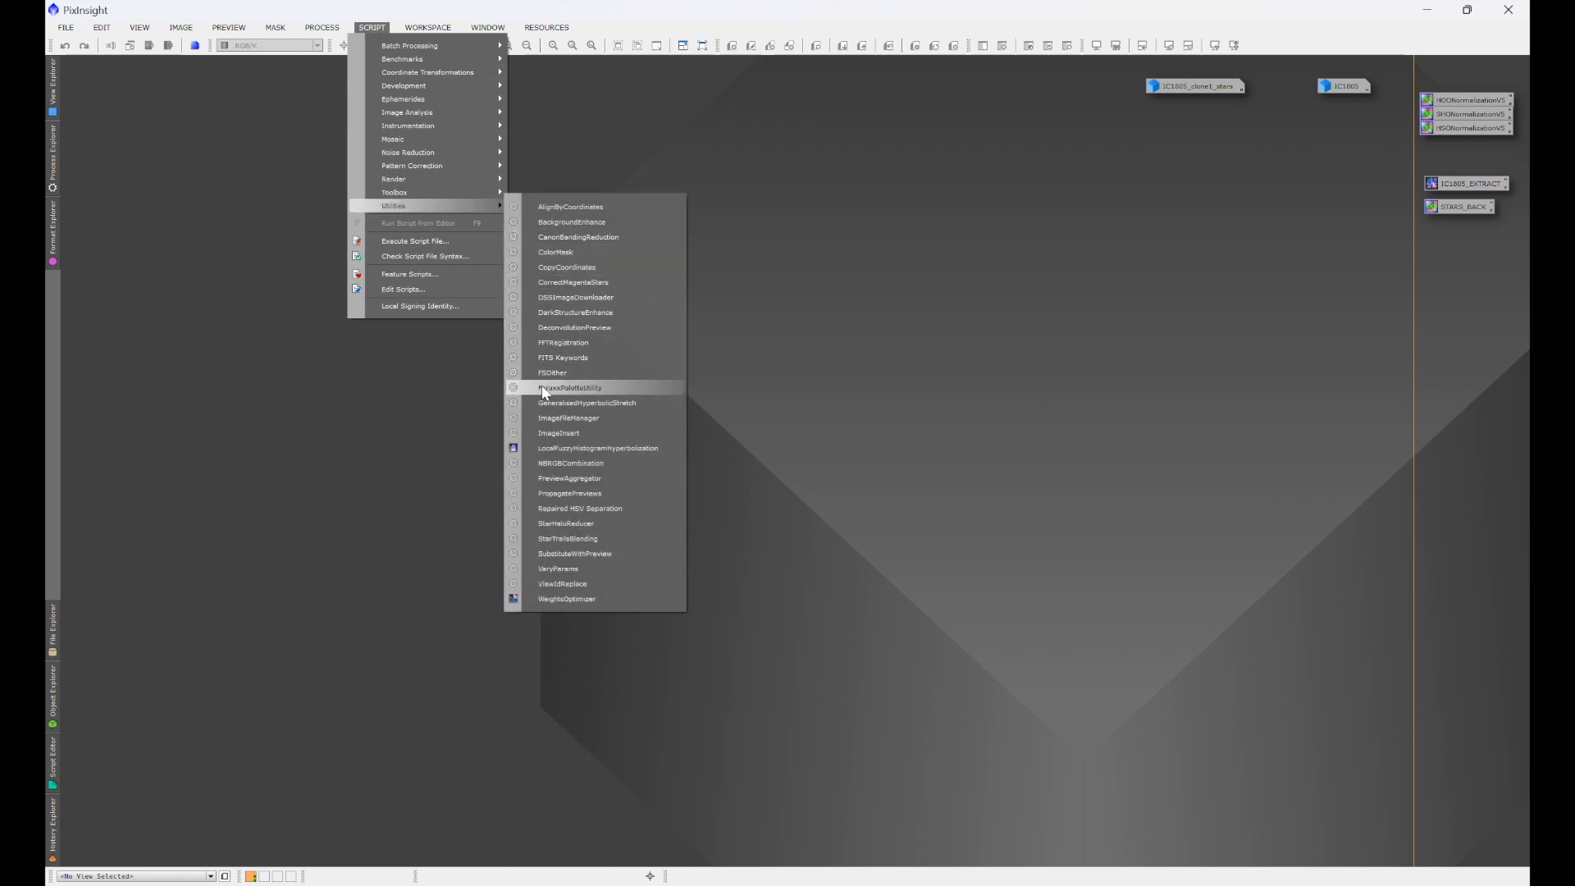
mouse_move(630, 397)
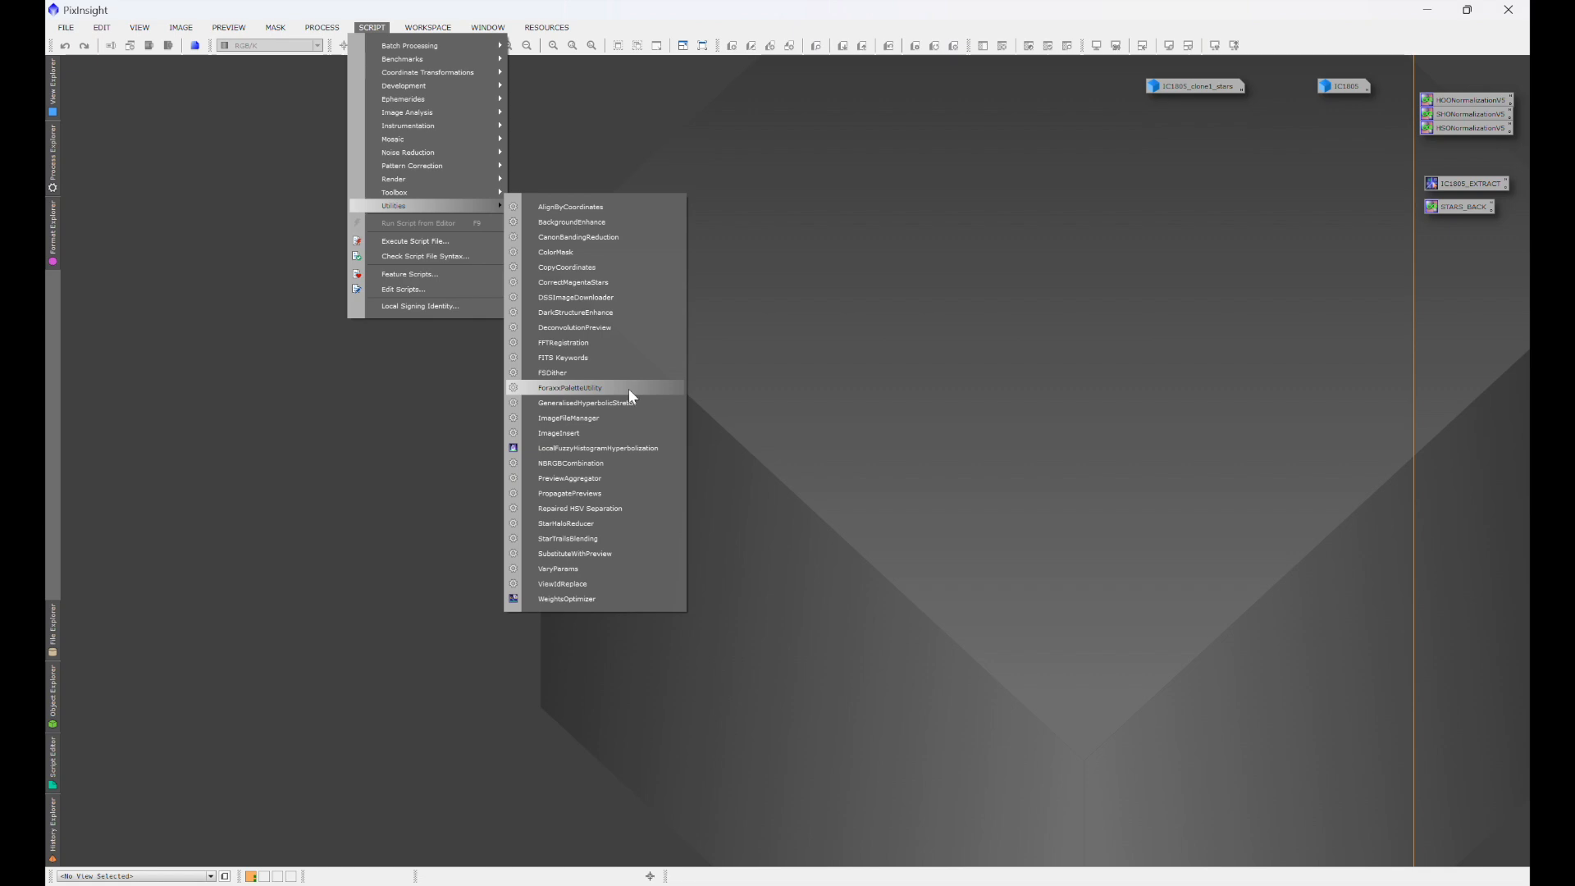
click(569, 388)
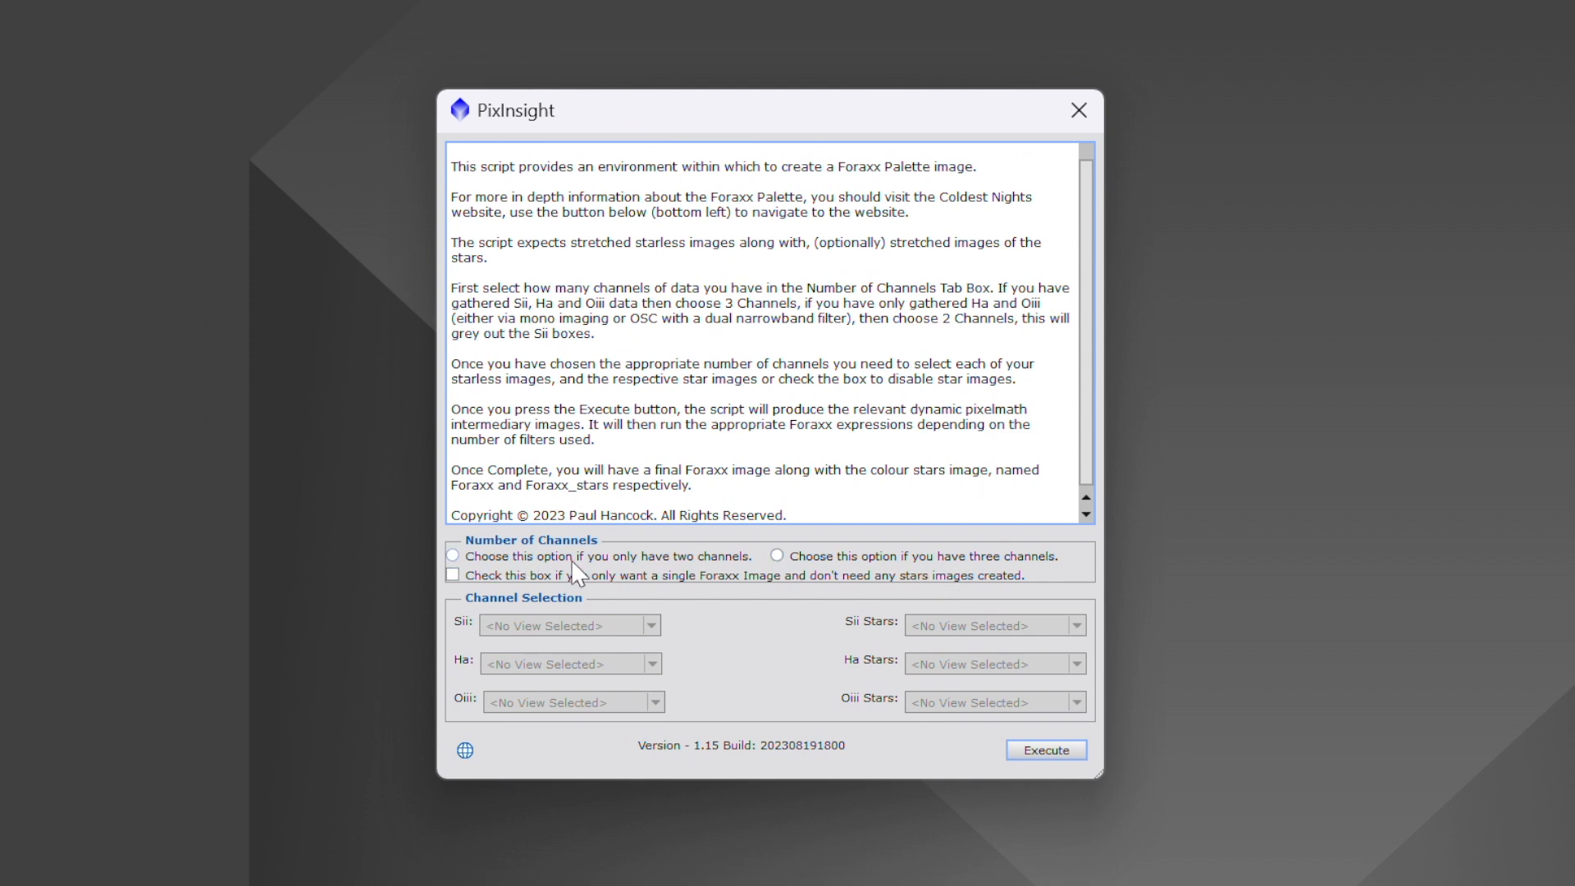
mouse_move(453, 556)
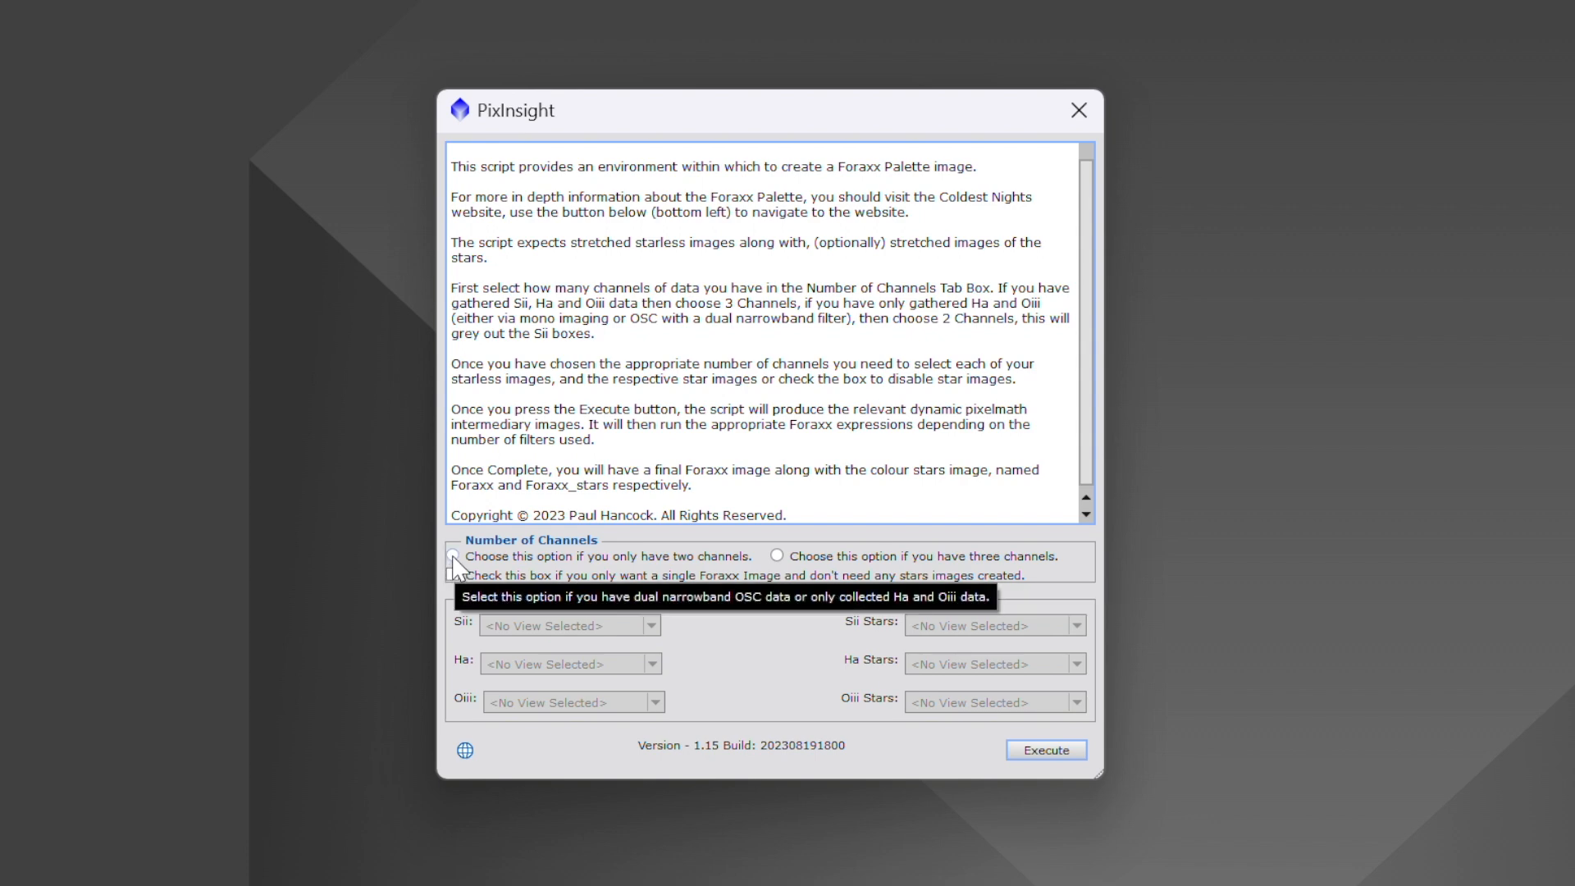
- Toggle the two/three-channel options and no-stars checkbox, then close the dialog unrun
click(453, 557)
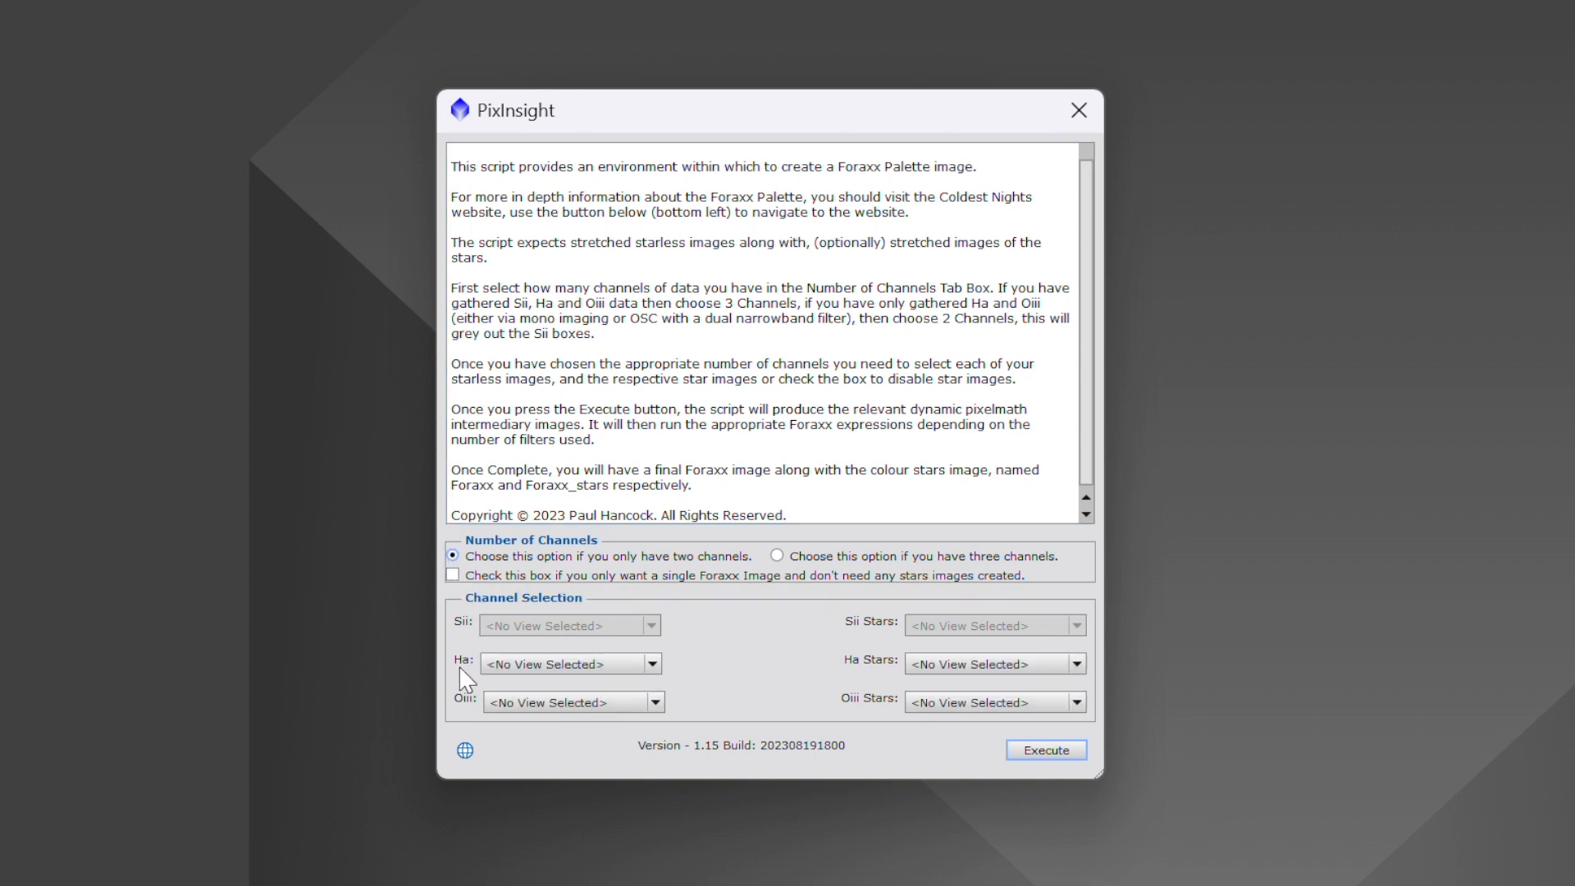
mouse_move(485, 717)
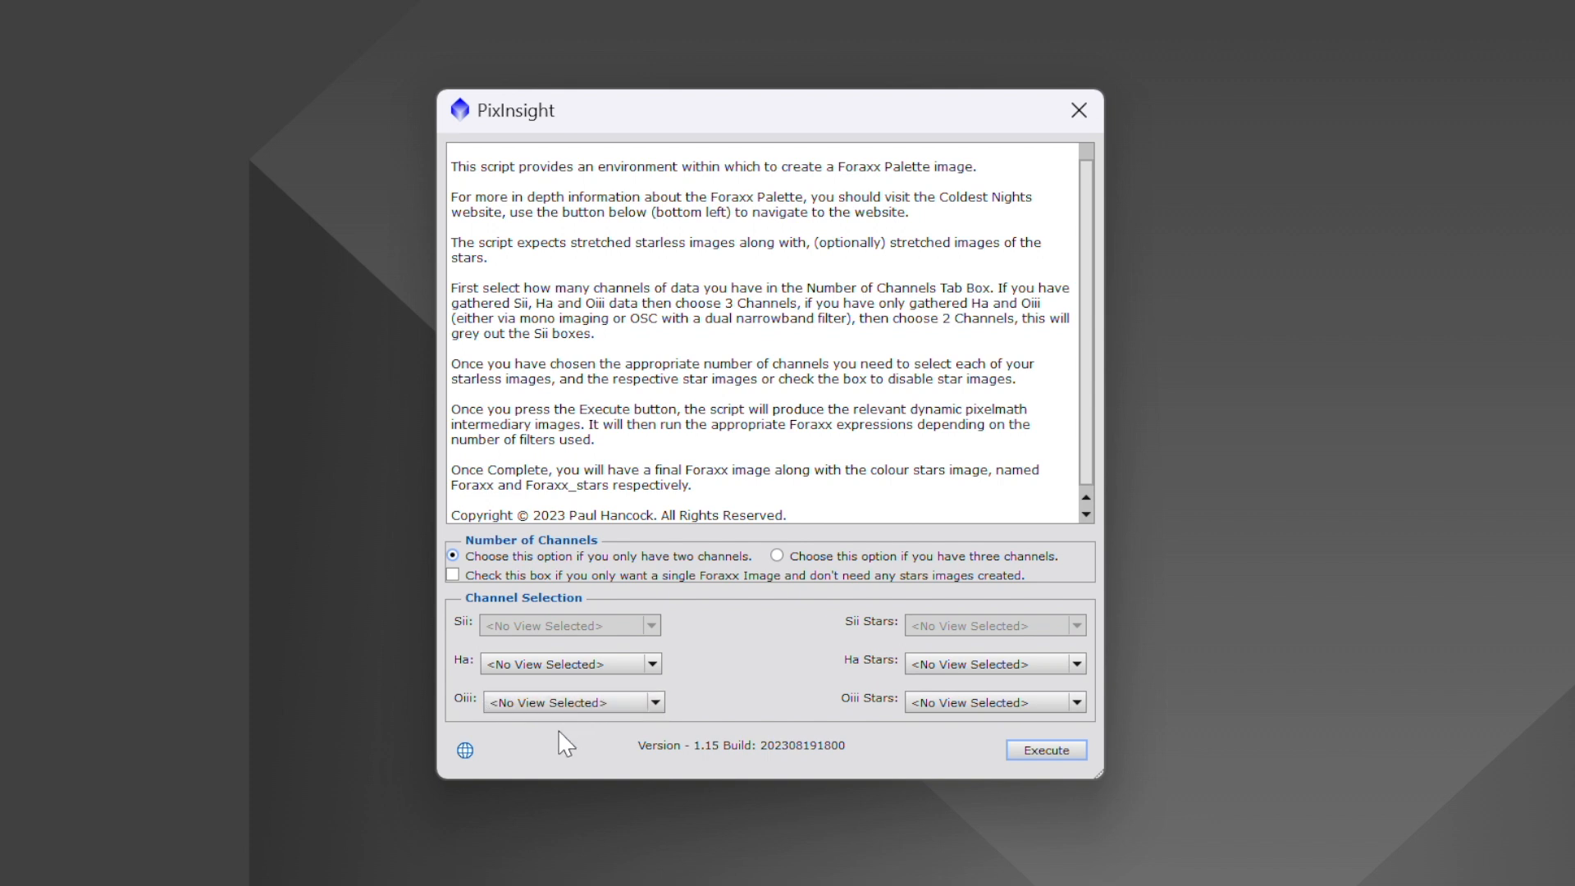
click(776, 556)
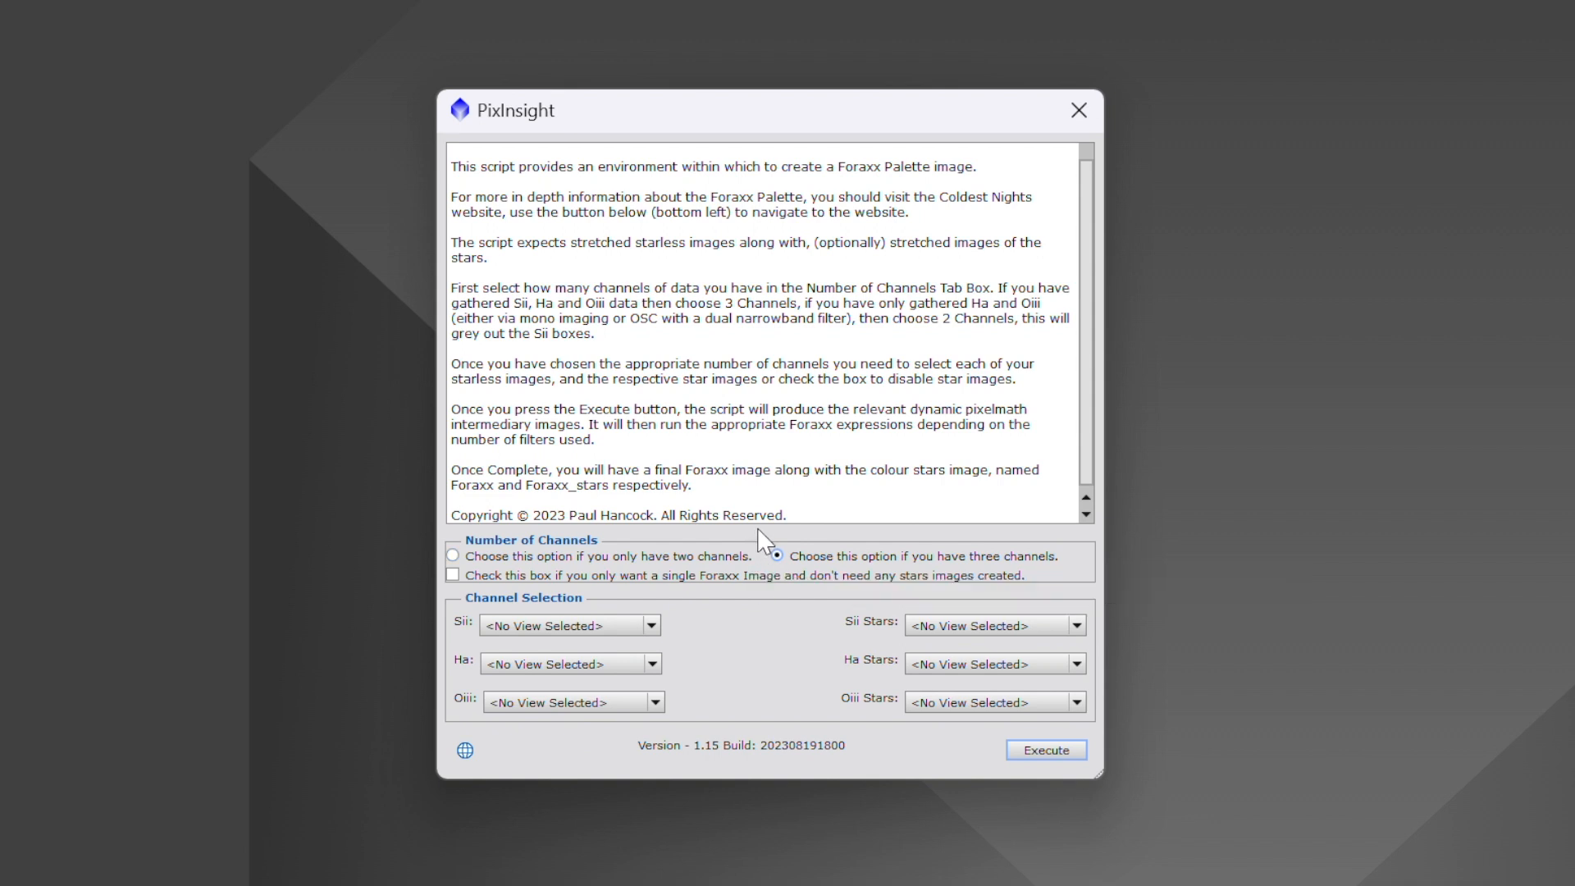
mouse_move(833, 559)
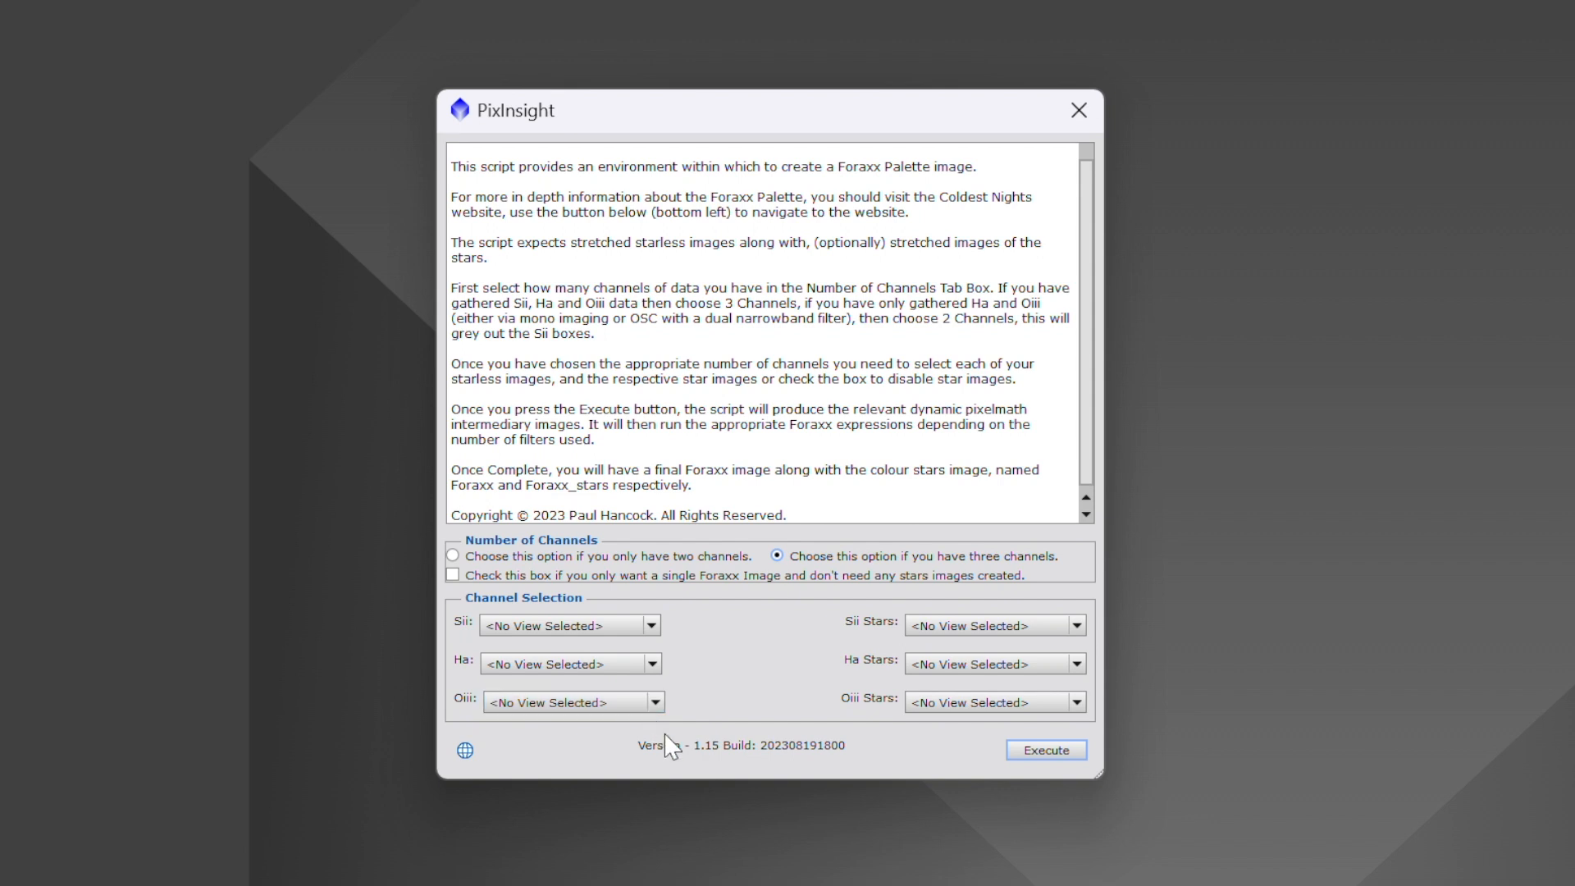
mouse_move(738, 702)
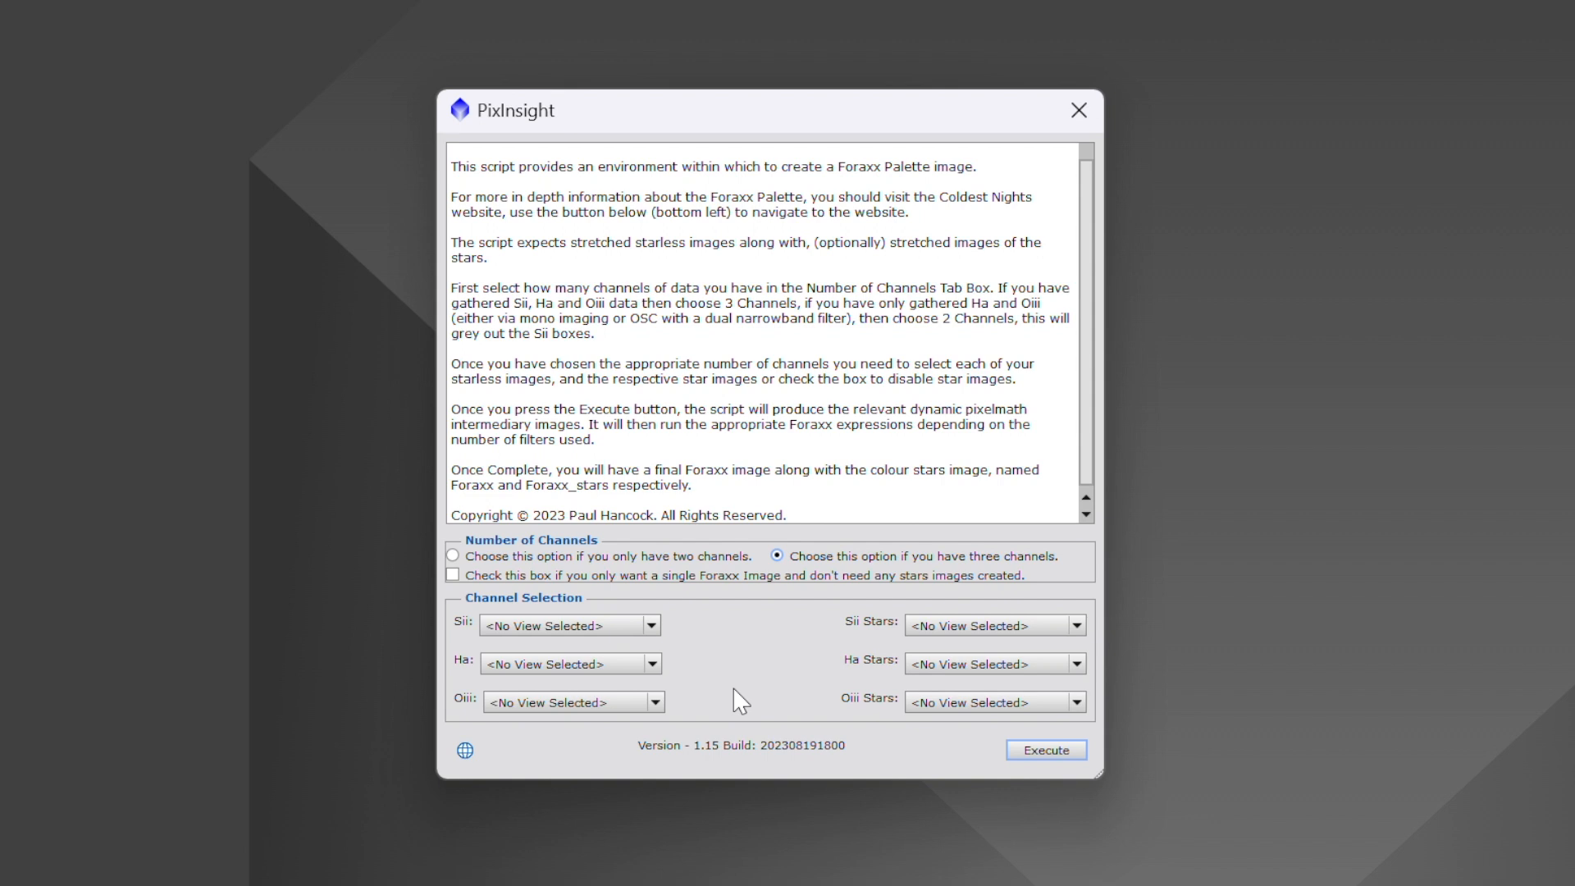
mouse_move(882, 679)
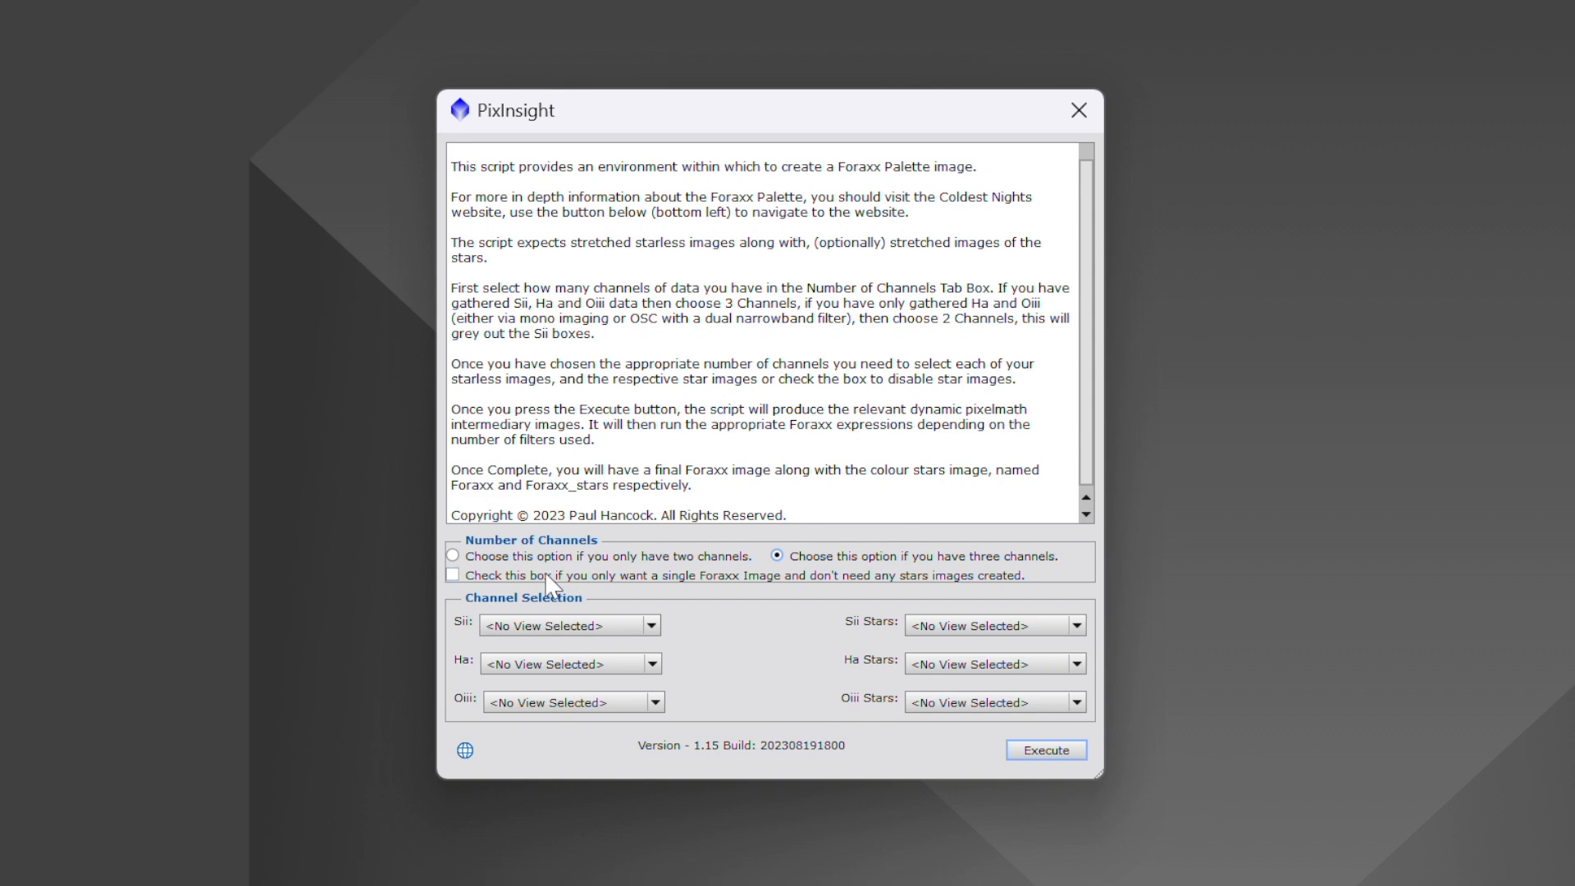
click(451, 575)
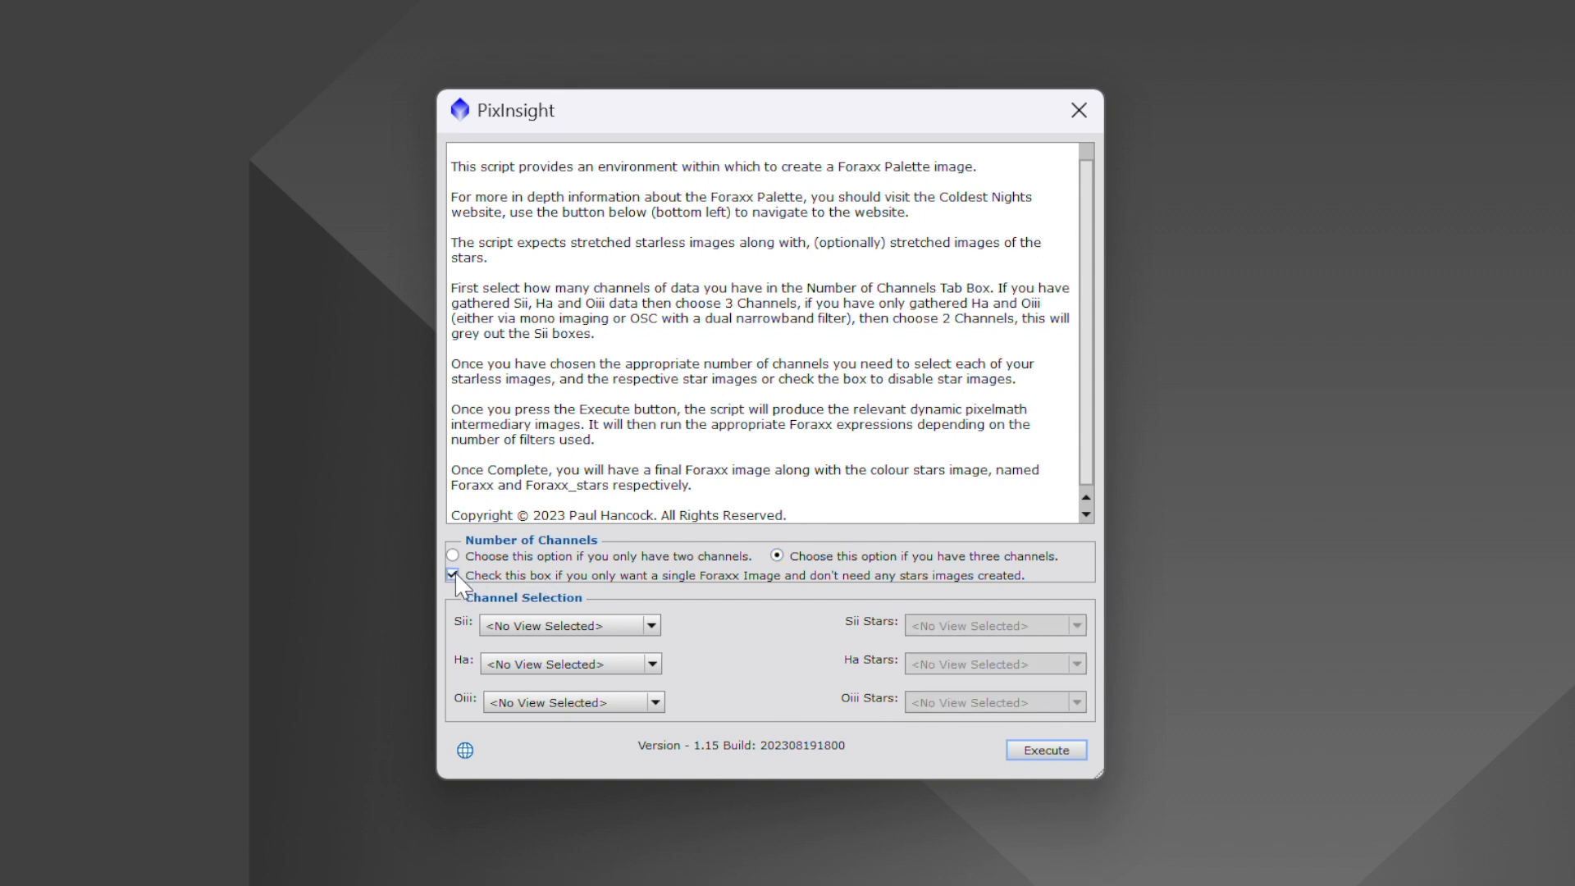
click(452, 575)
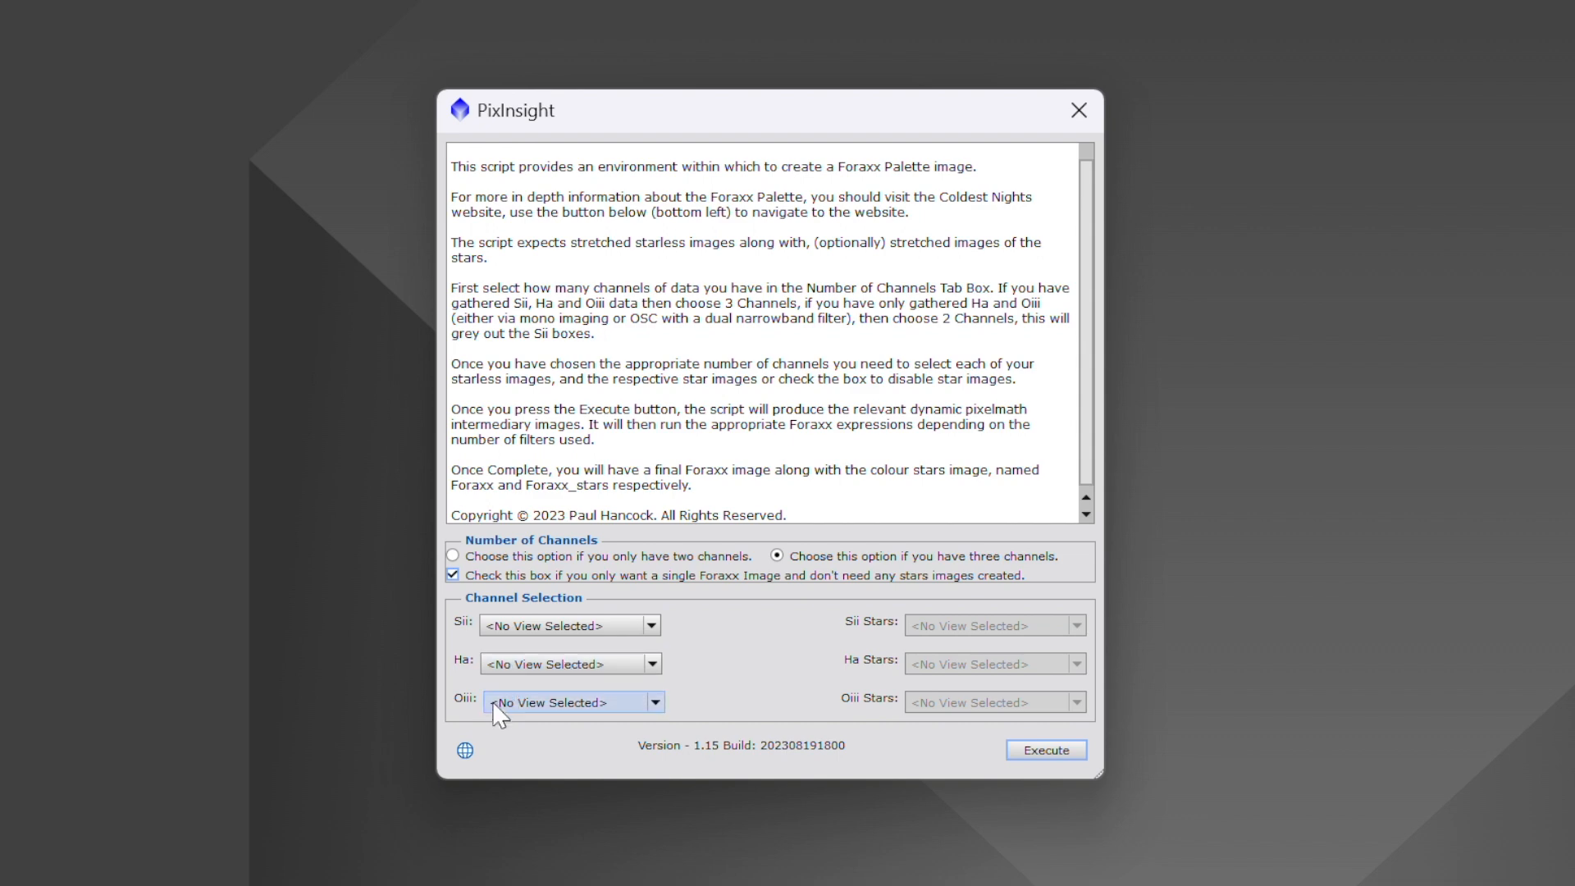
mouse_move(762, 650)
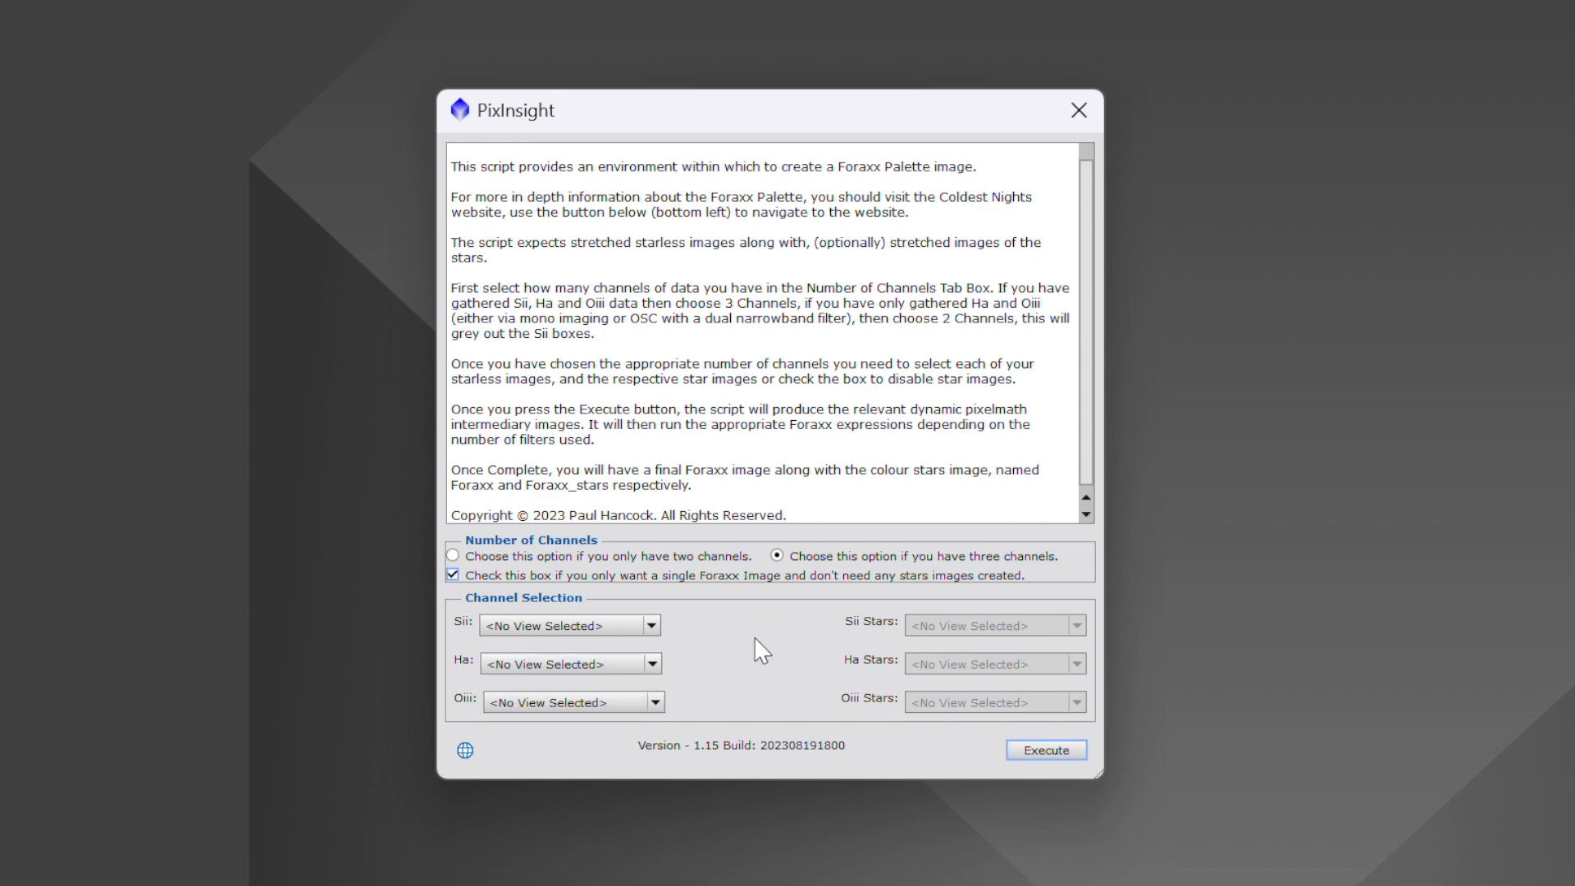
mouse_move(1078, 110)
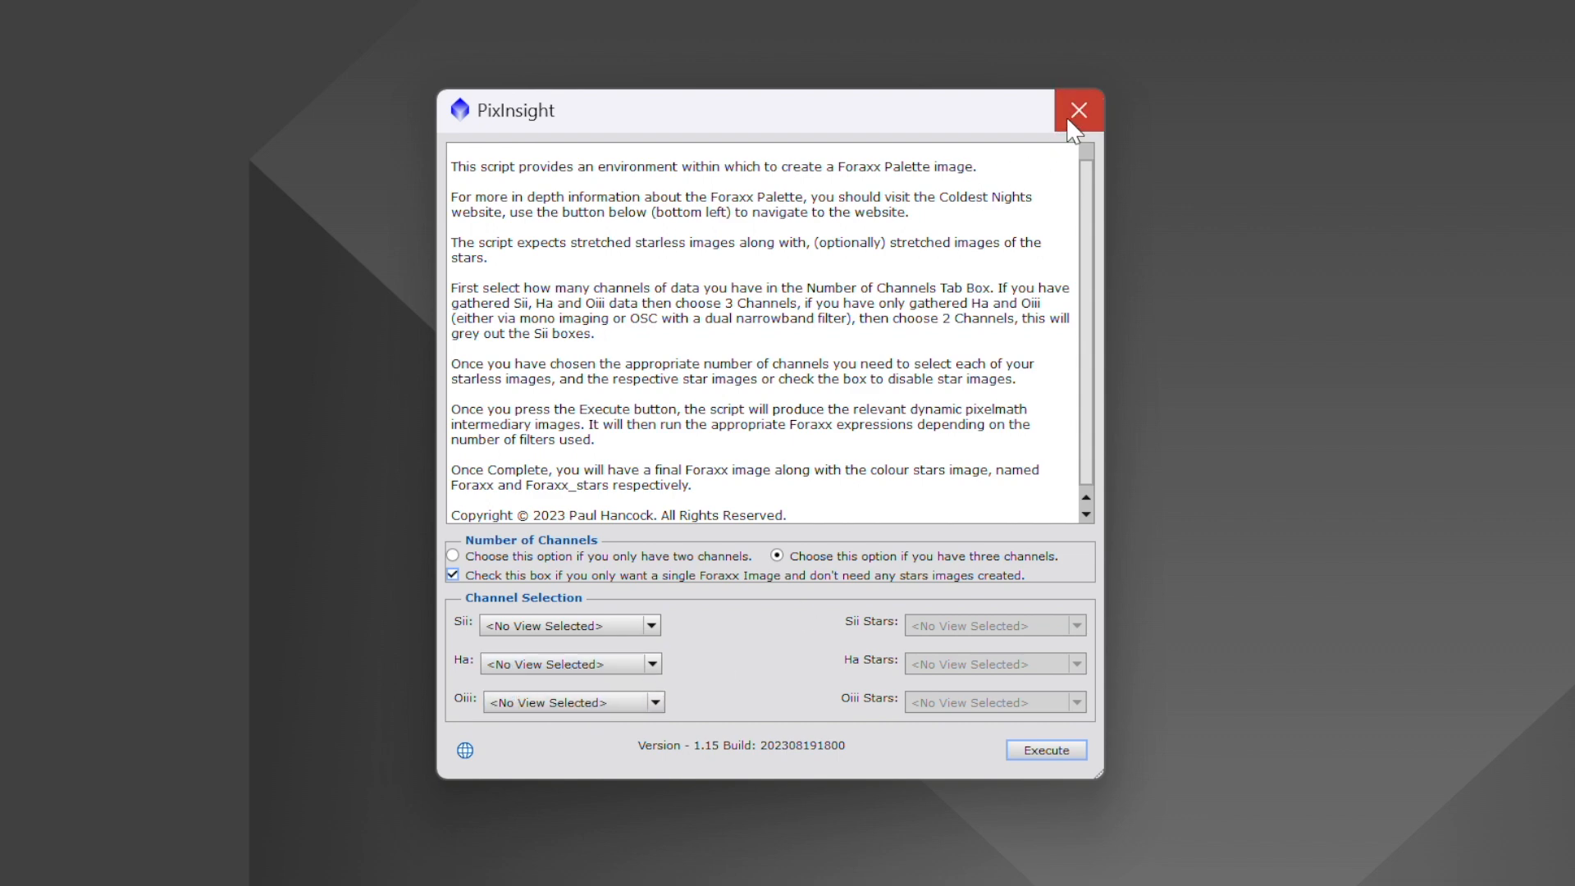
click(1078, 109)
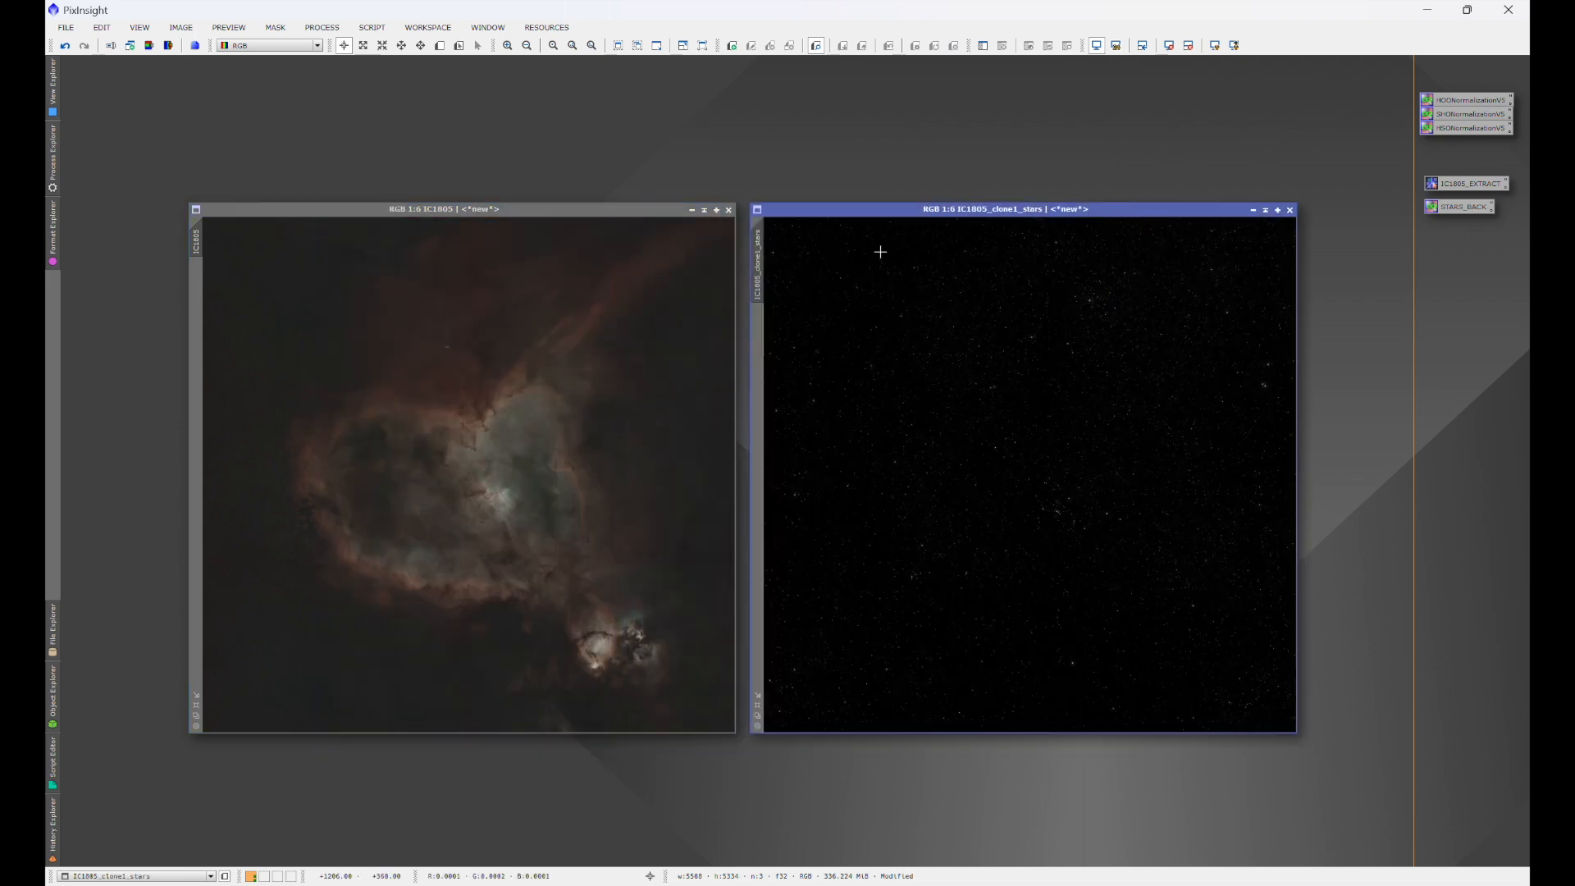
mouse_move(638, 152)
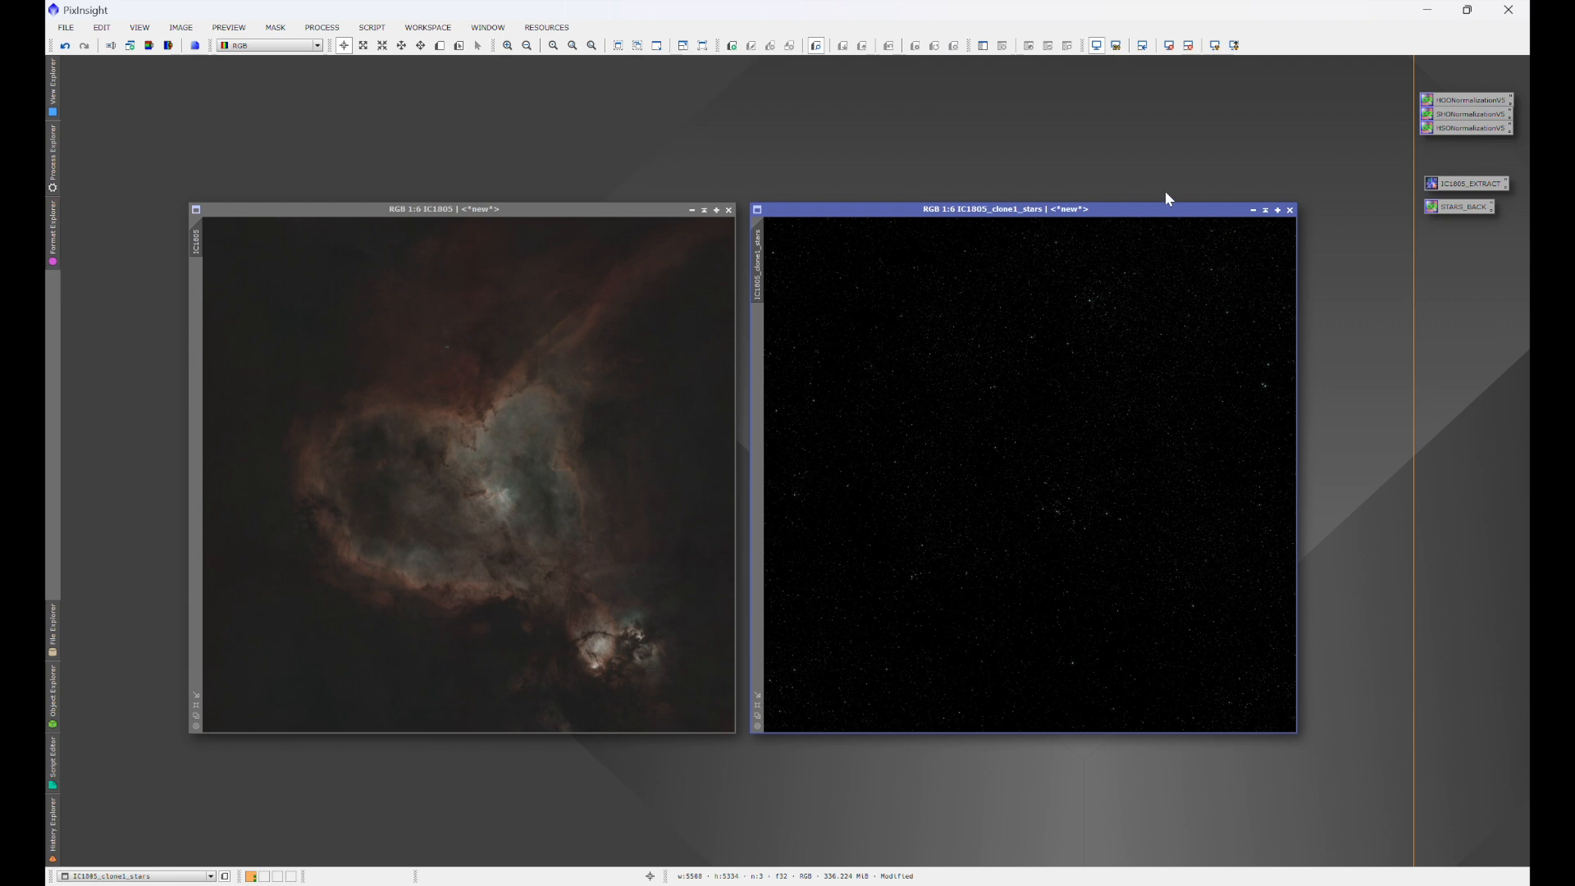
mouse_move(925, 520)
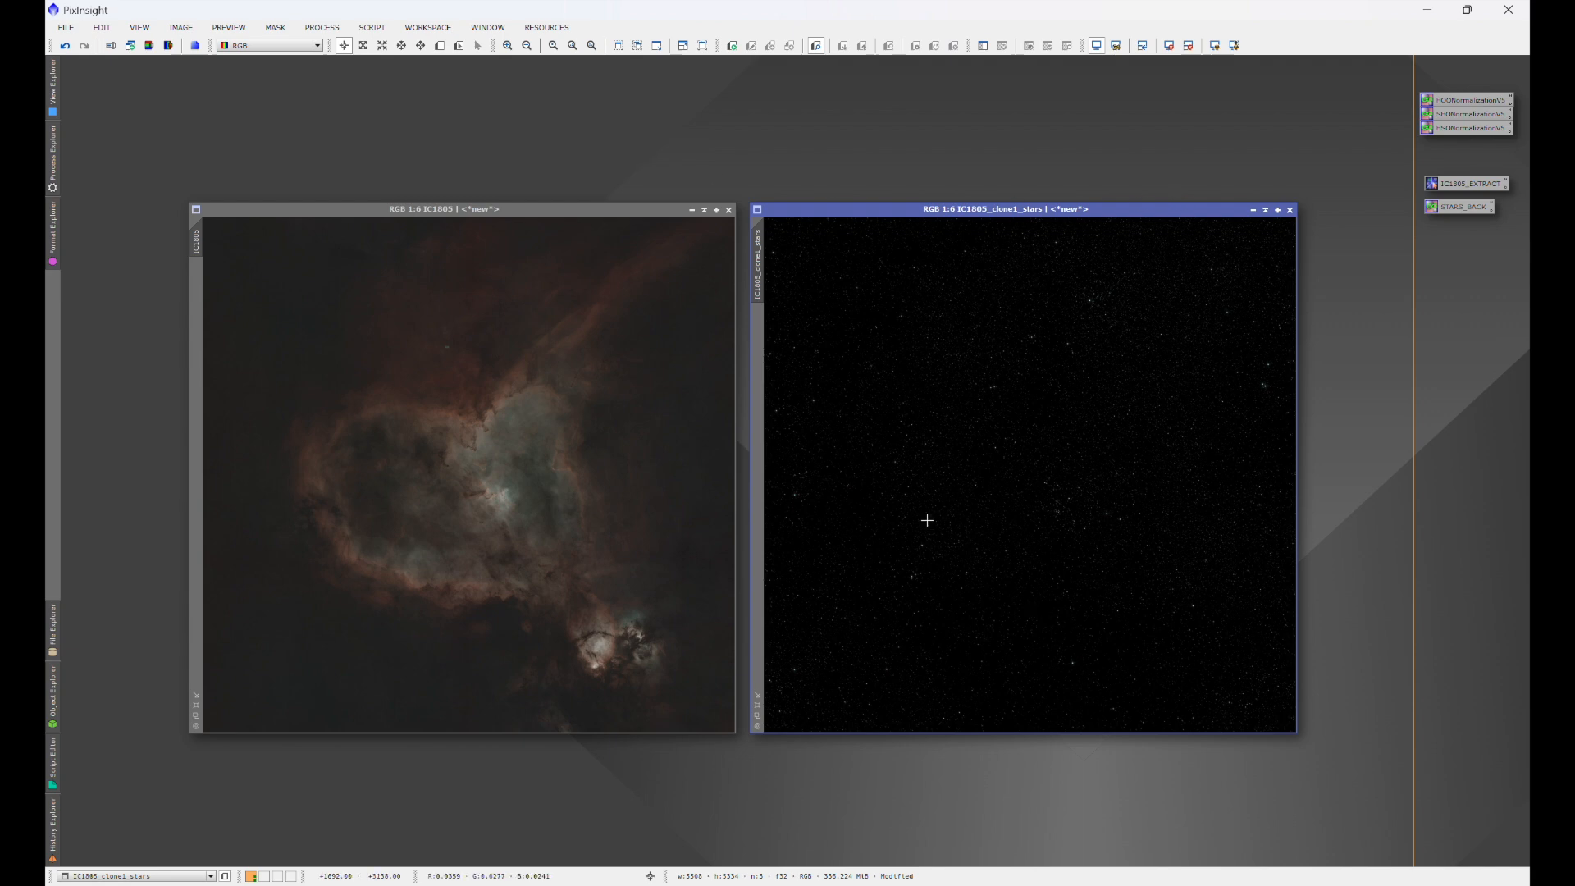
mouse_move(462, 375)
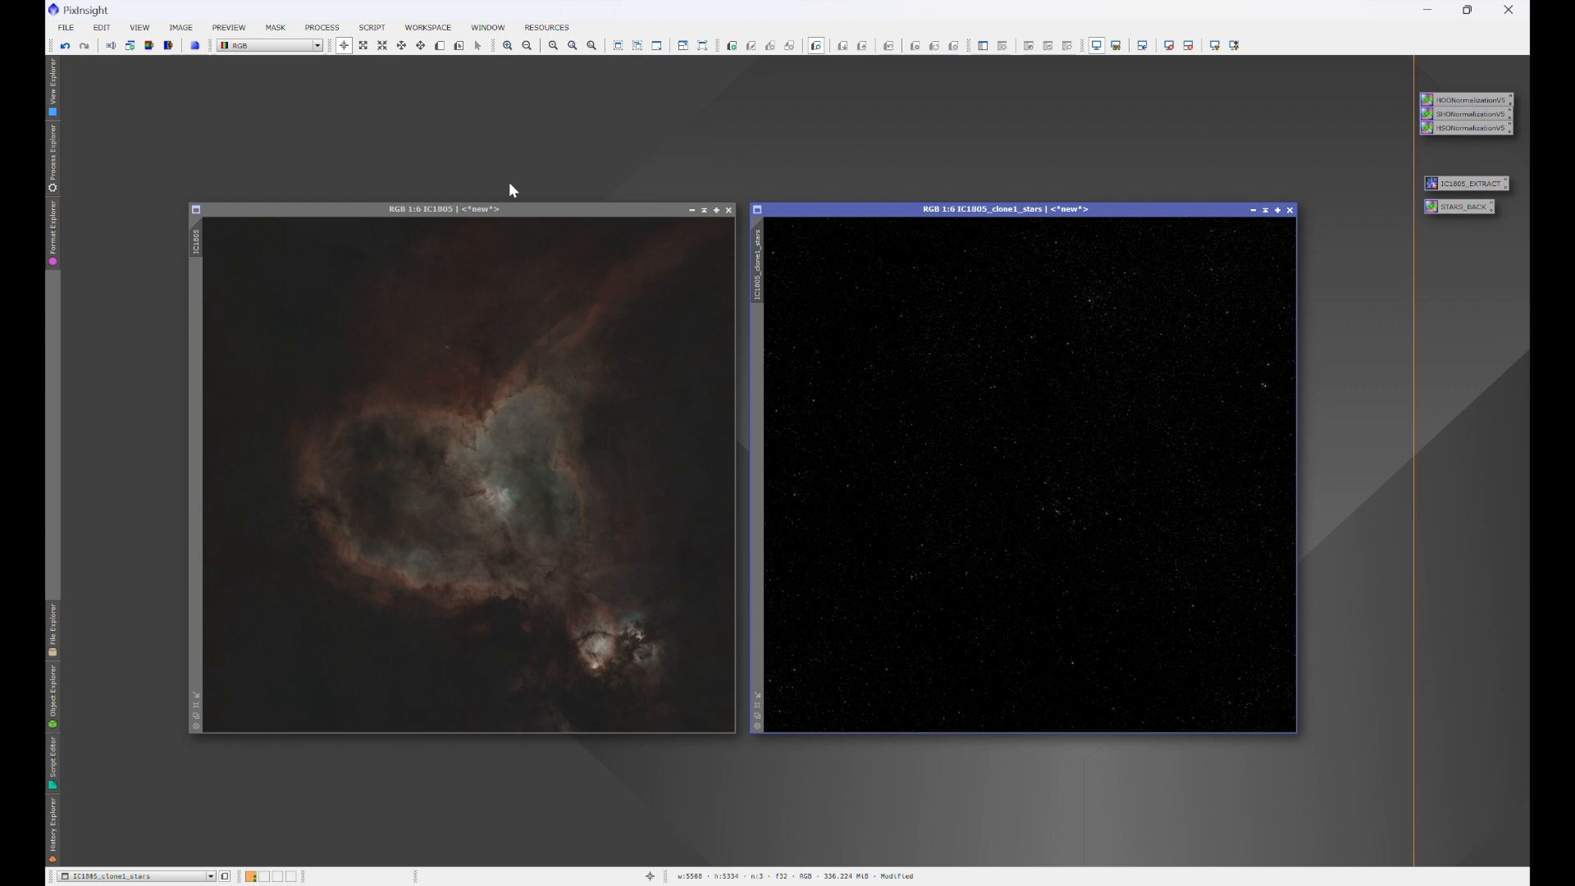
mouse_move(867, 551)
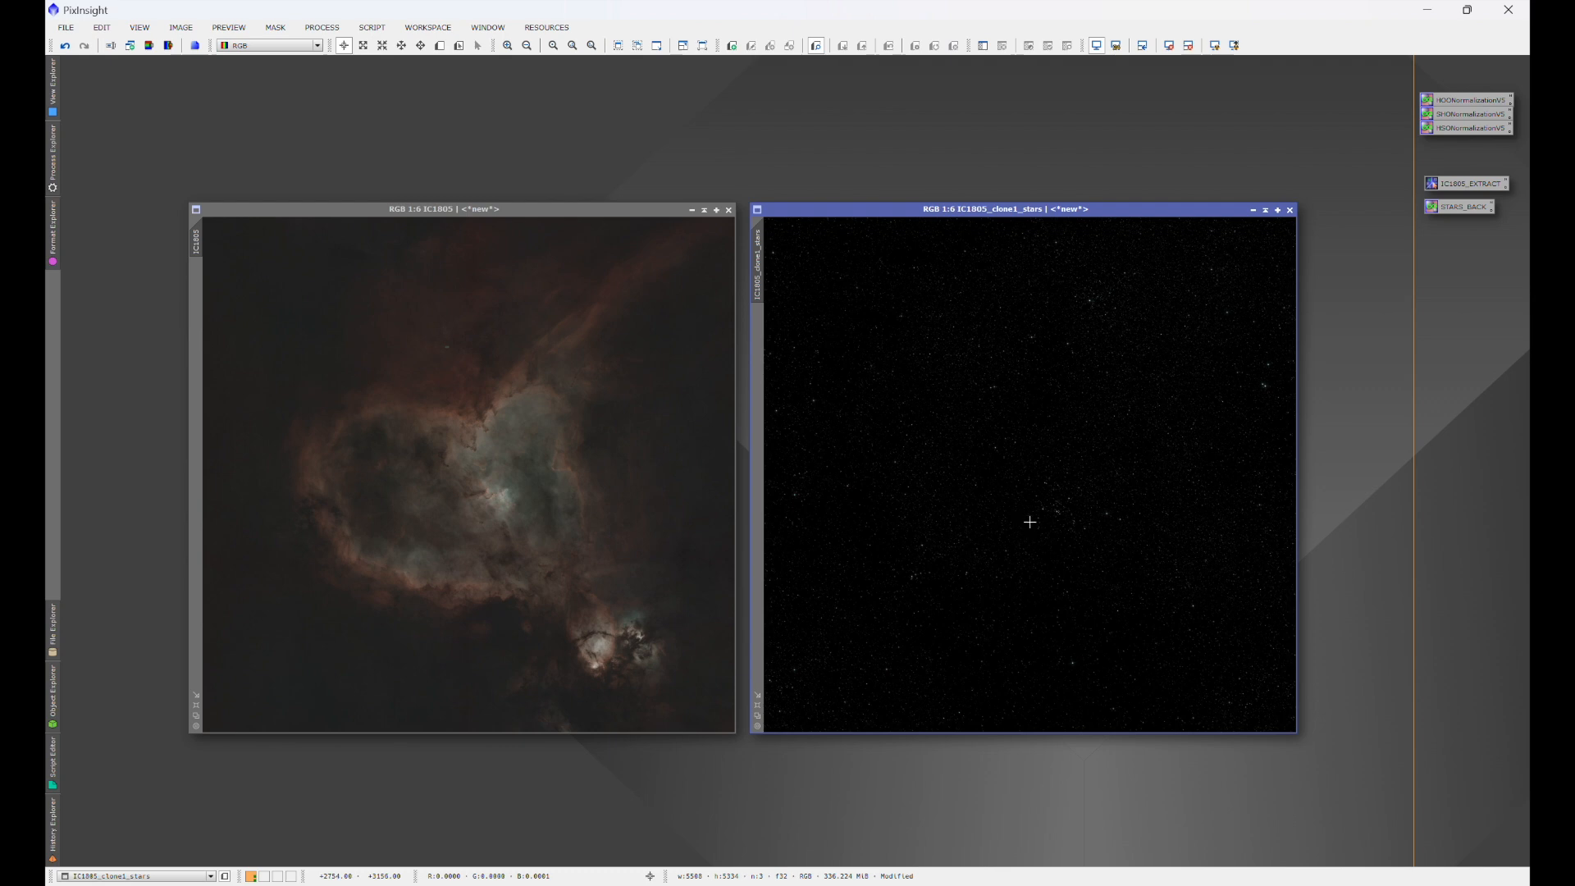
mouse_move(647, 158)
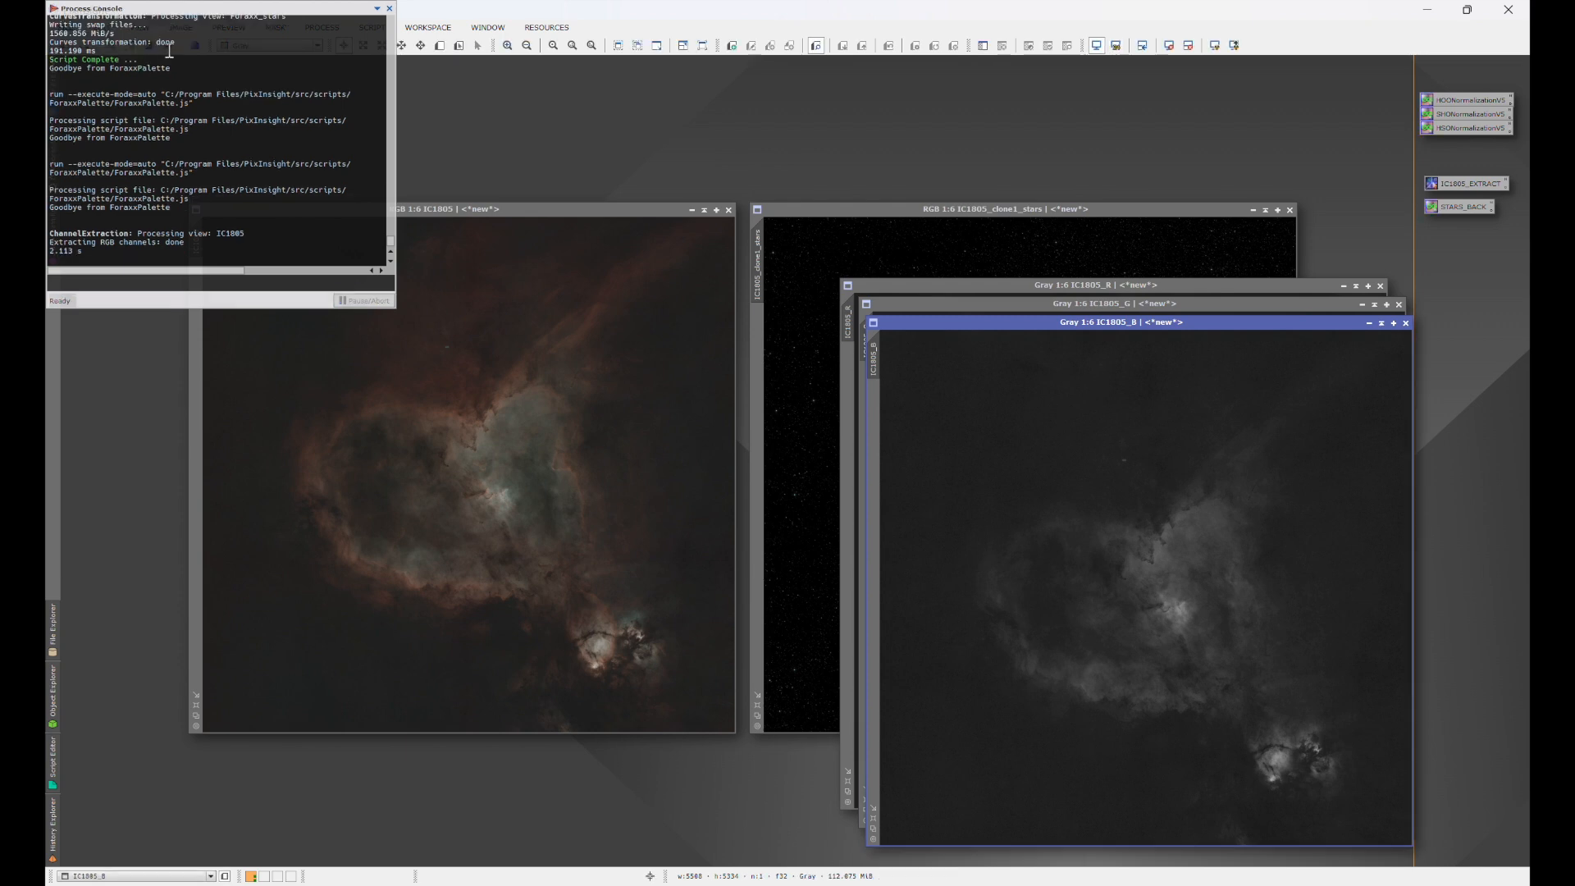
- Split IC1805_clone1_stars into R, G, B channels and minimize the red-channel image
click(387, 8)
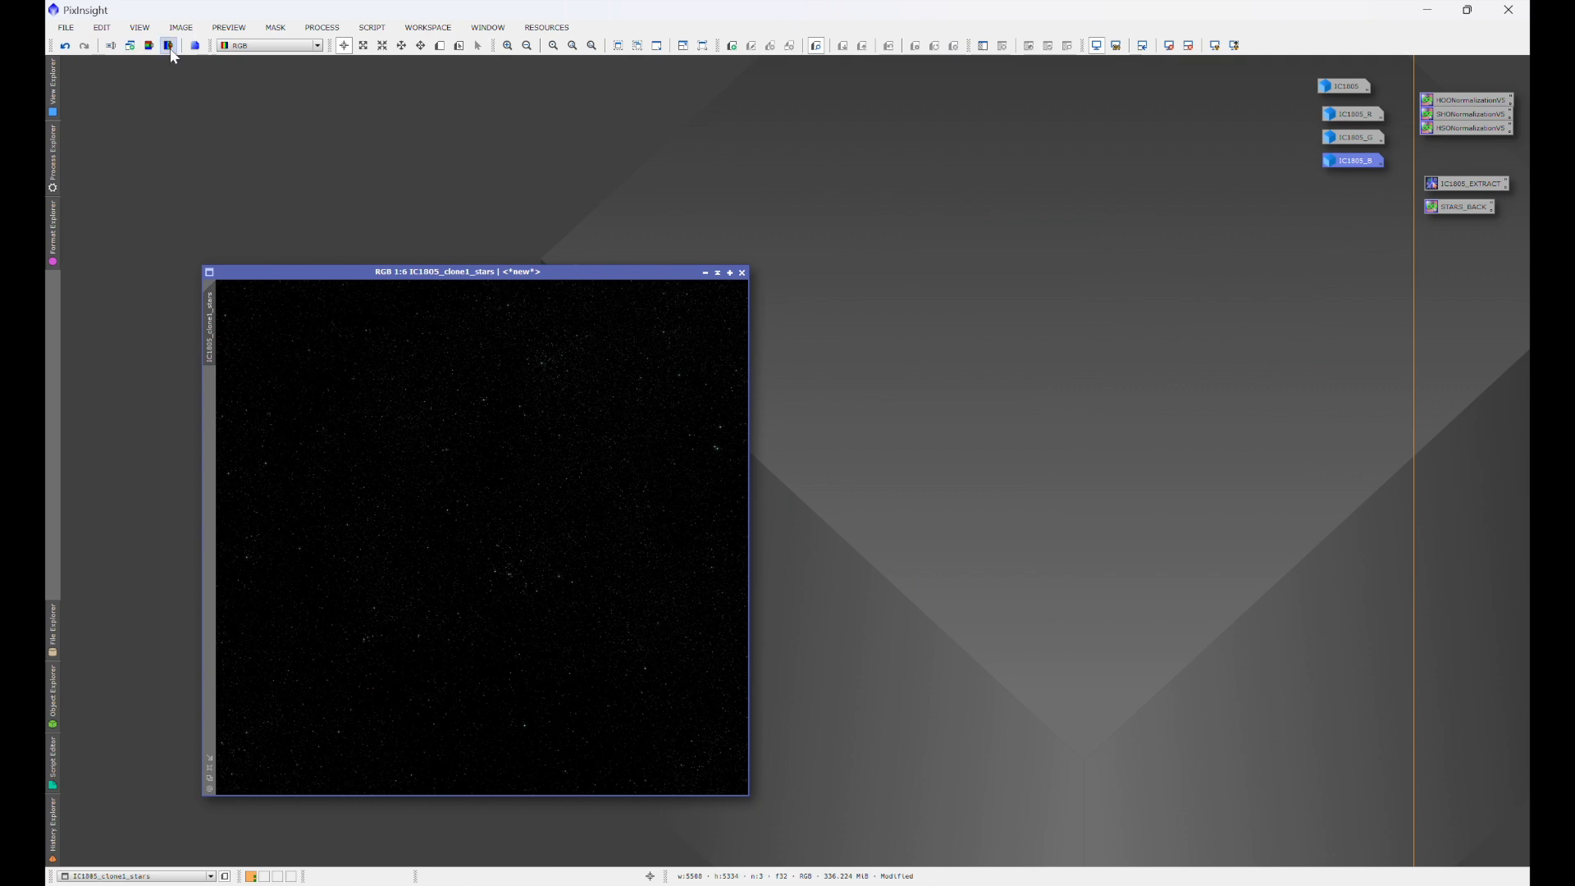
click(167, 45)
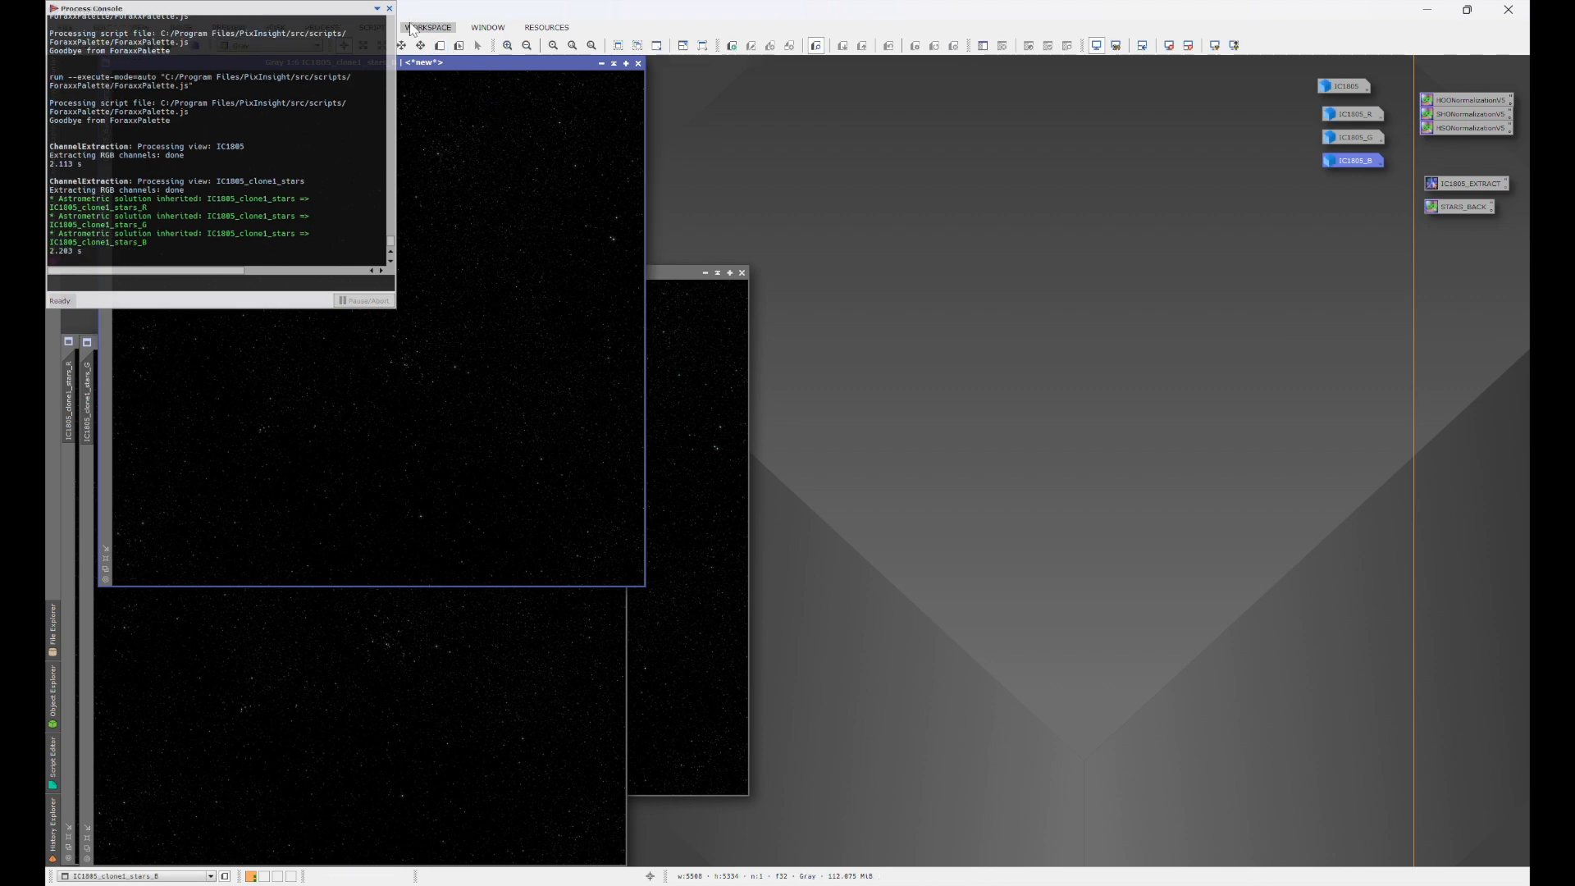
click(389, 6)
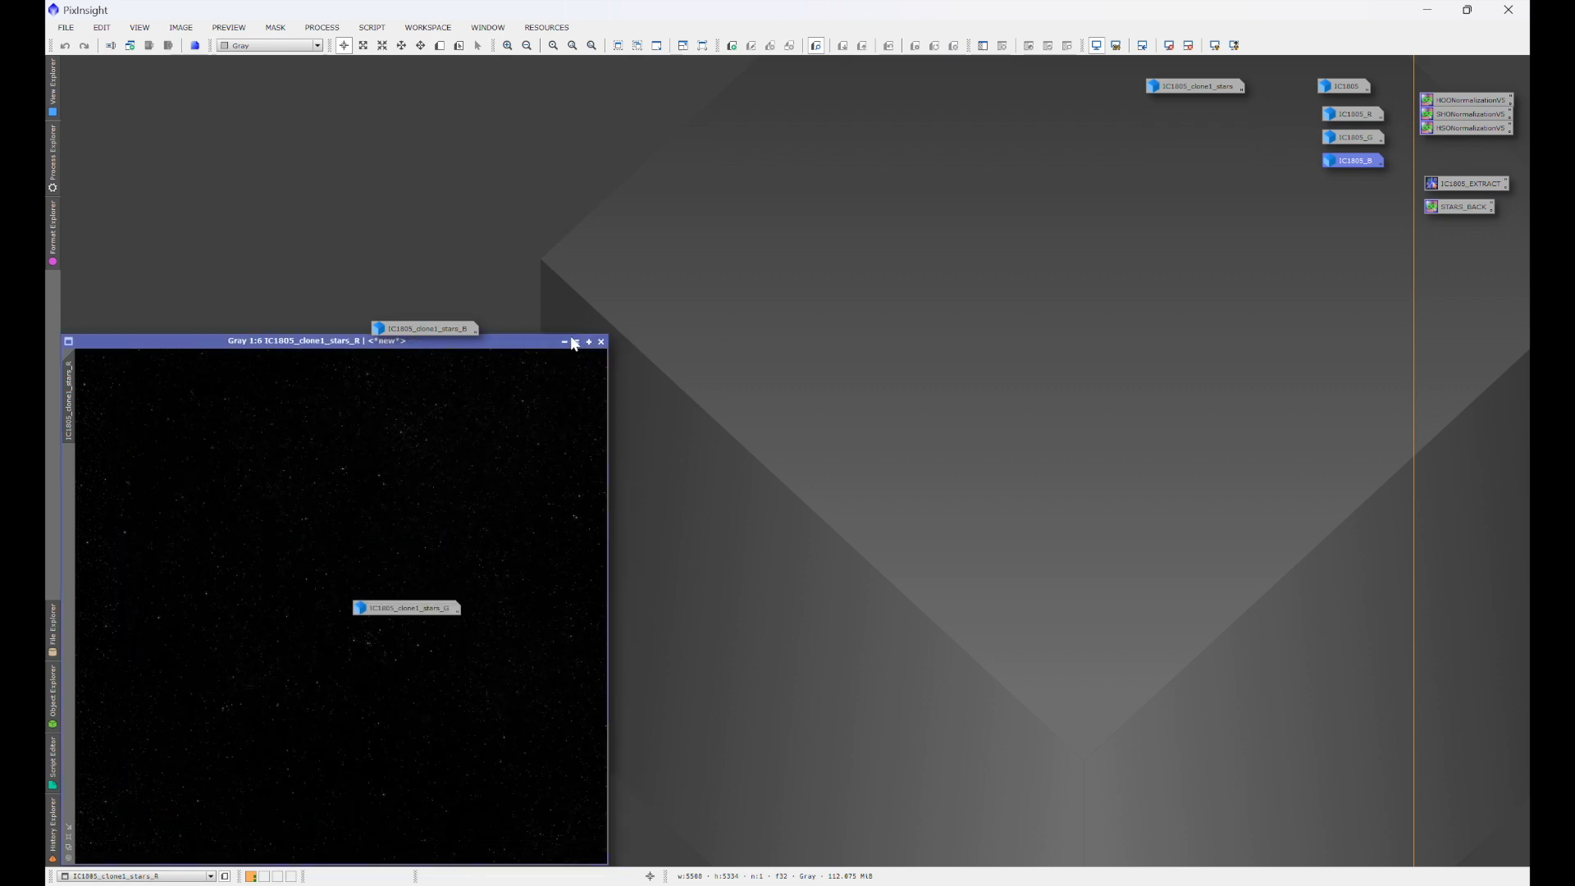
click(600, 341)
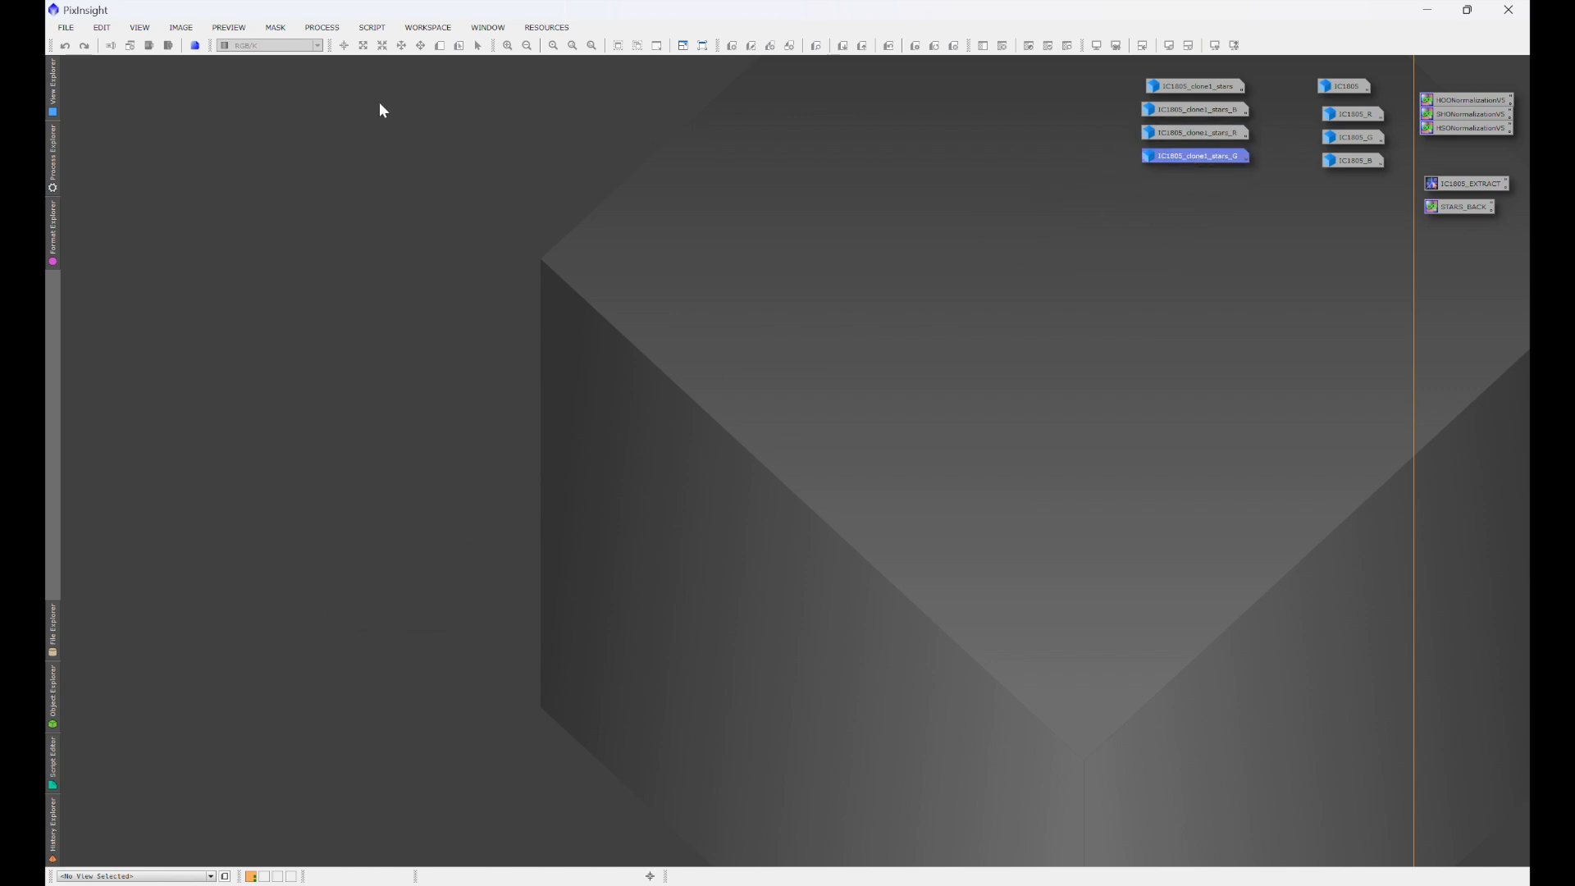
- Reopen the Foraxx script, settle on three channels, and leave the no-stars option unticked
click(372, 27)
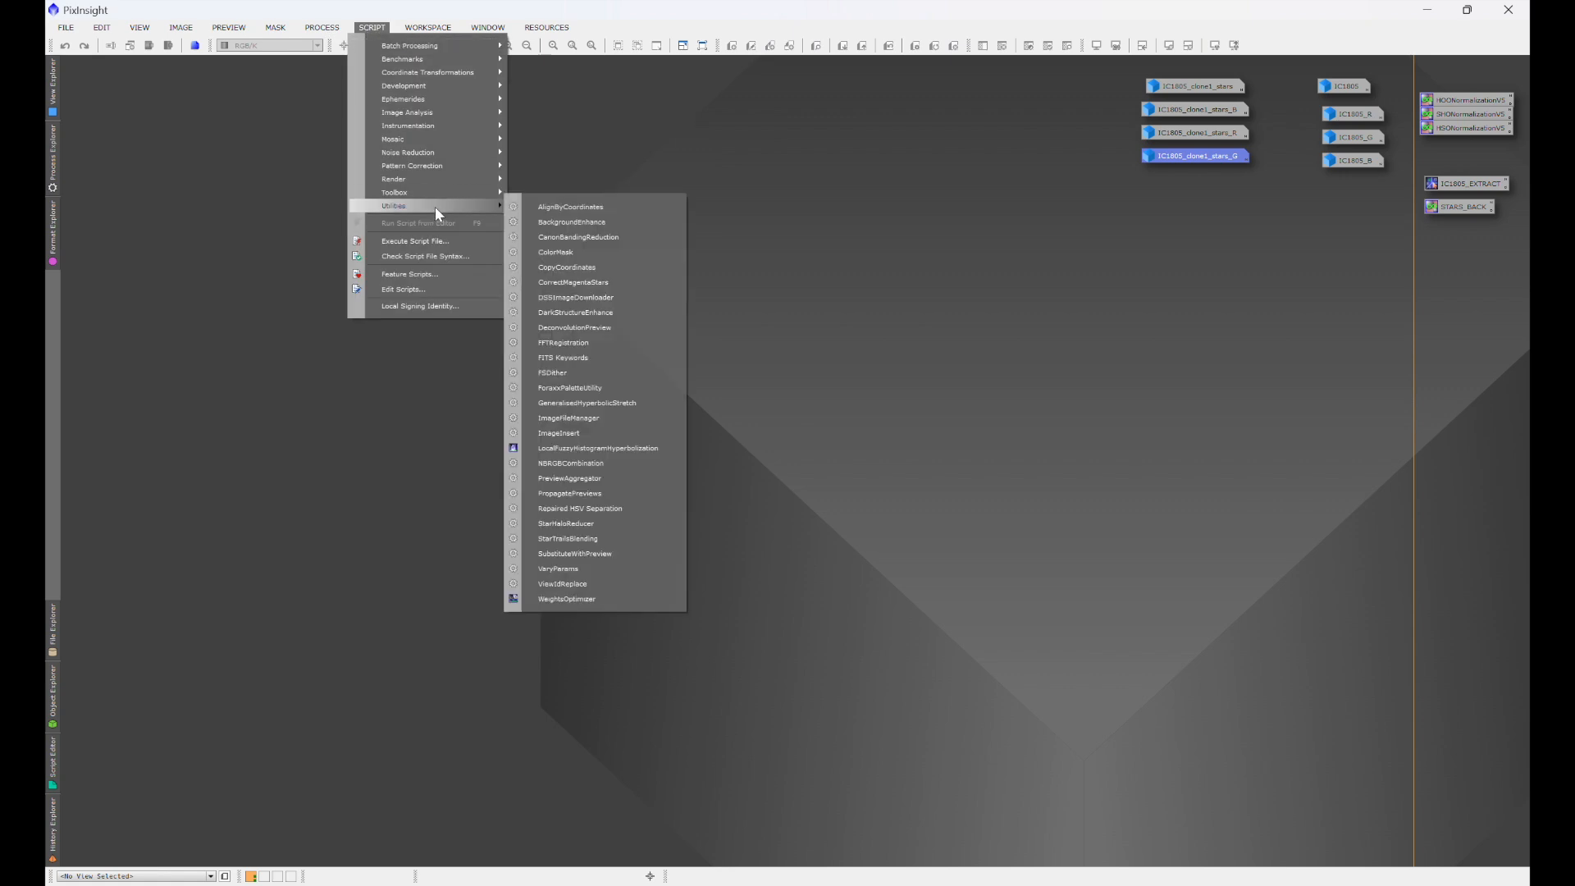
mouse_move(579, 409)
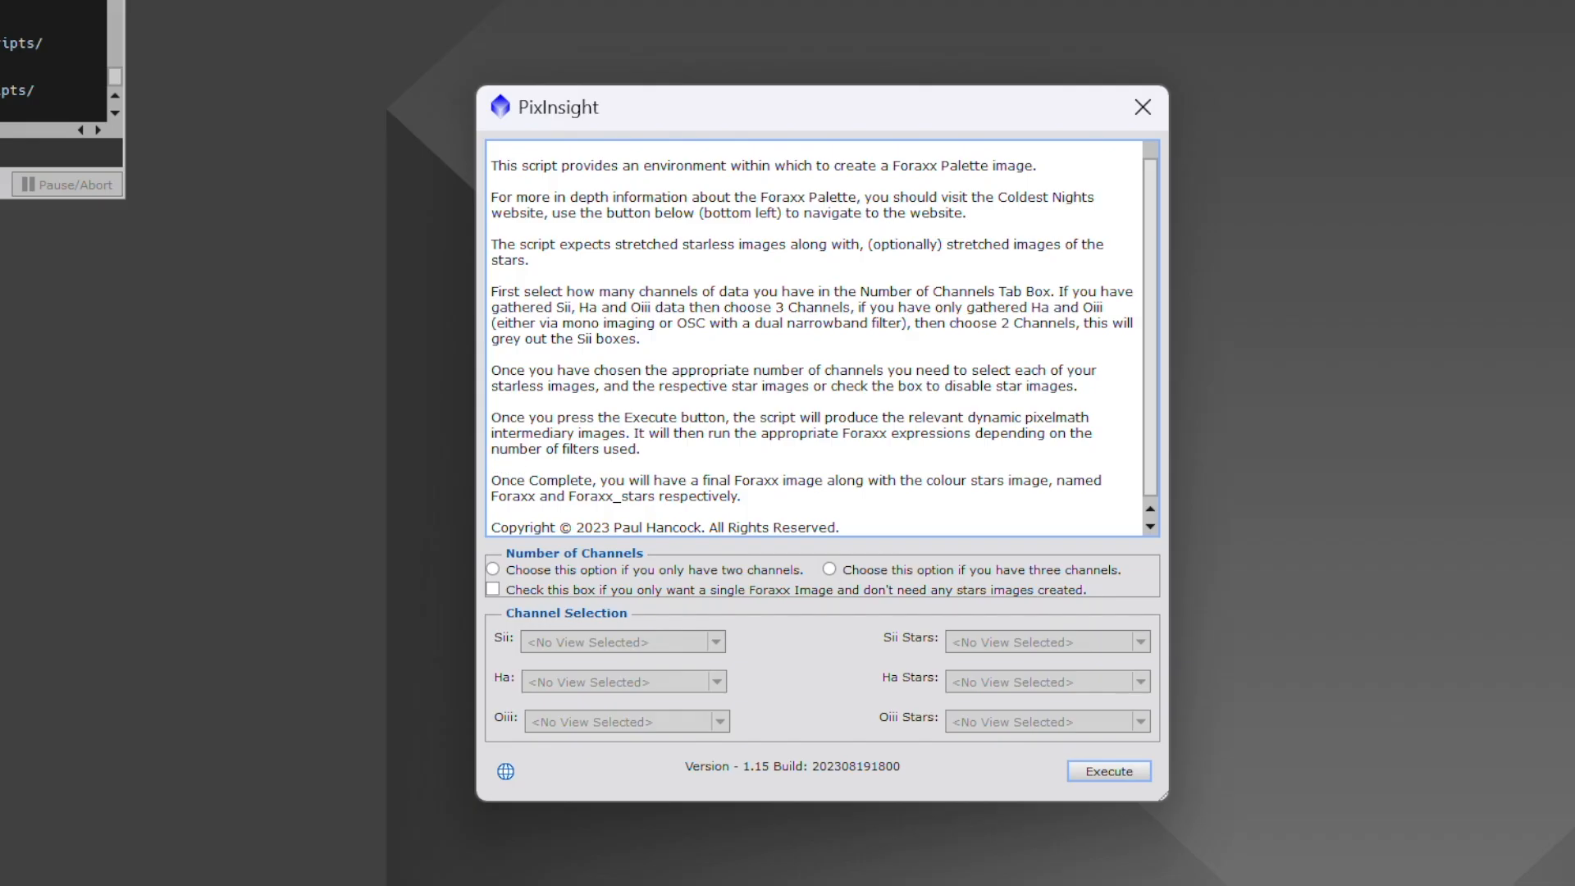
click(829, 569)
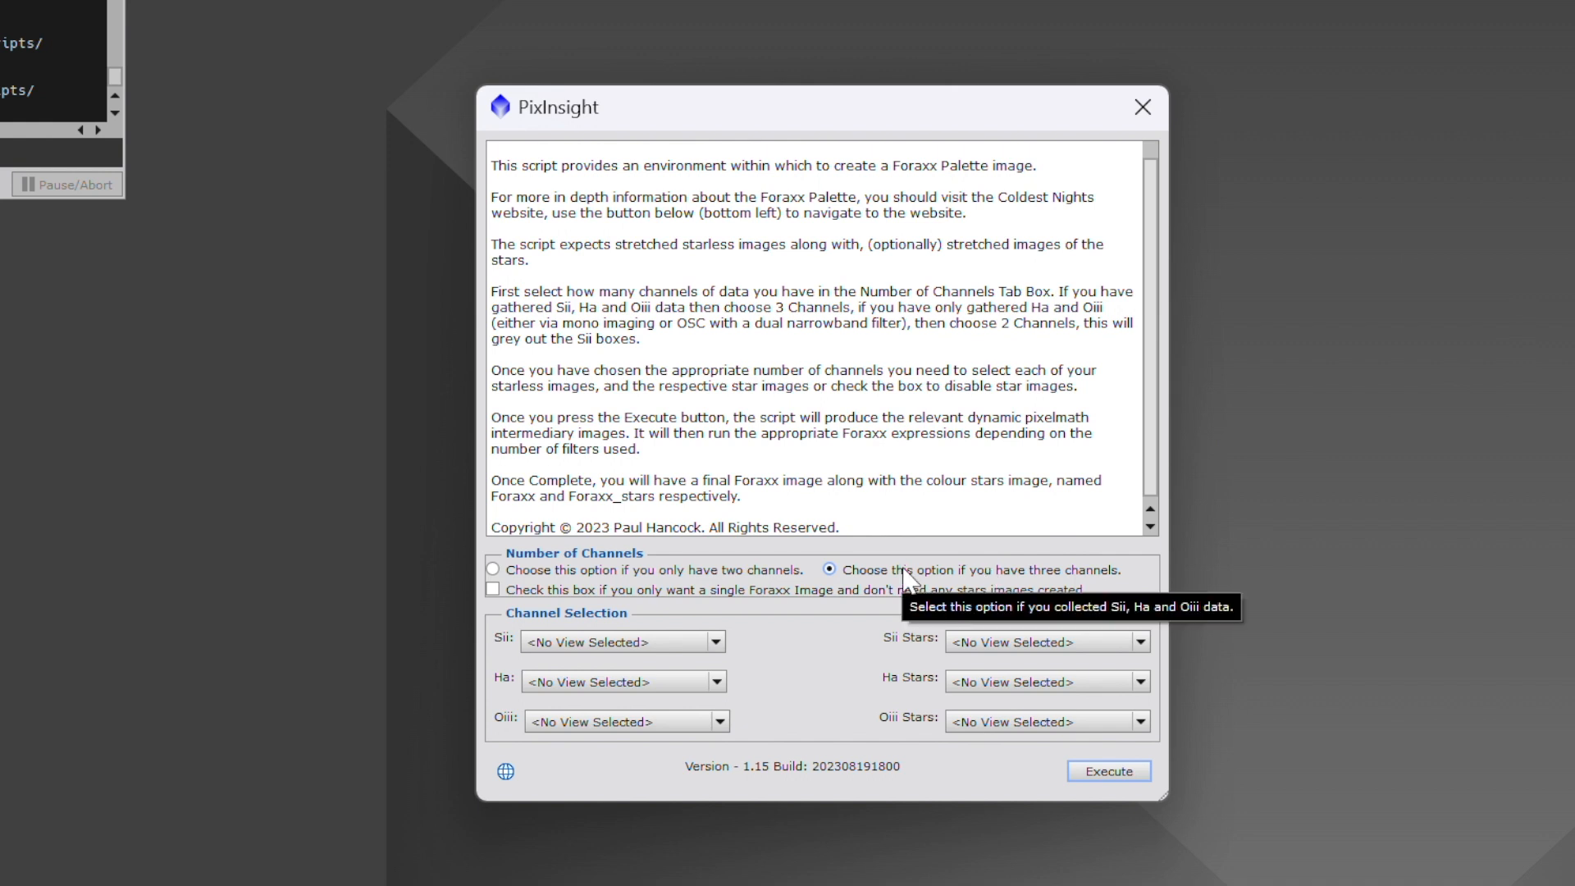
mouse_move(1106, 468)
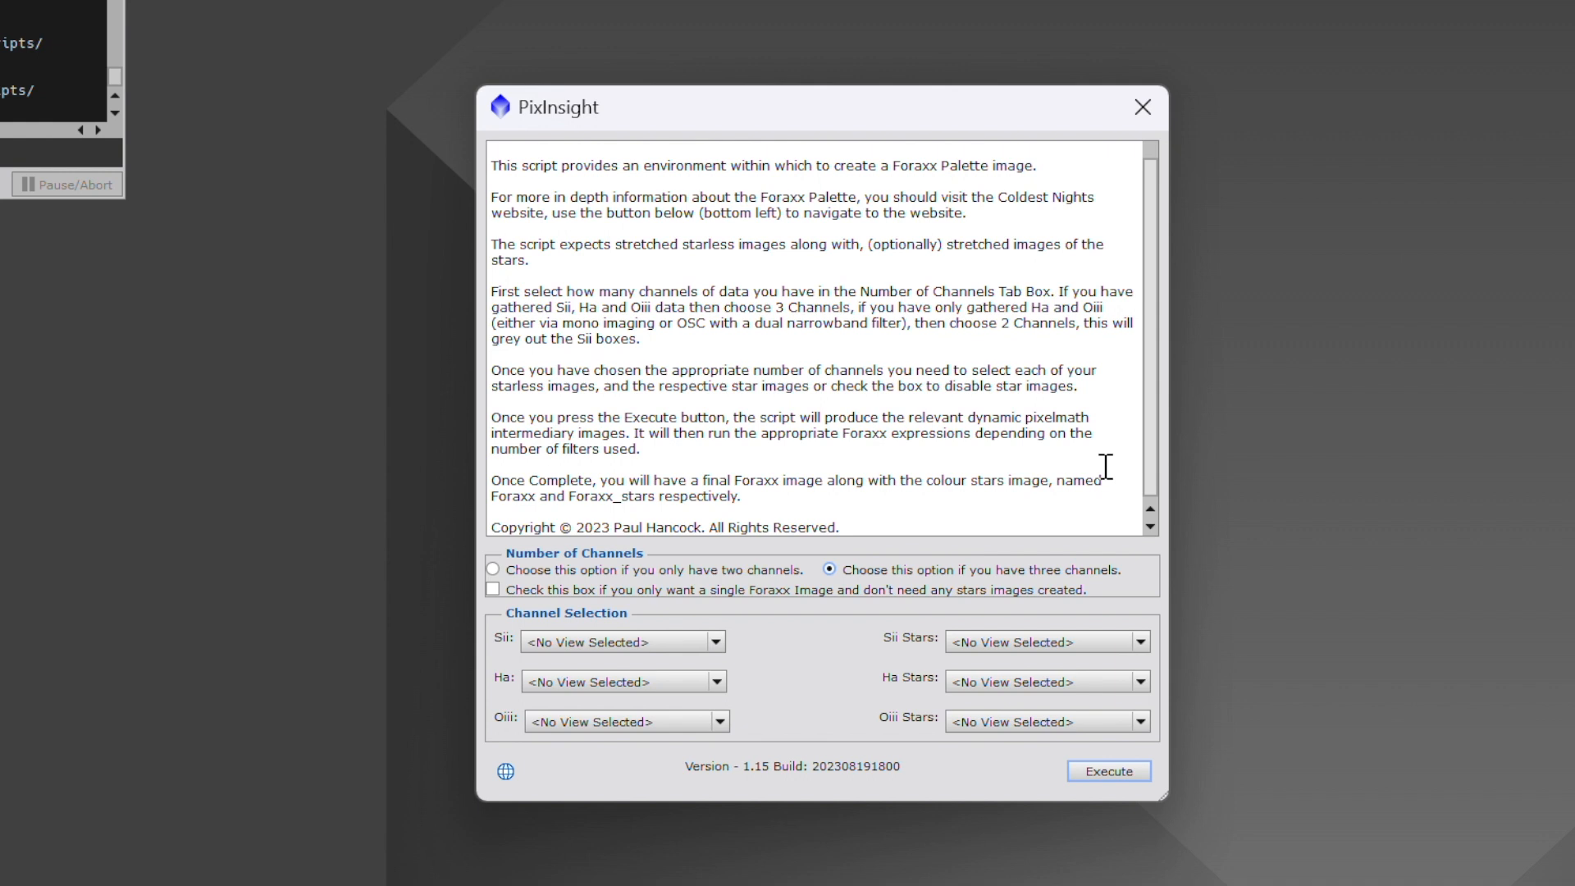
mouse_move(1097, 467)
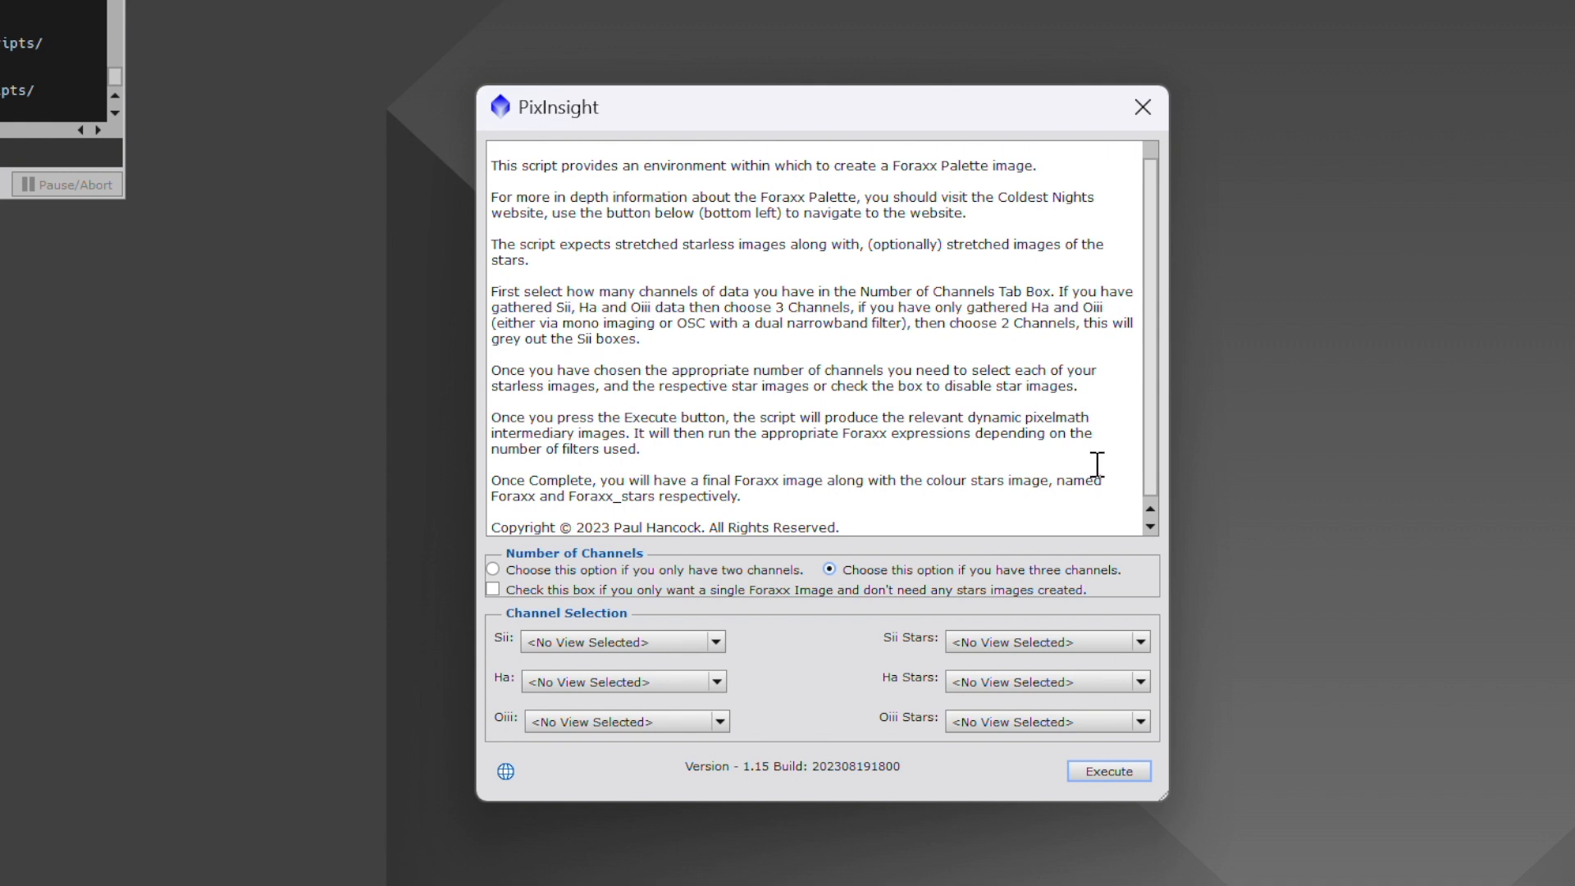
click(492, 569)
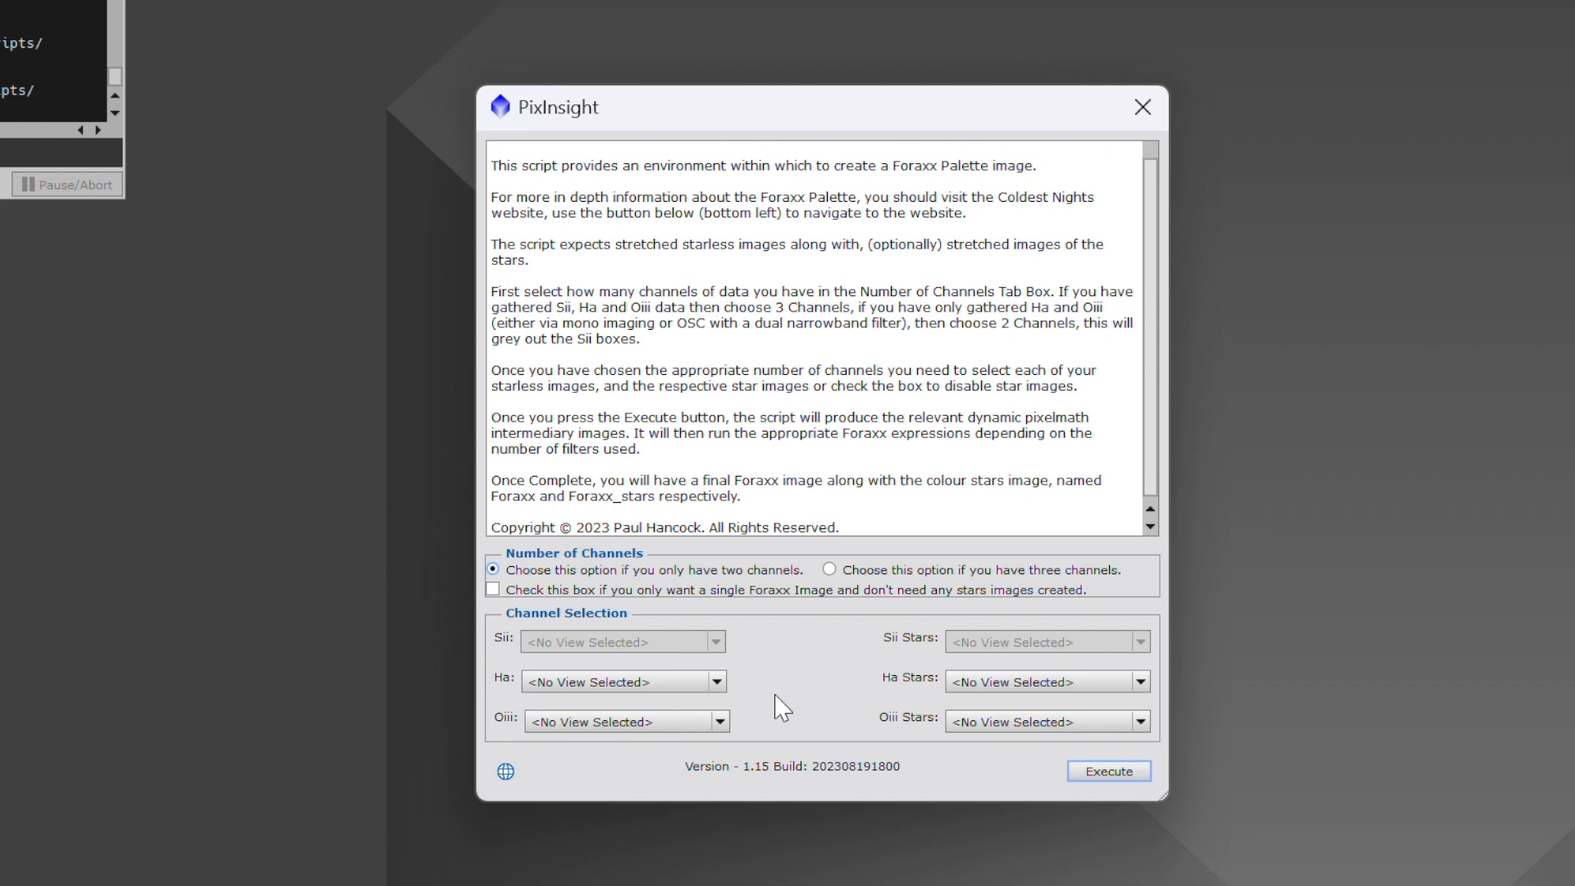
mouse_move(914, 530)
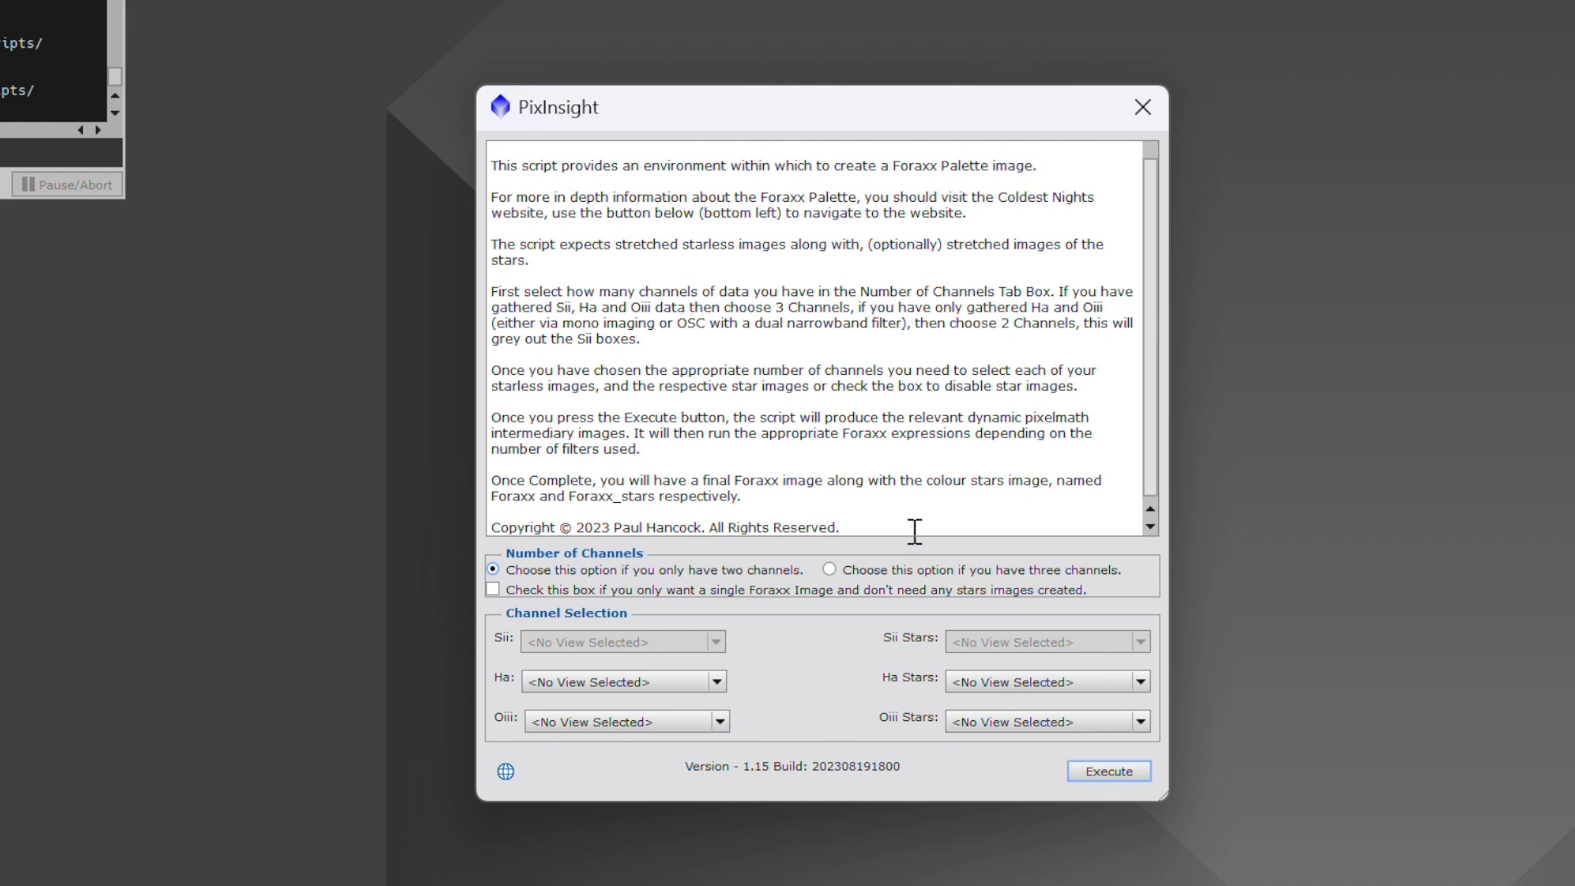
mouse_move(504, 697)
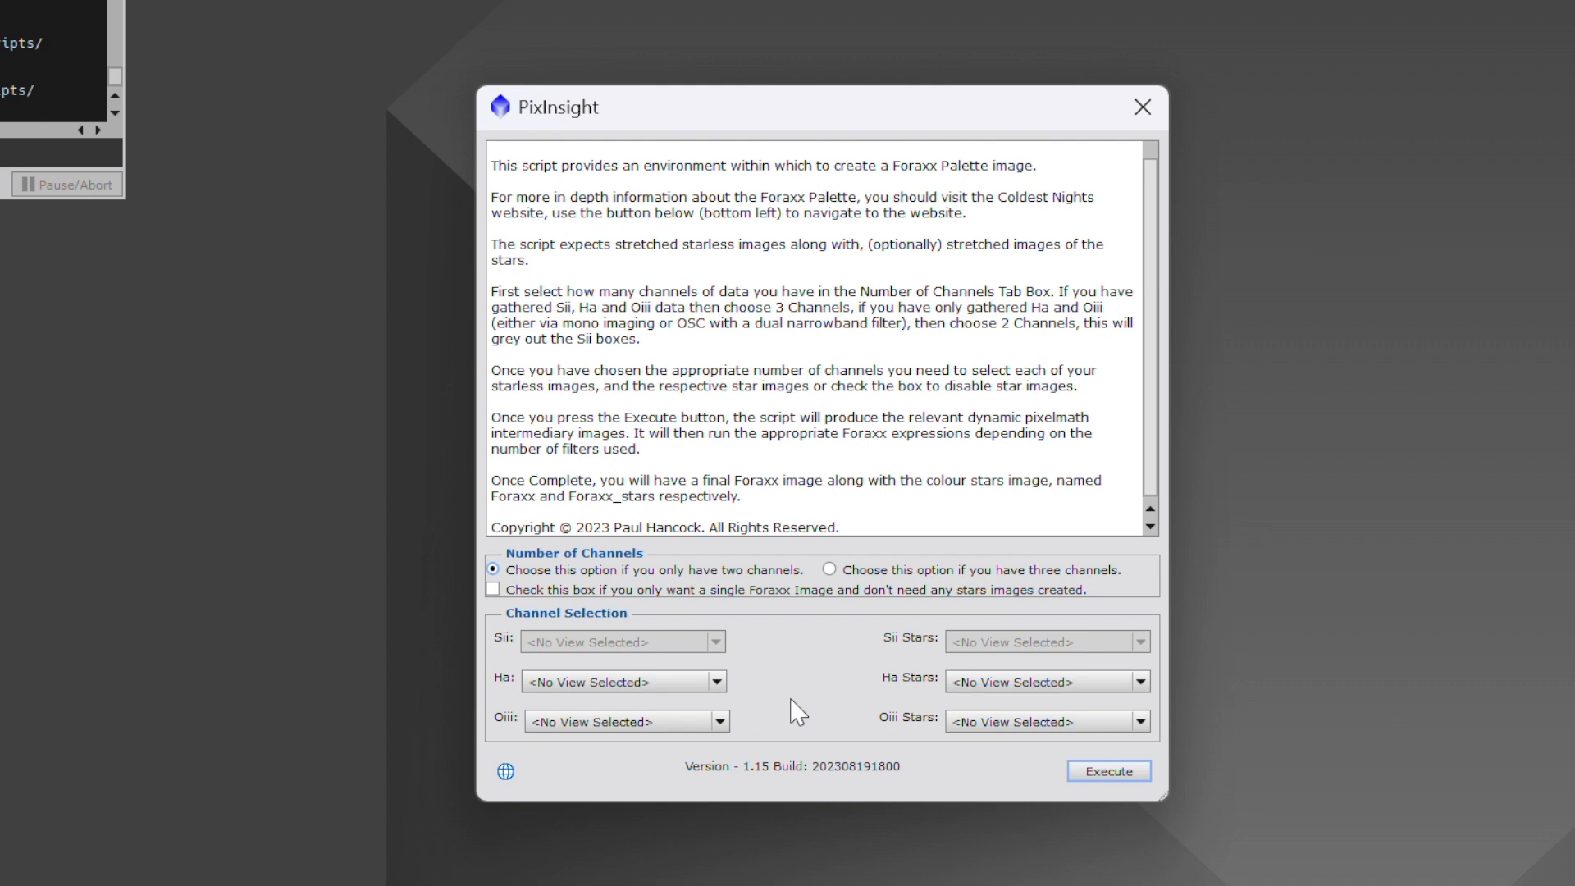
mouse_move(823, 629)
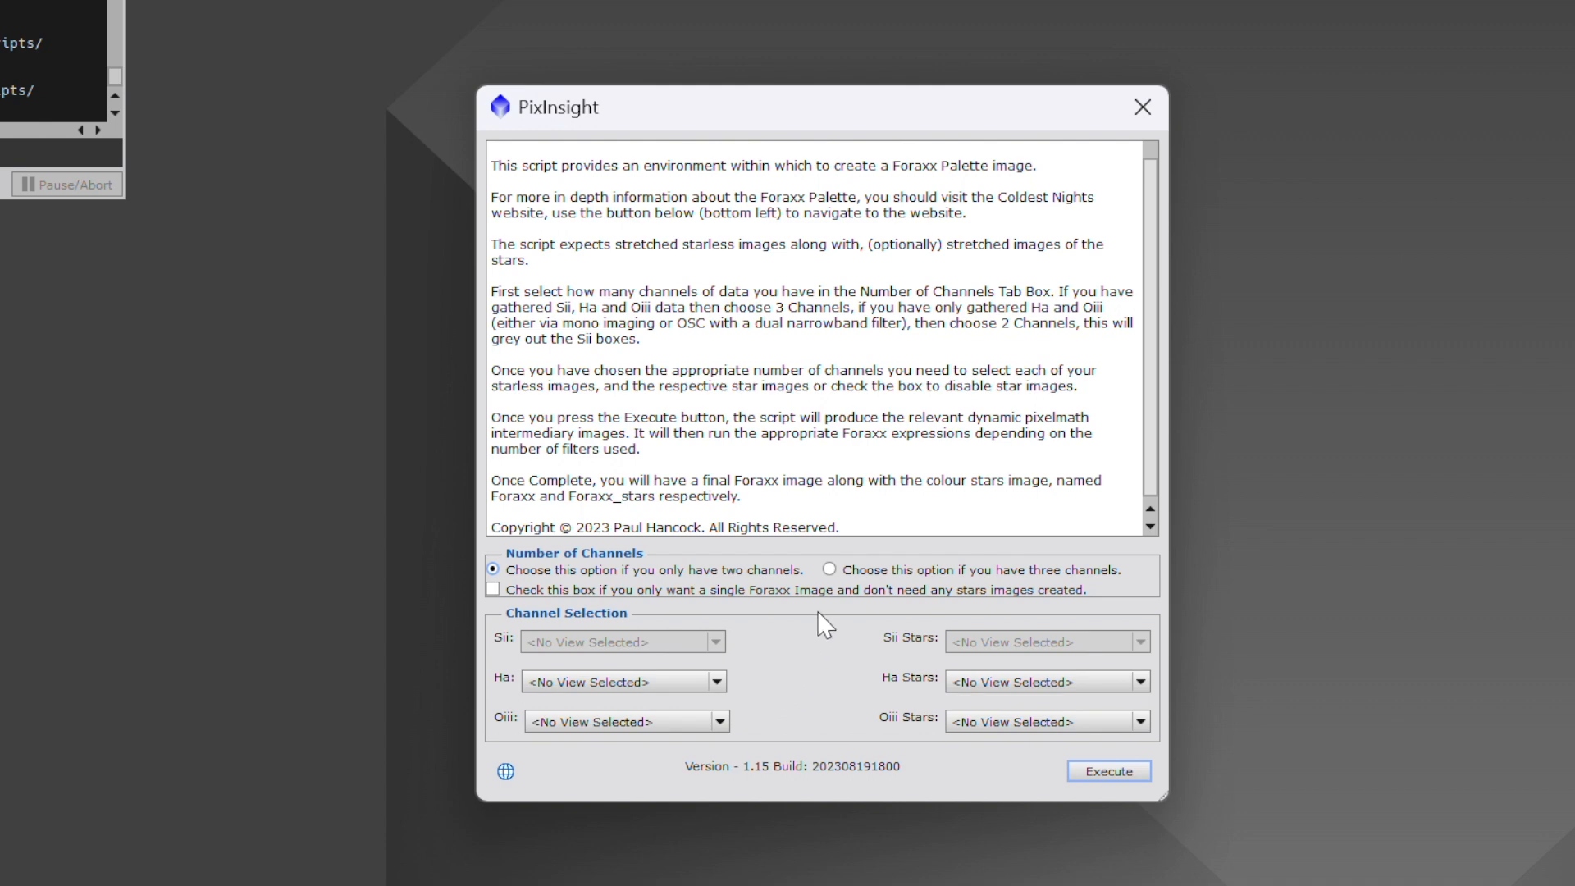
click(829, 569)
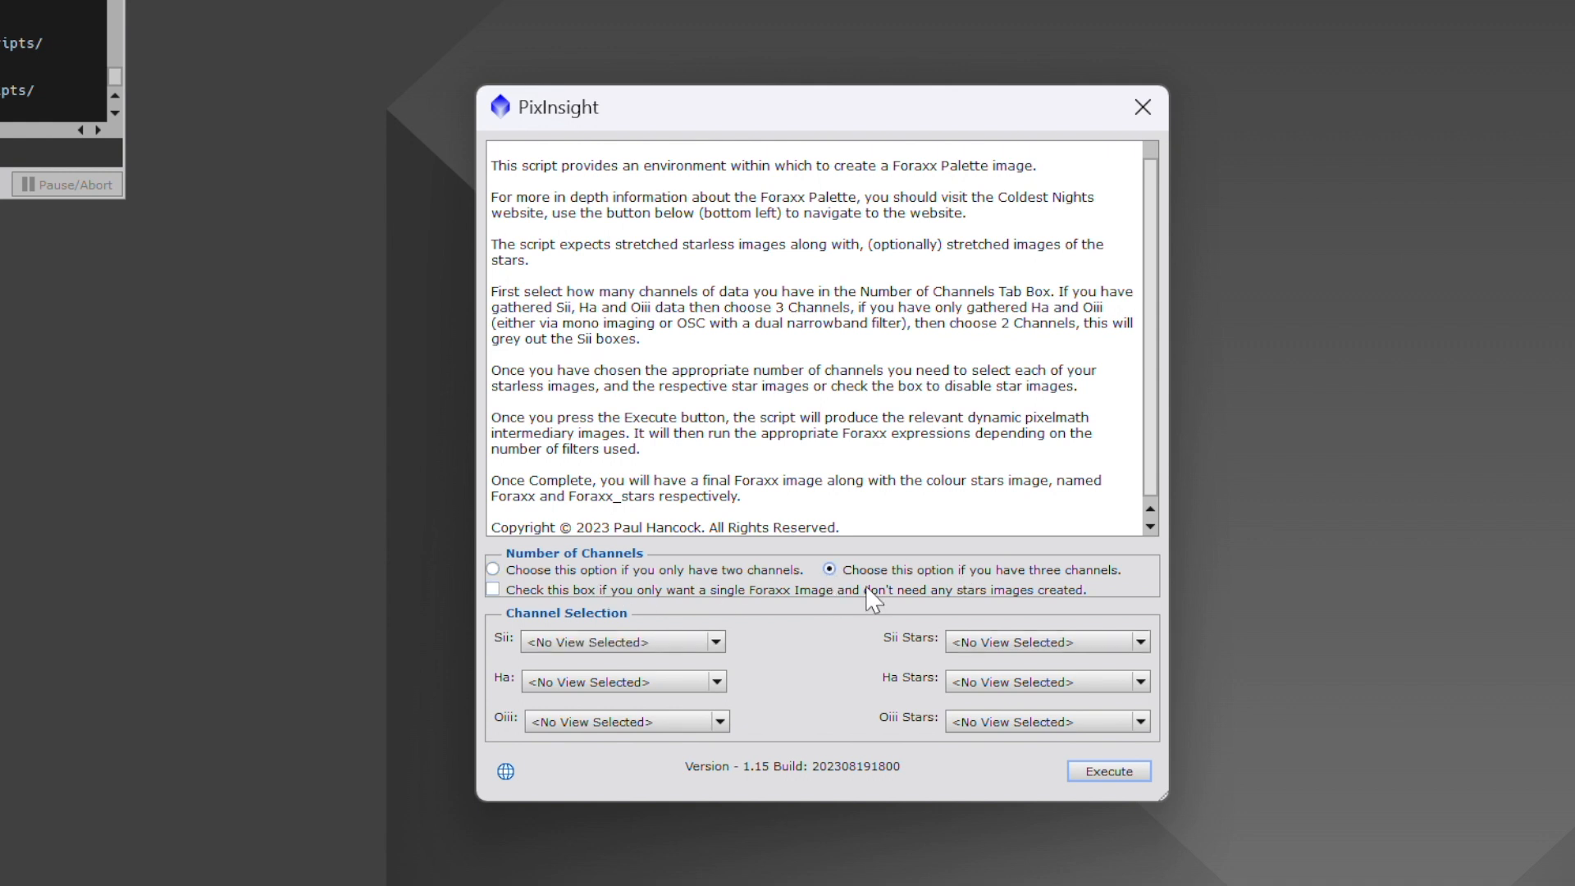
mouse_move(540, 595)
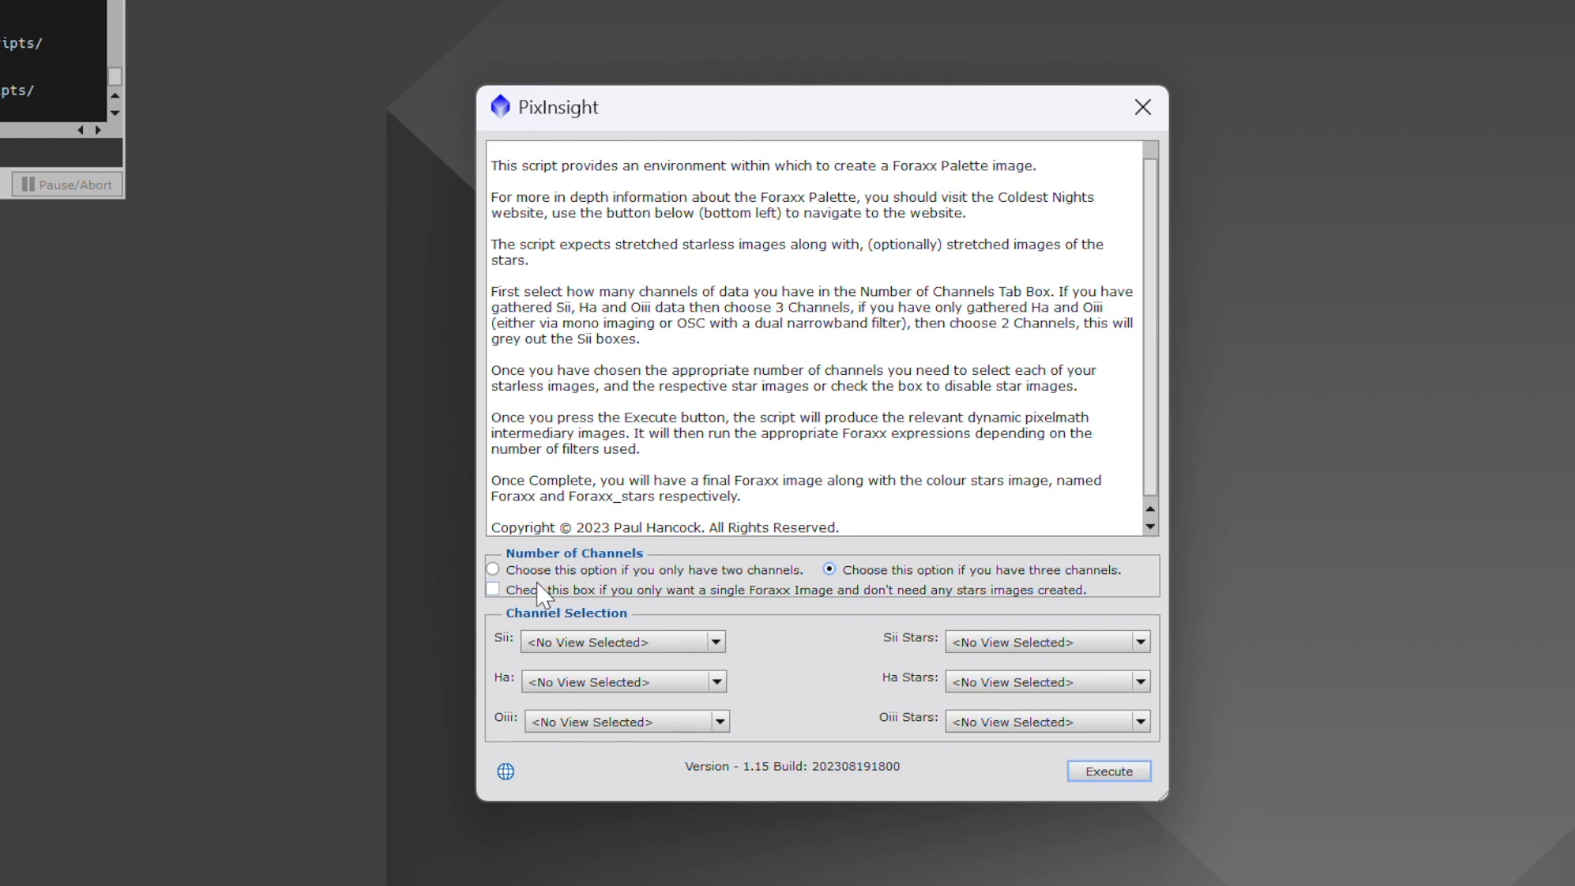
click(493, 589)
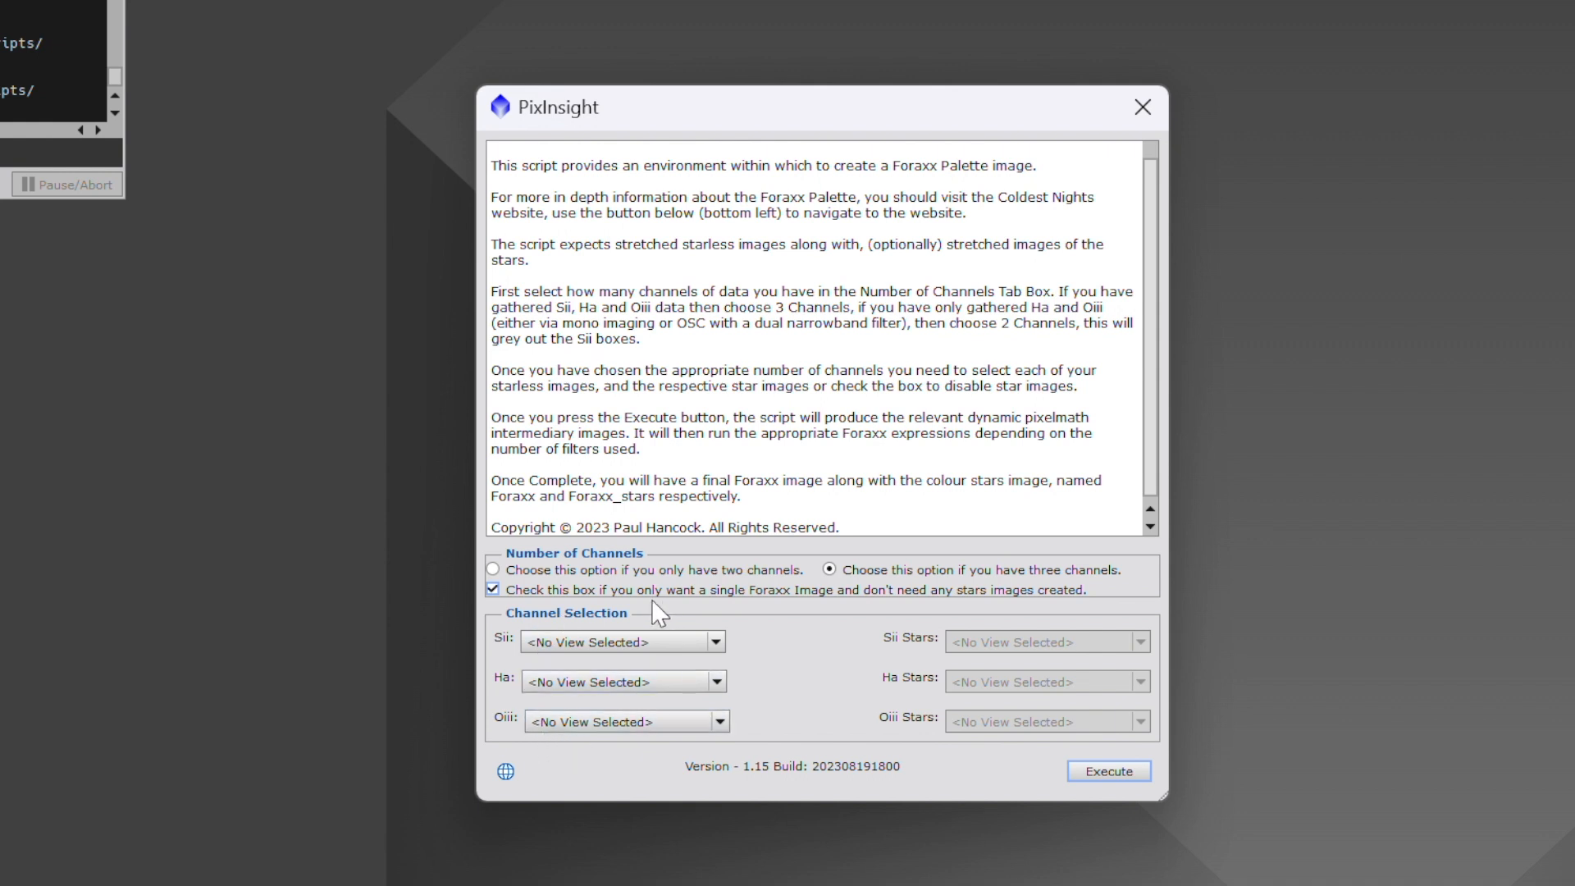
mouse_move(505, 634)
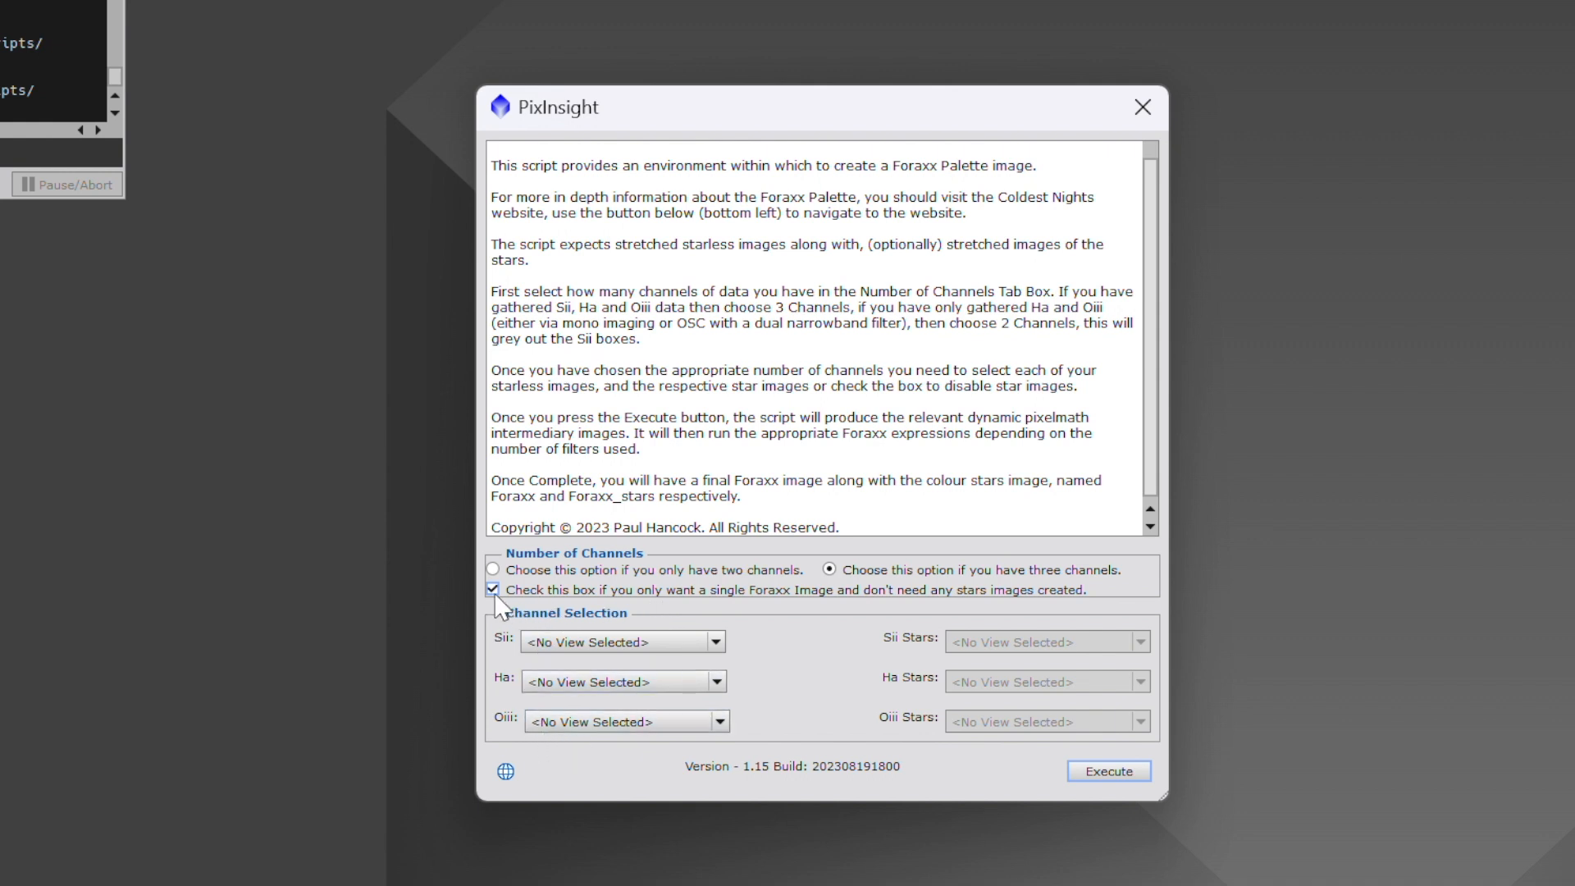
click(492, 590)
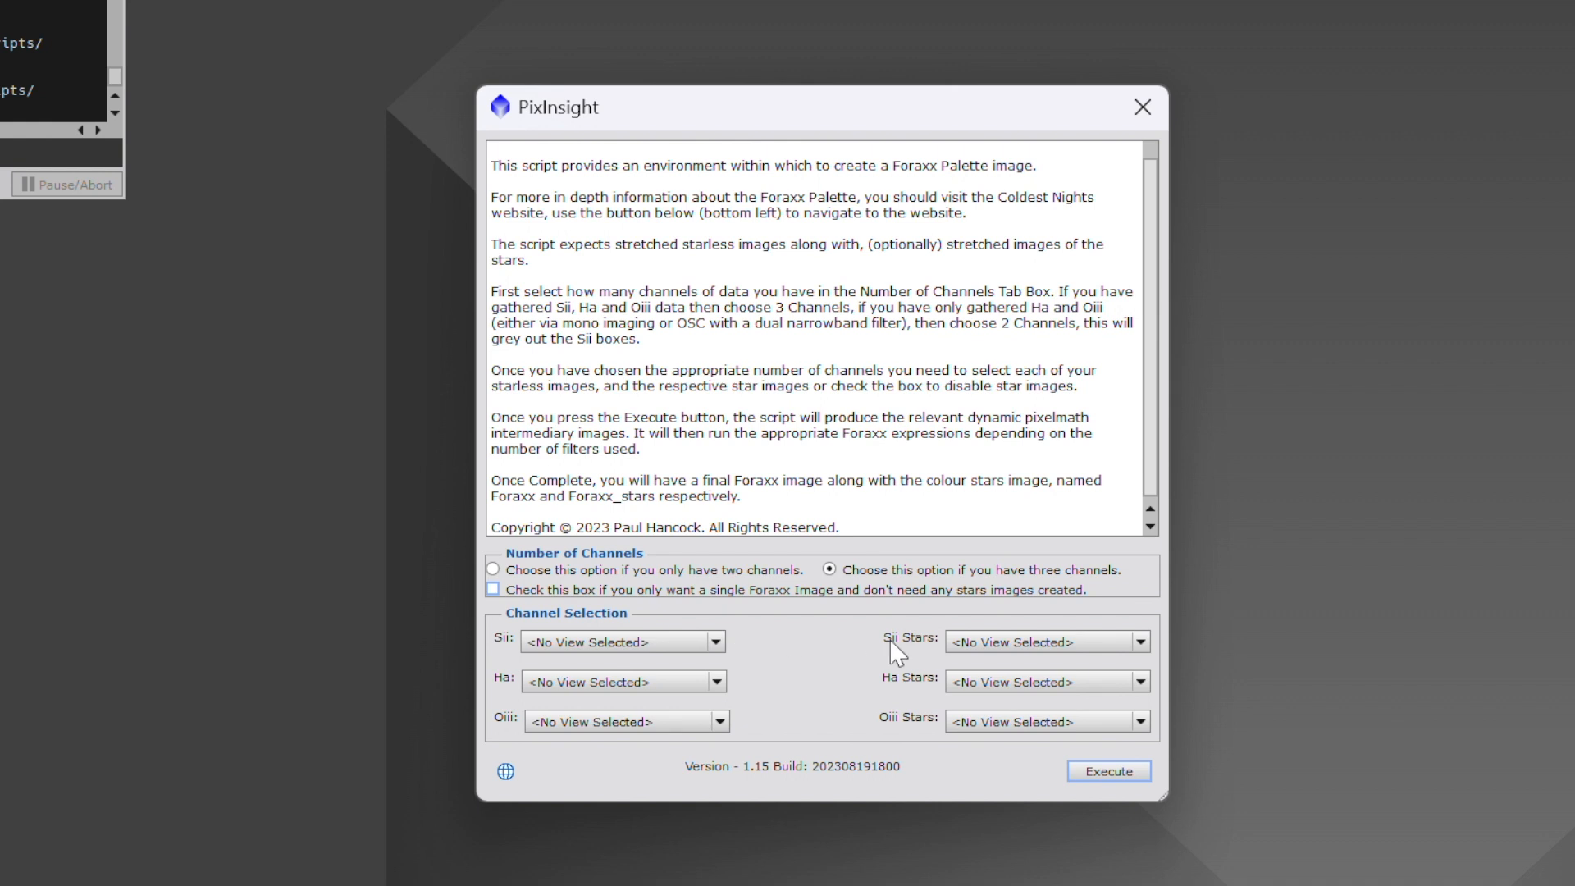
mouse_move(904, 666)
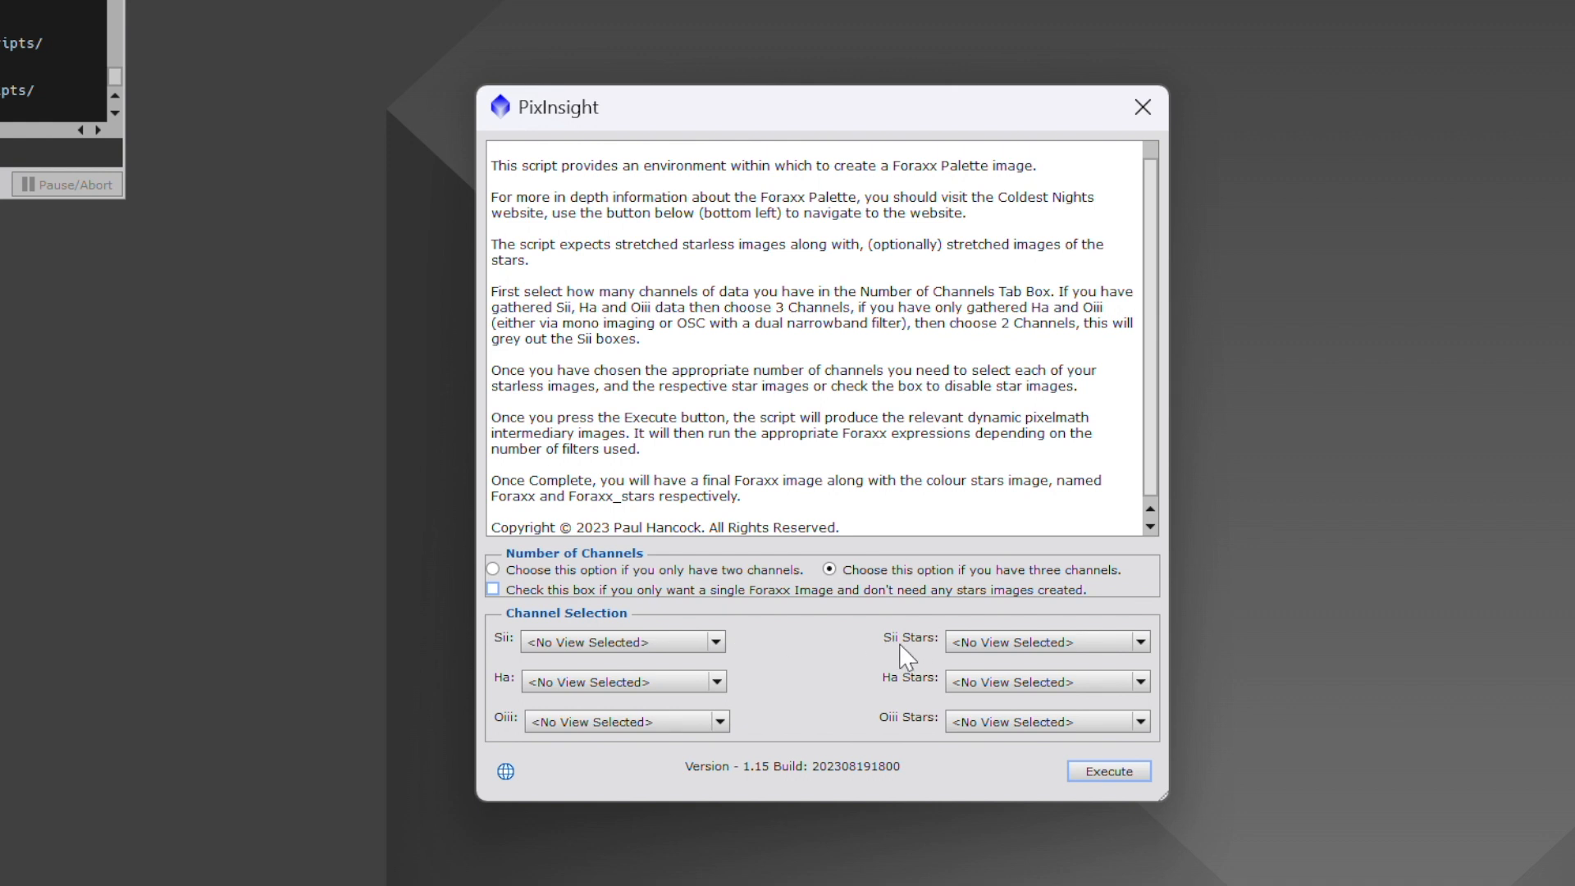
- Assign IC1805_clone1_stars_G, R and B as the Sii, Ha and Oiii star images
click(1141, 641)
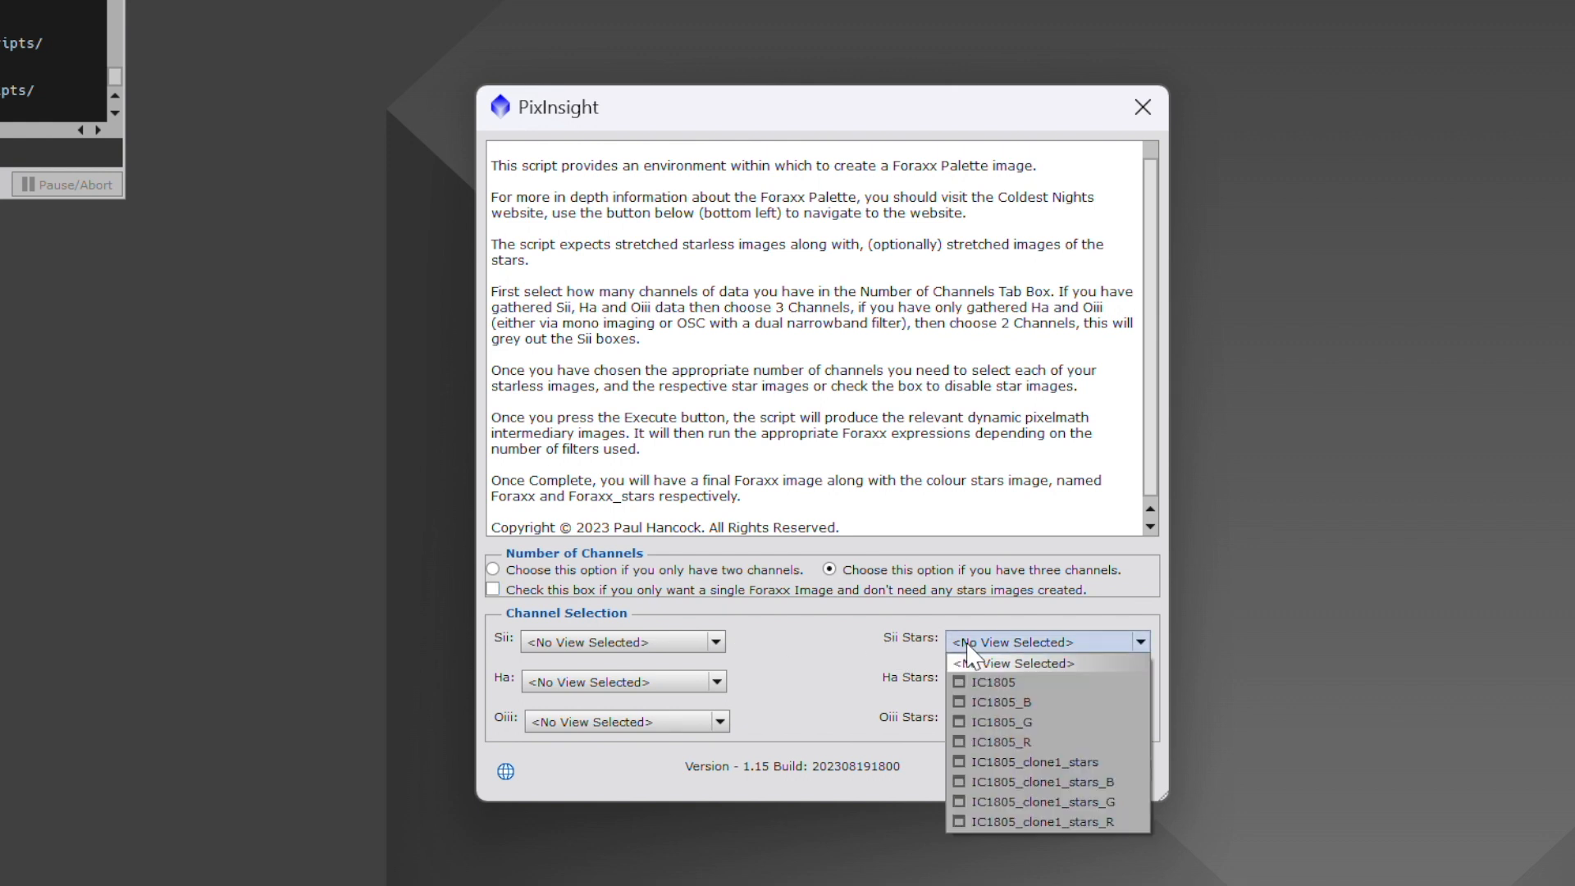
mouse_move(1017, 803)
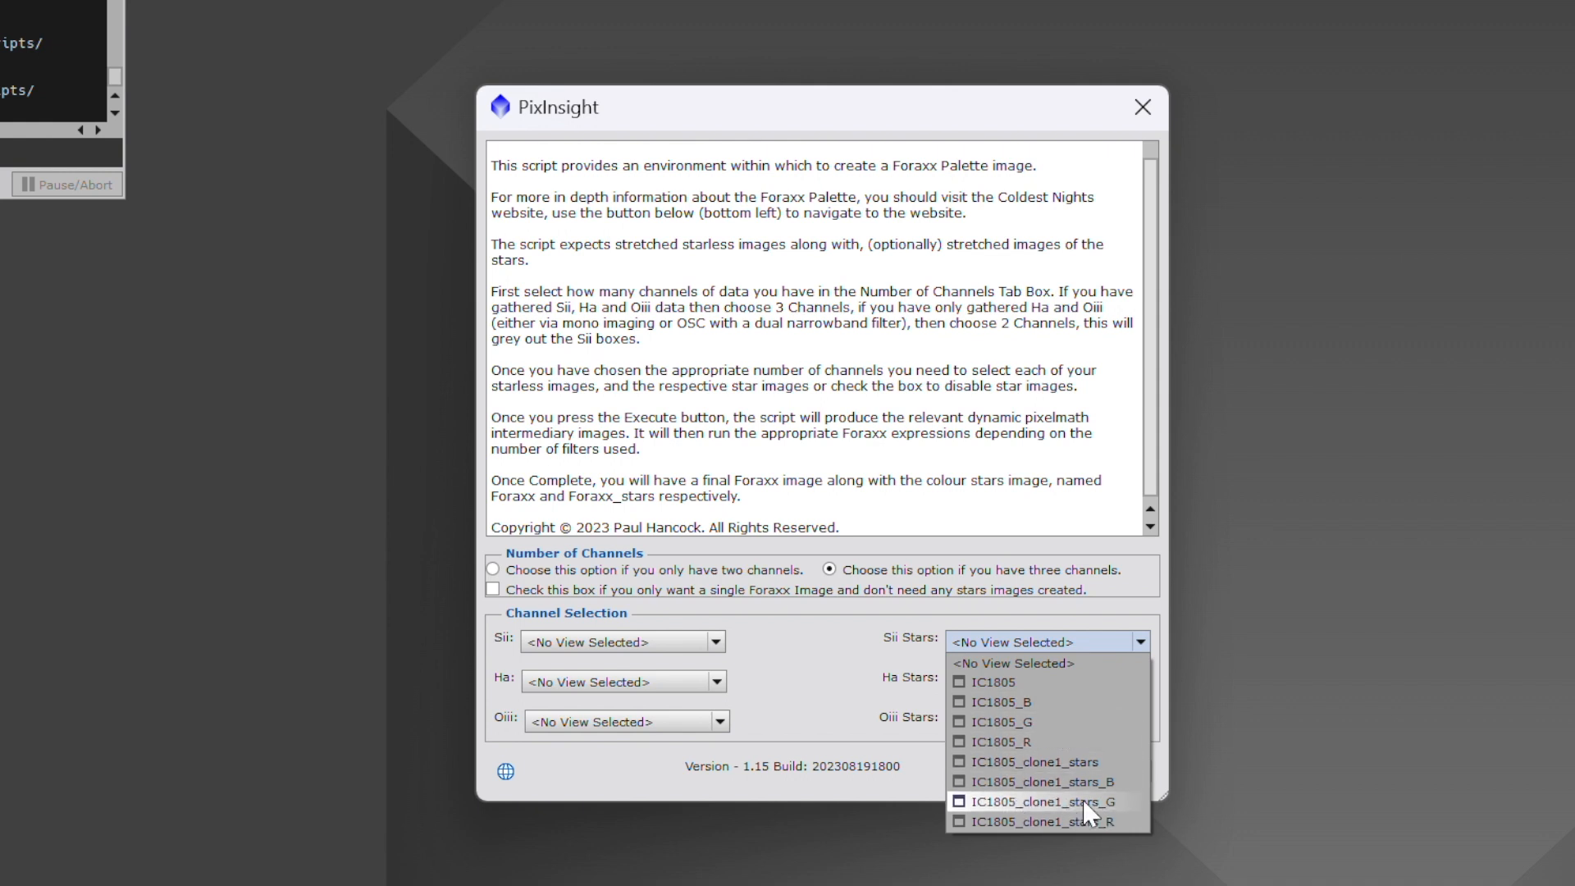
click(1049, 800)
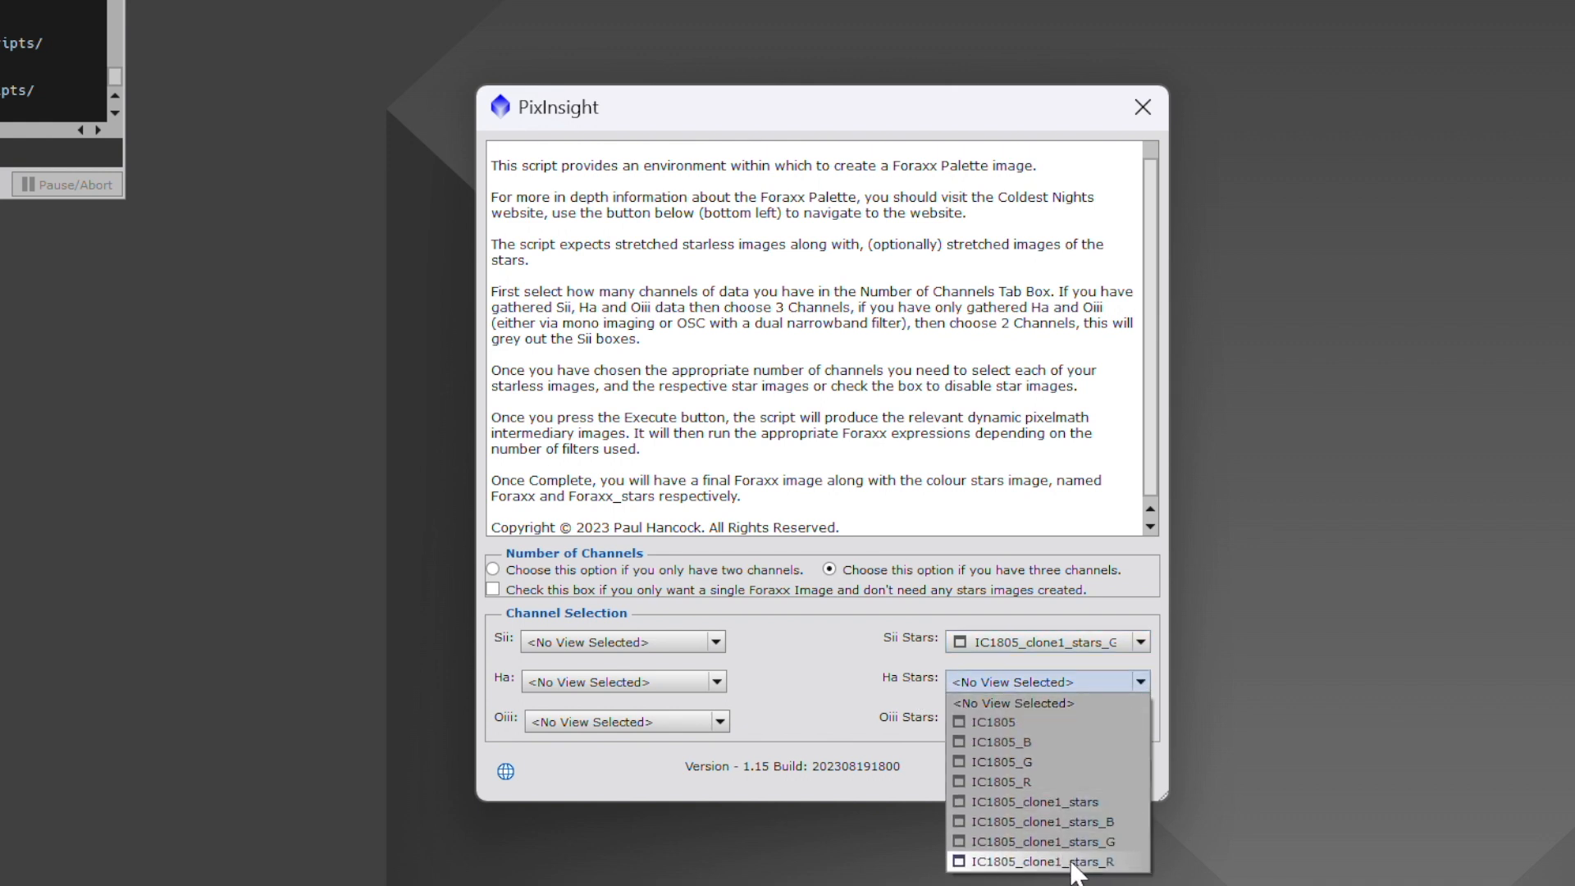
click(1040, 861)
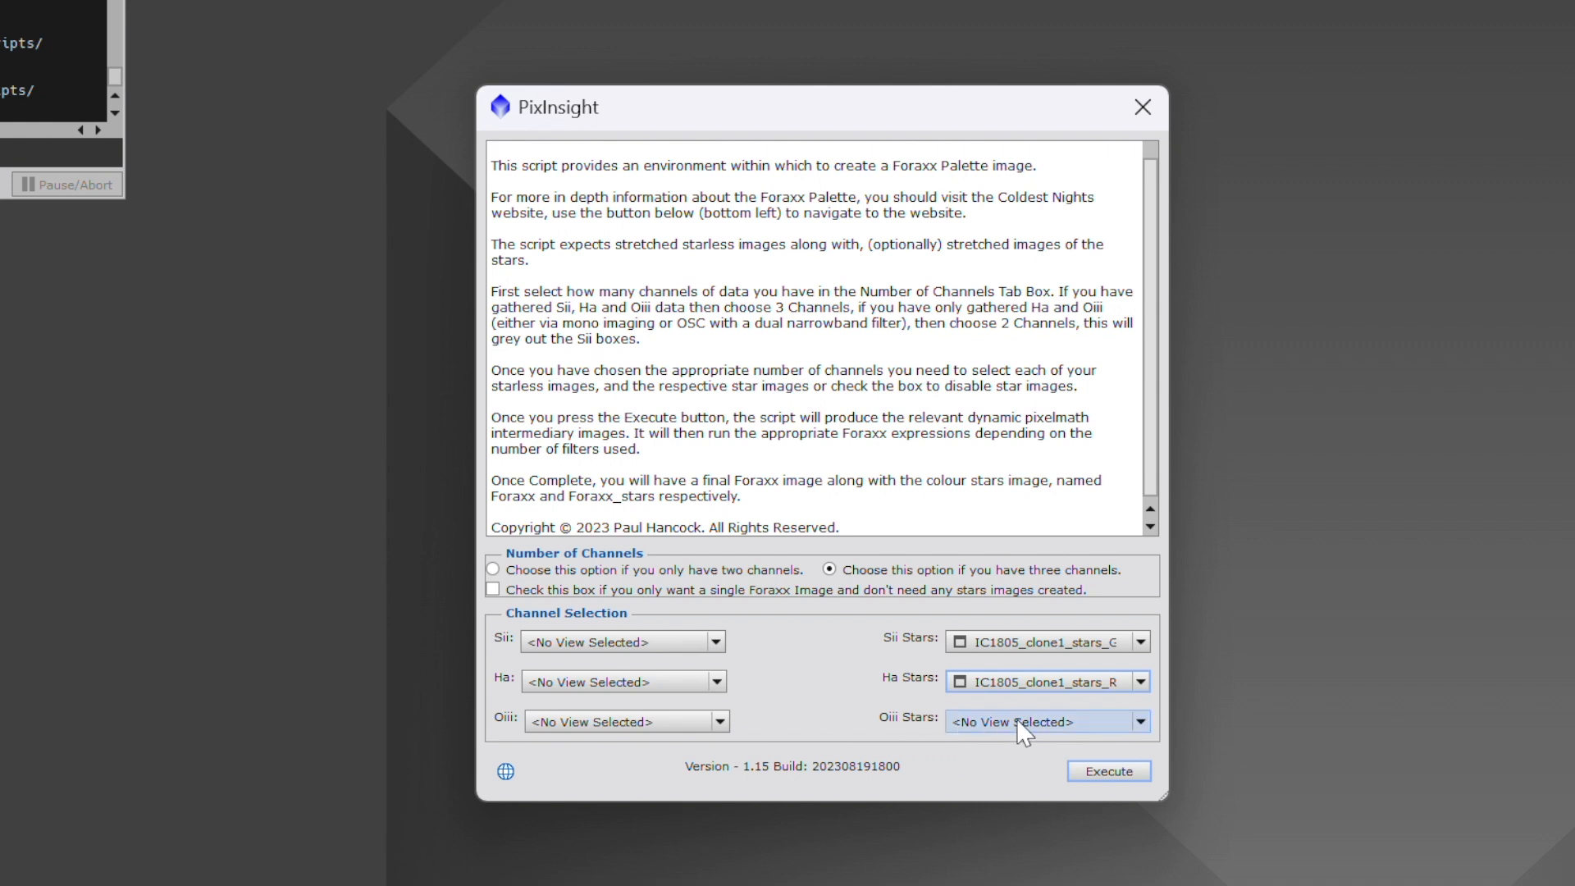
click(1141, 722)
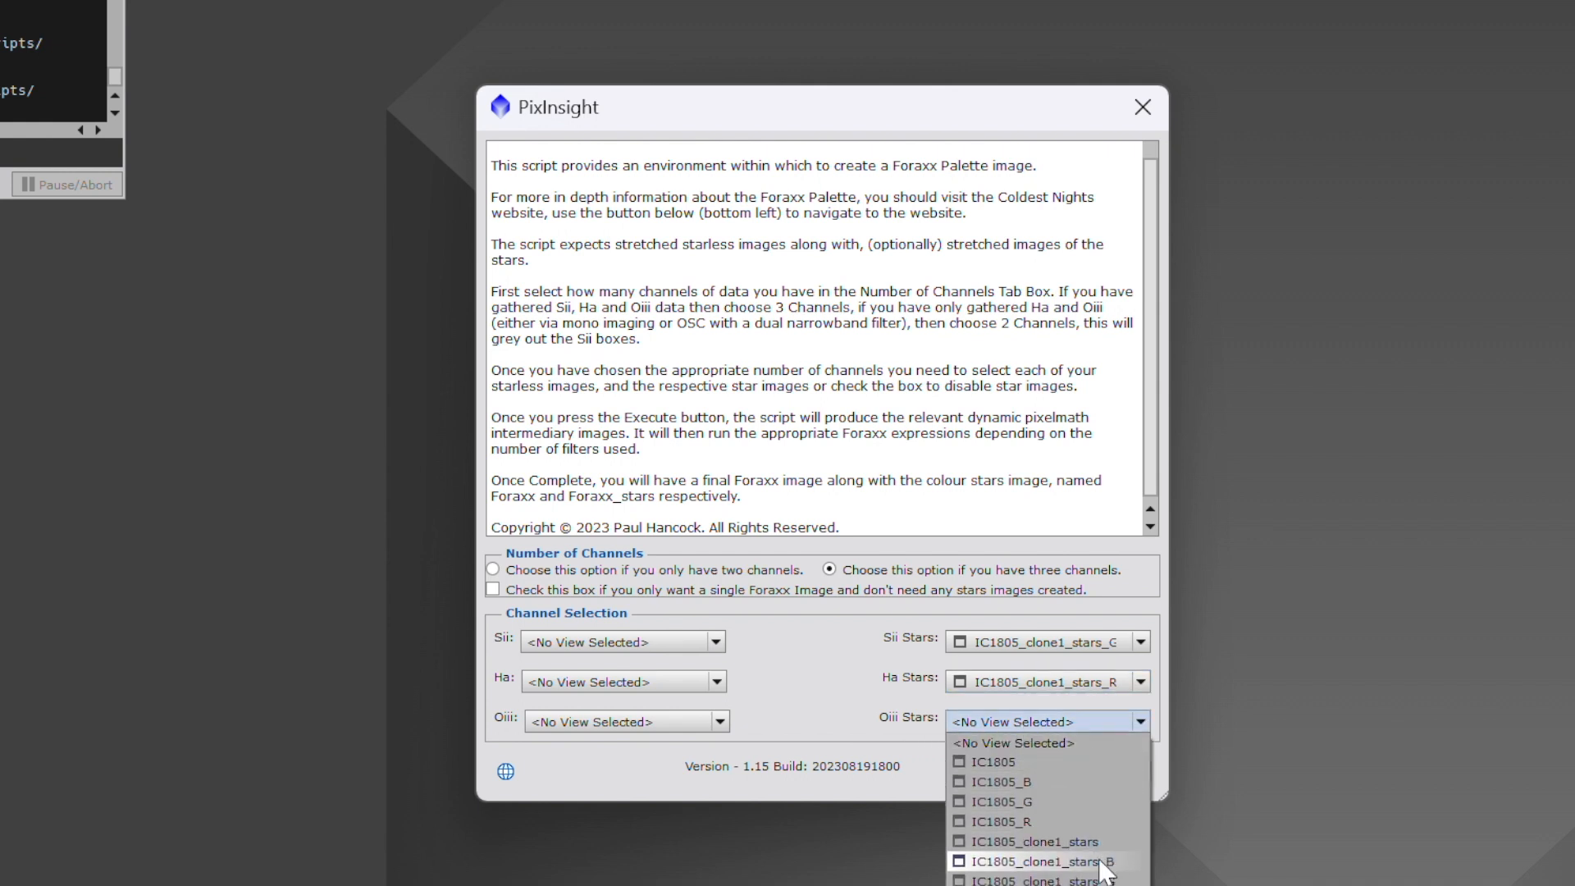
mouse_move(1097, 872)
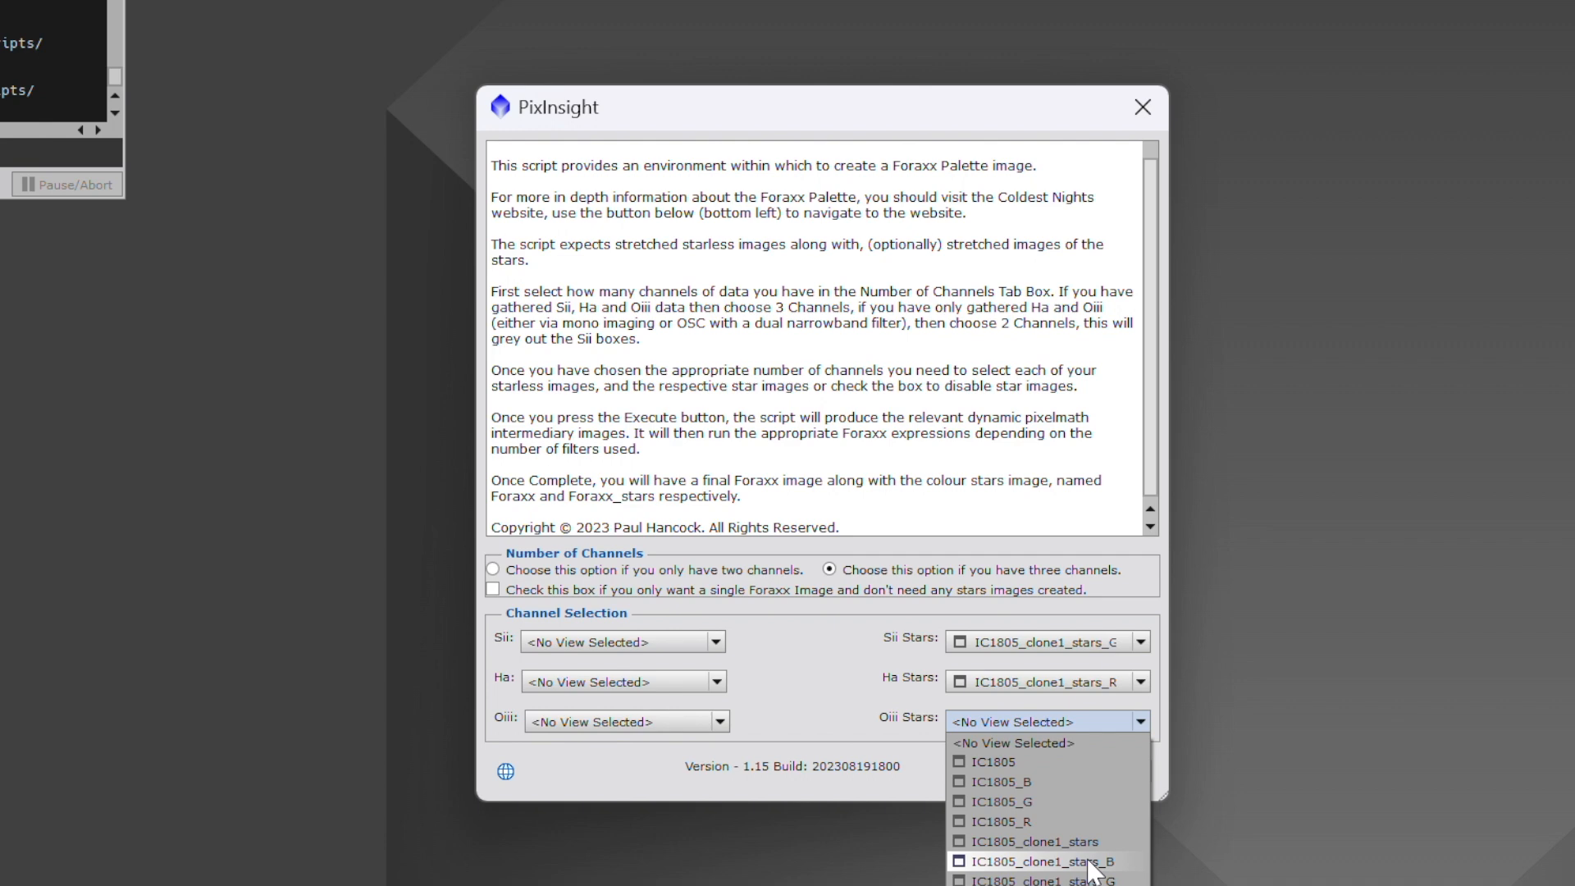
click(1042, 860)
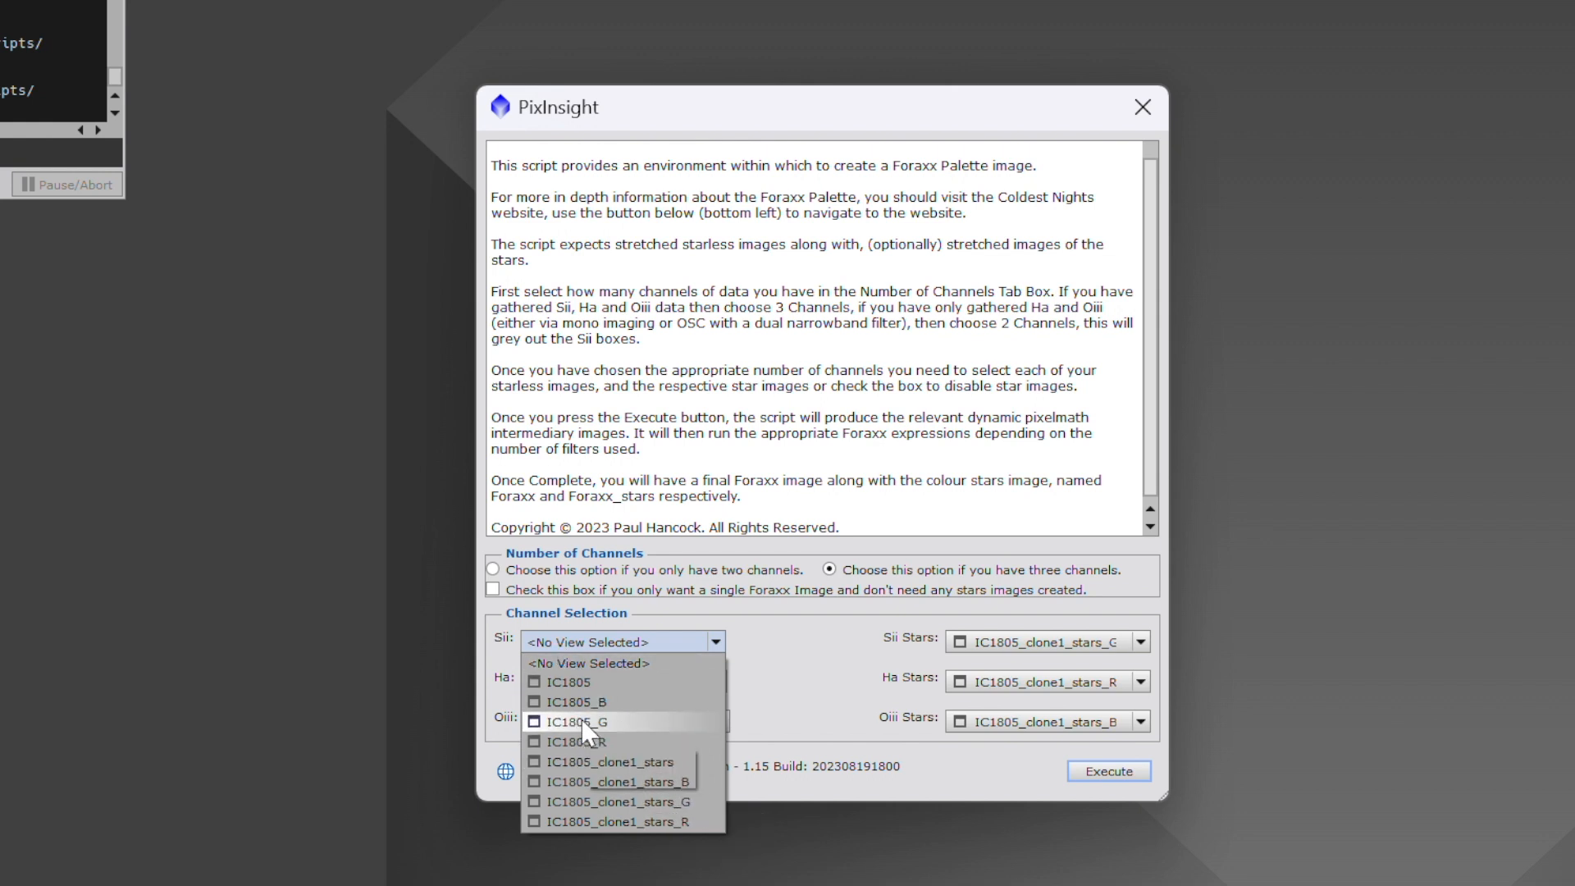
- Assign IC1805_G, IC1805_R and IC1805_B as the starless Sii, Ha and Oiii images
click(580, 722)
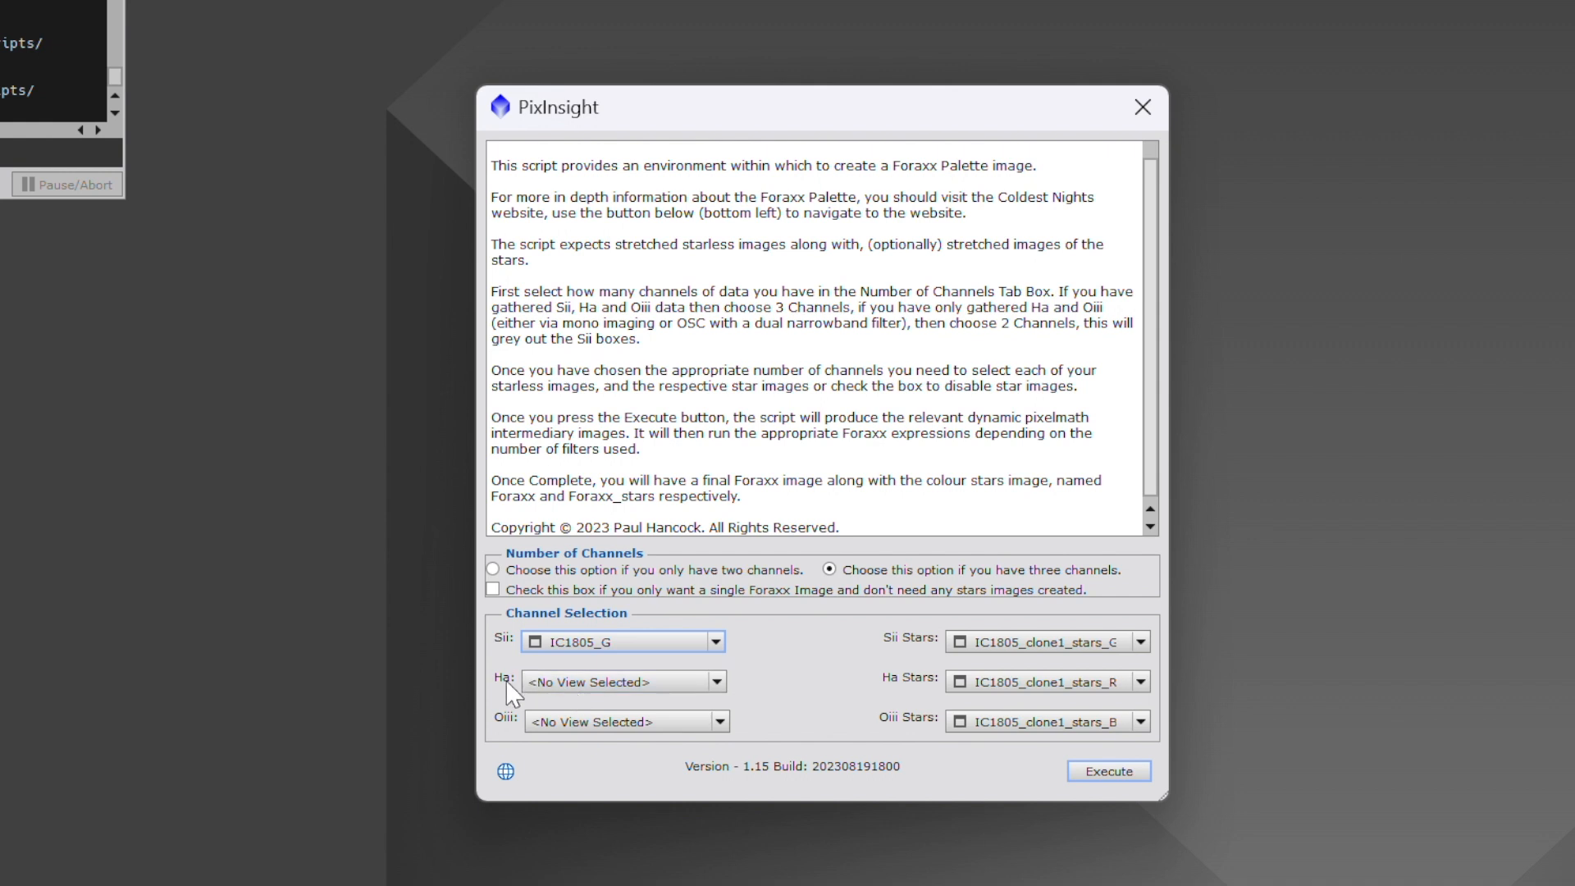
click(717, 682)
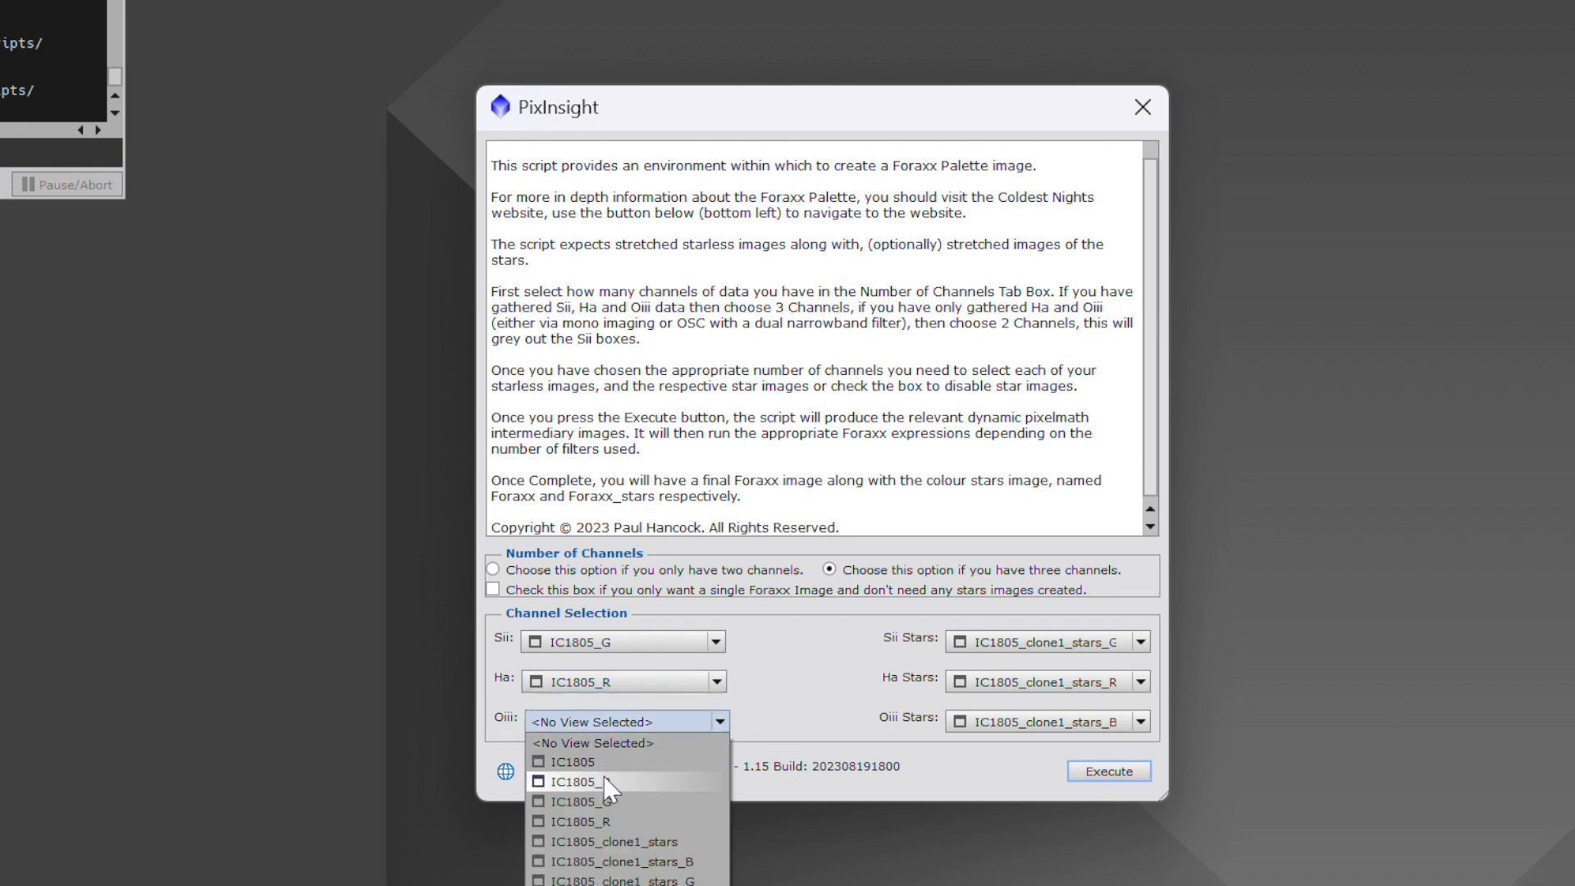
click(585, 801)
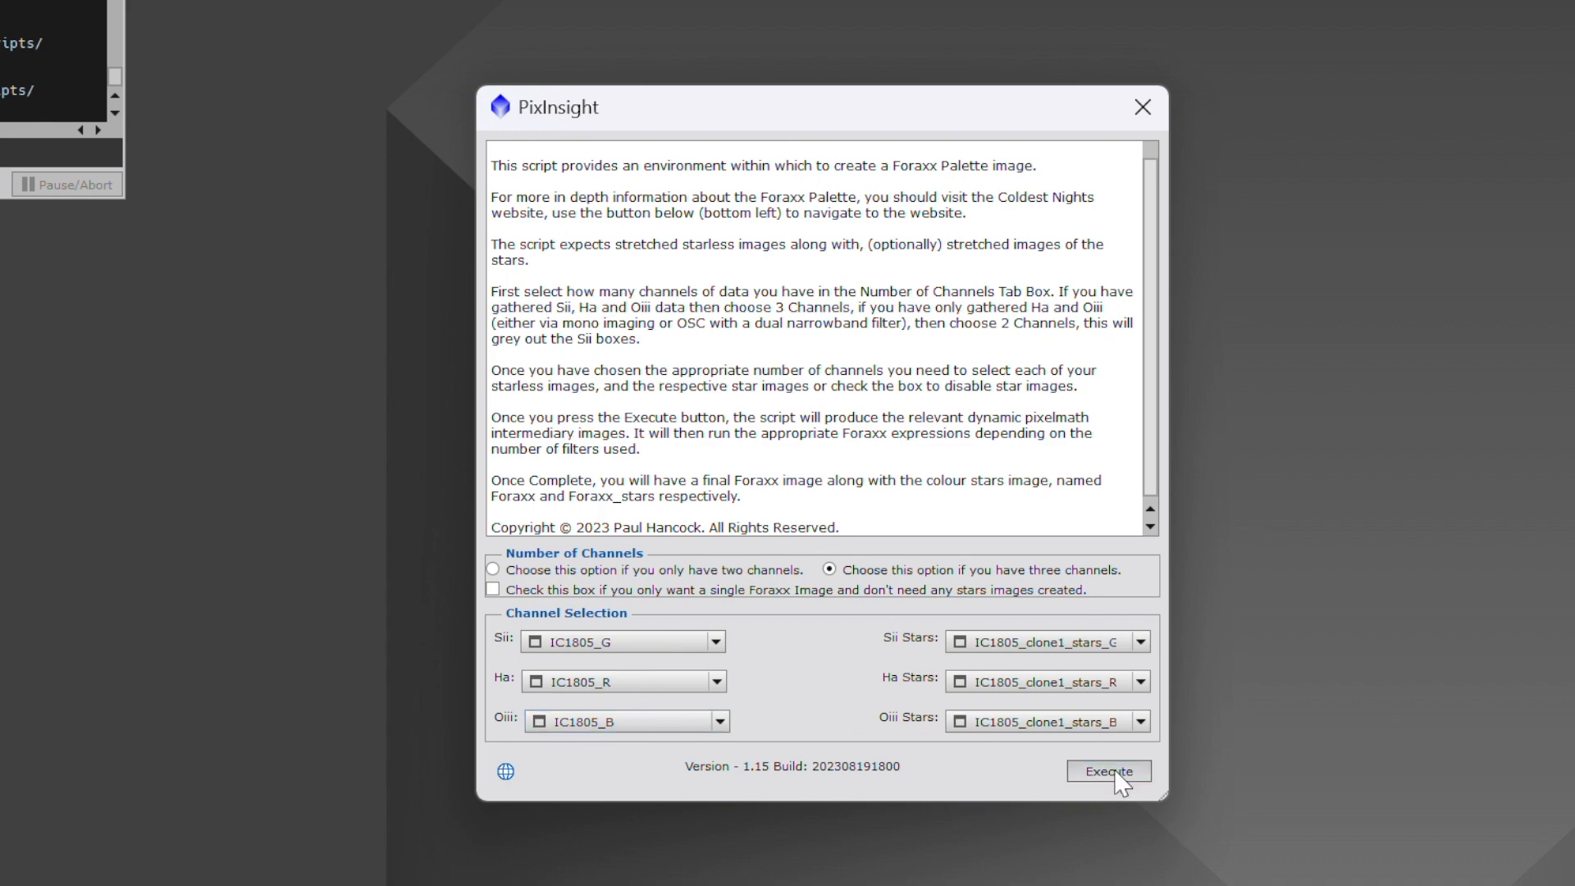
- Run the Foraxx script, then close the Process Console and both intermediate Gray images
click(1109, 771)
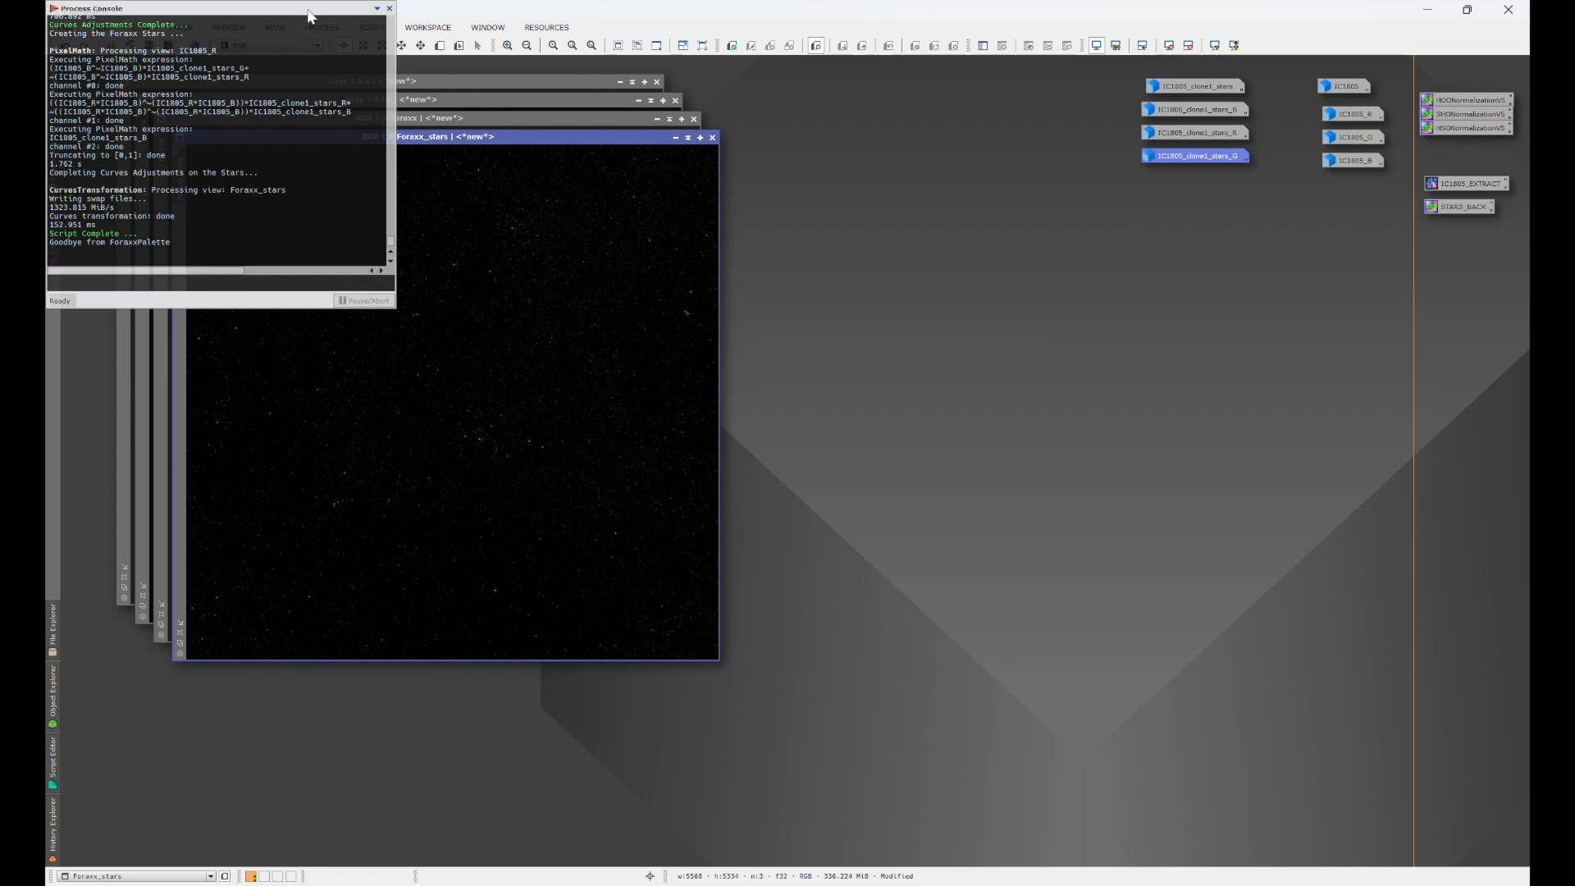
click(398, 7)
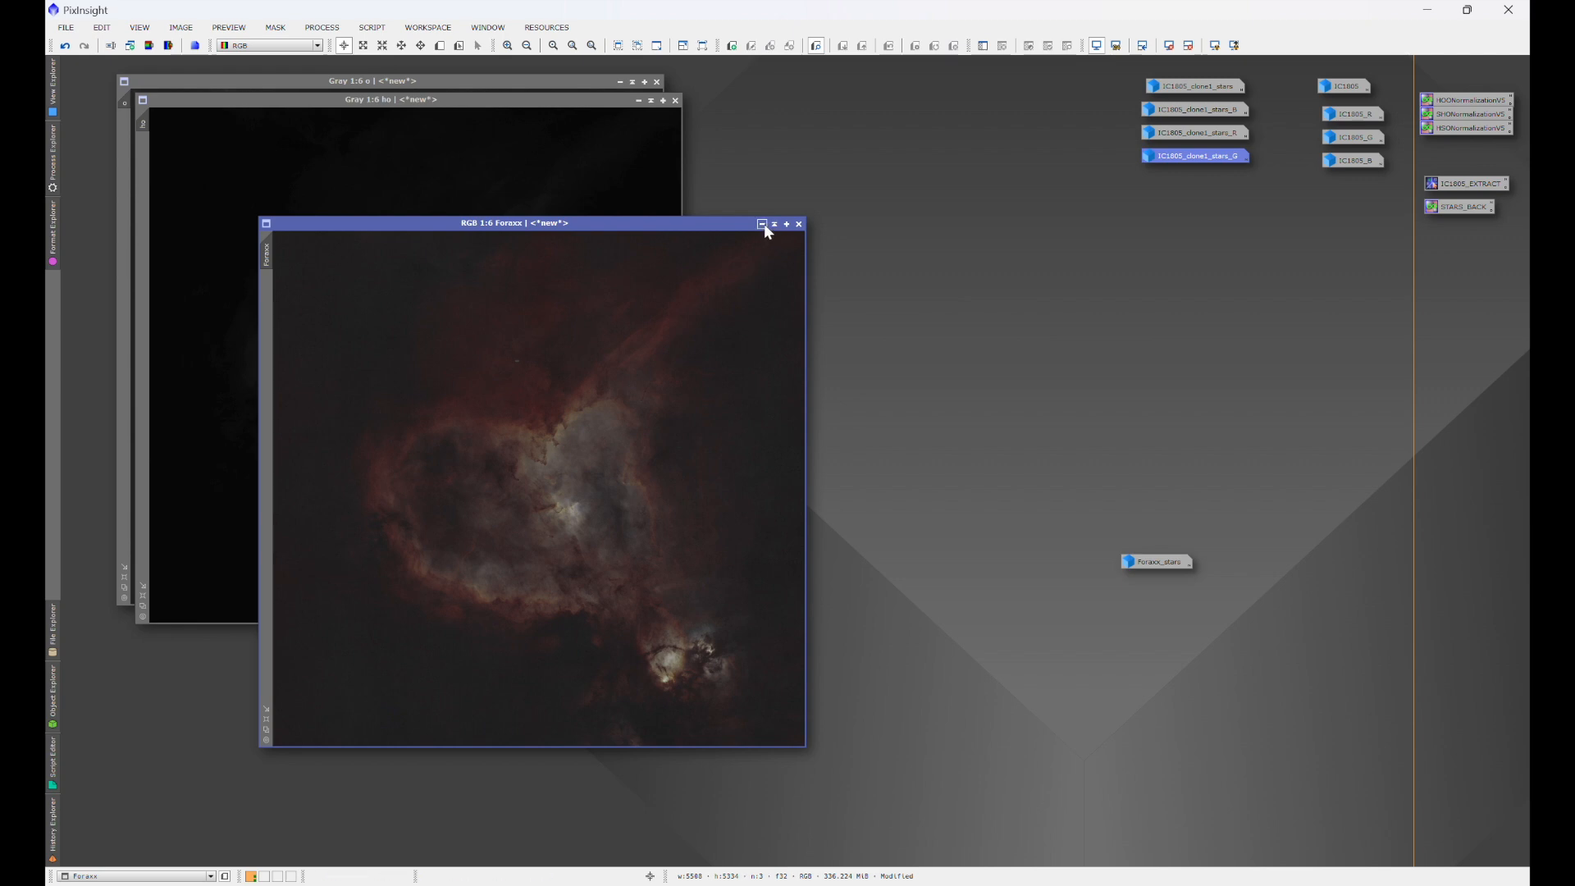
click(673, 100)
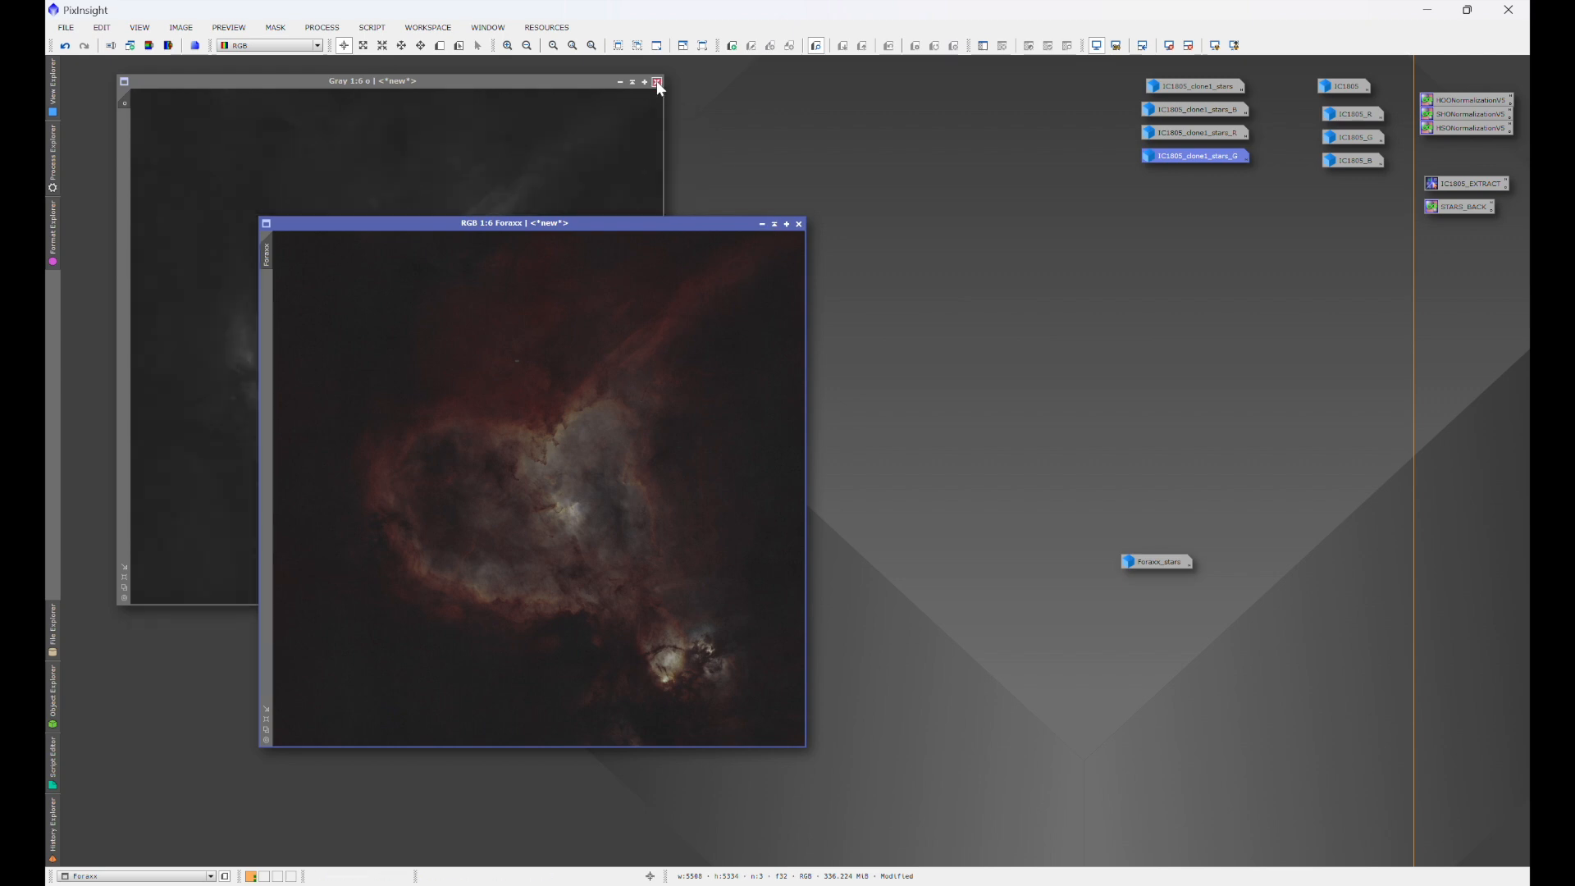
click(658, 79)
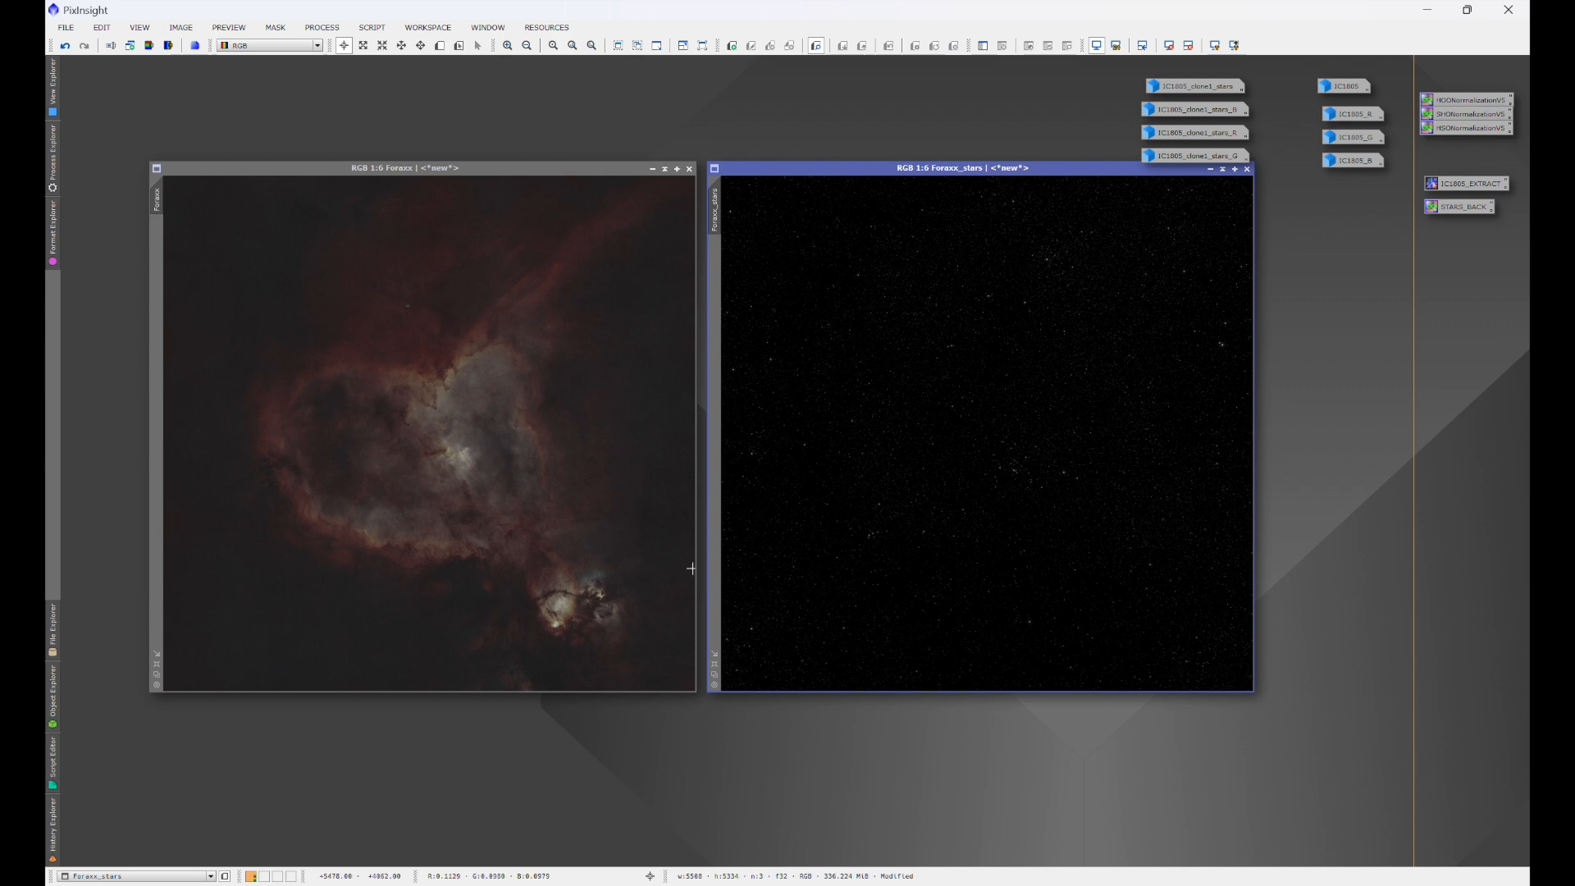
mouse_move(726, 773)
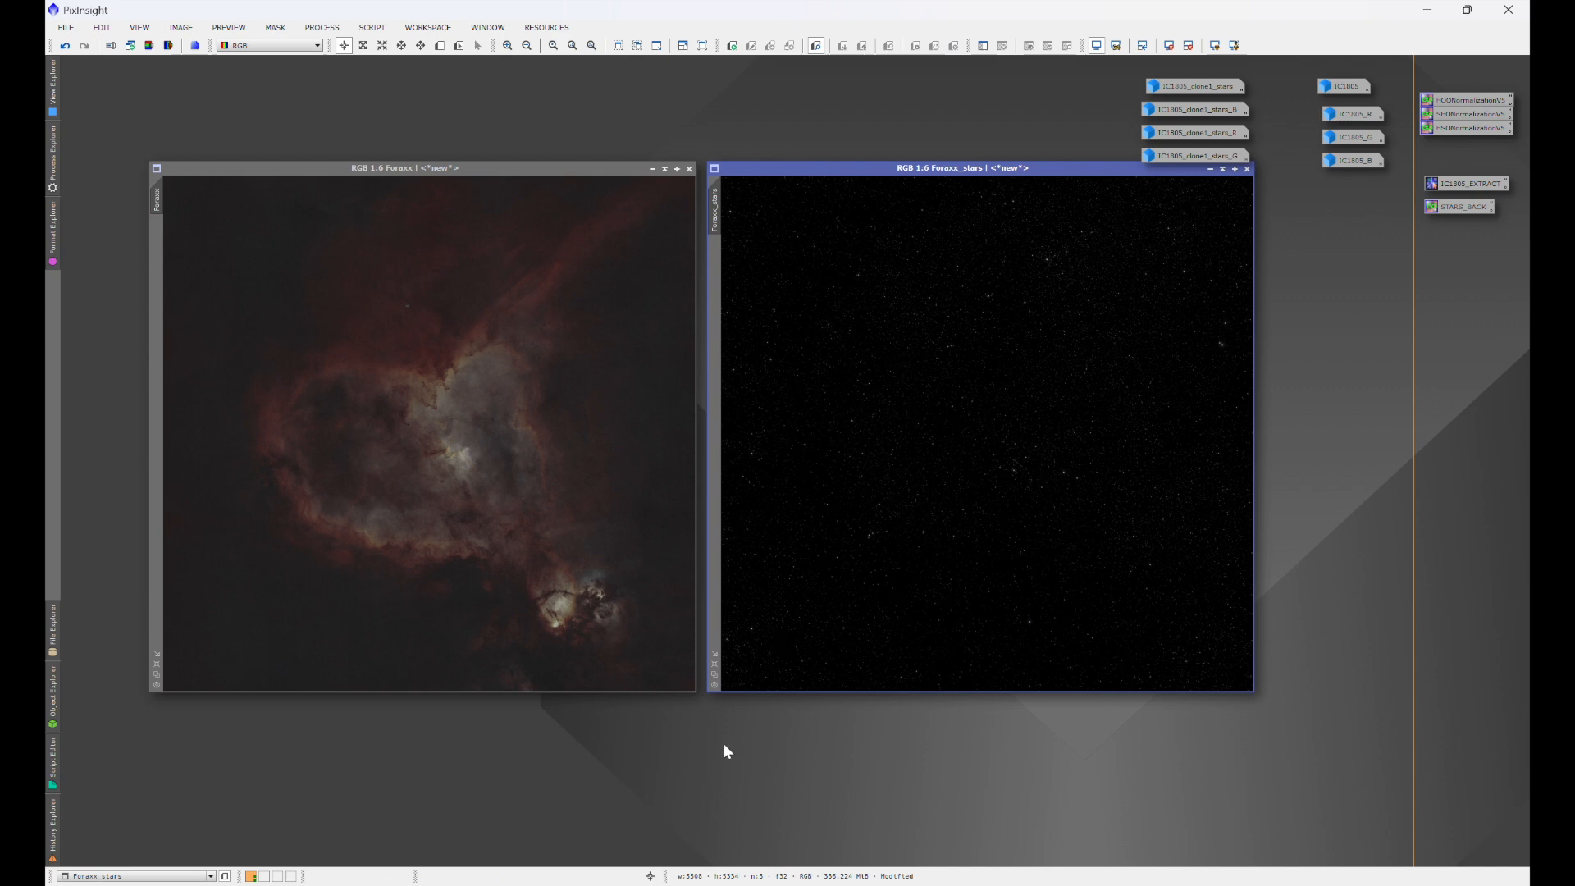